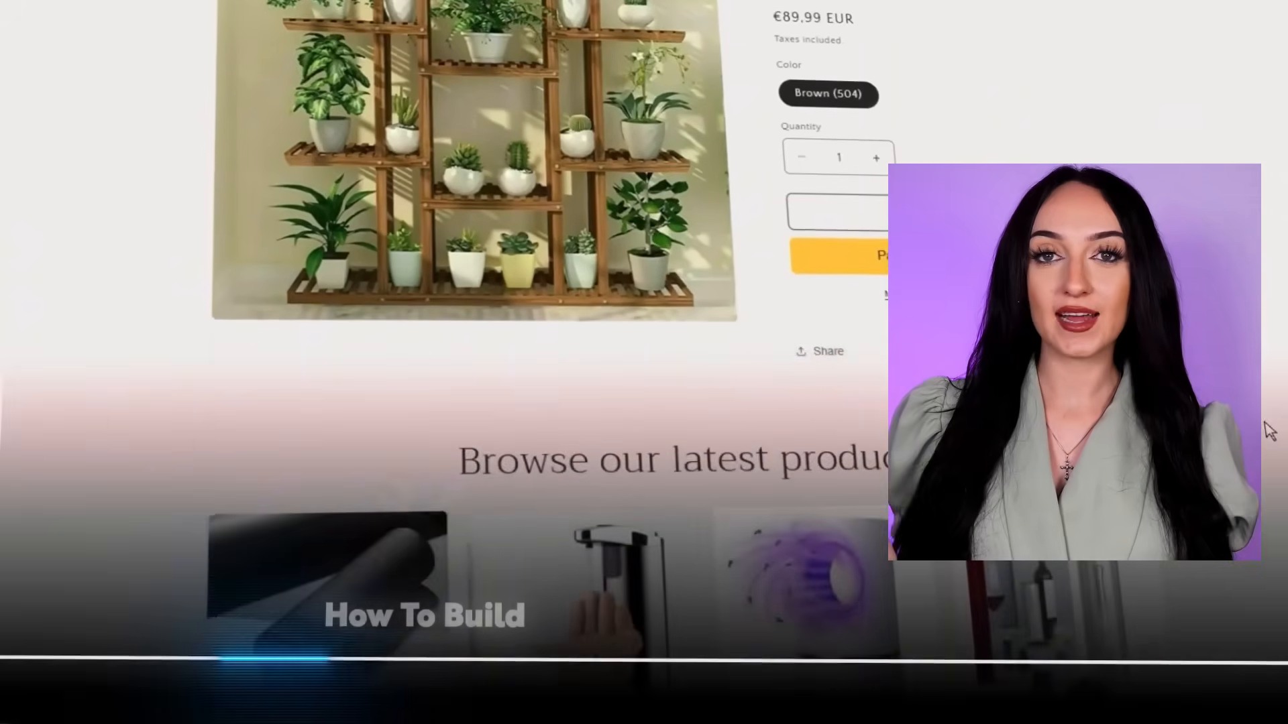
Follow the shopify.pxf.io promo link from the YouTube video description
{"action": "scroll", "scroll_direction": "down", "scroll_amount": 3}
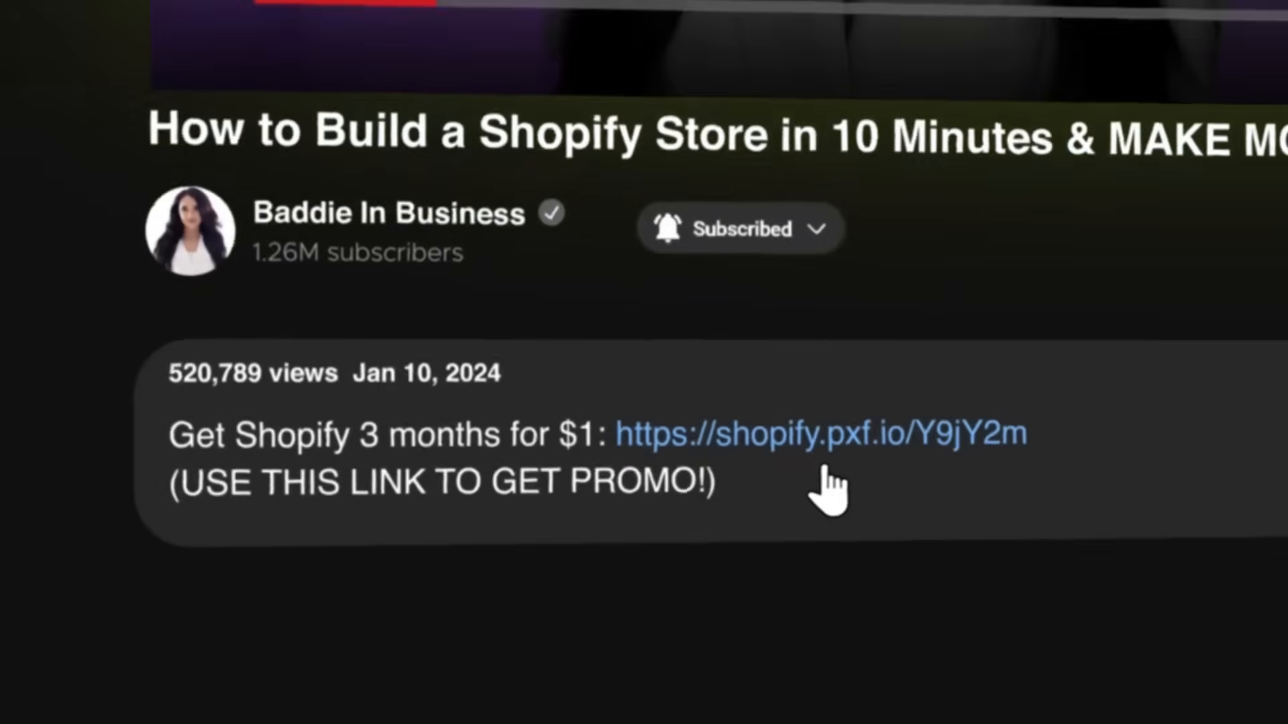
{"action": "left_click", "coordinate": [821, 434]}
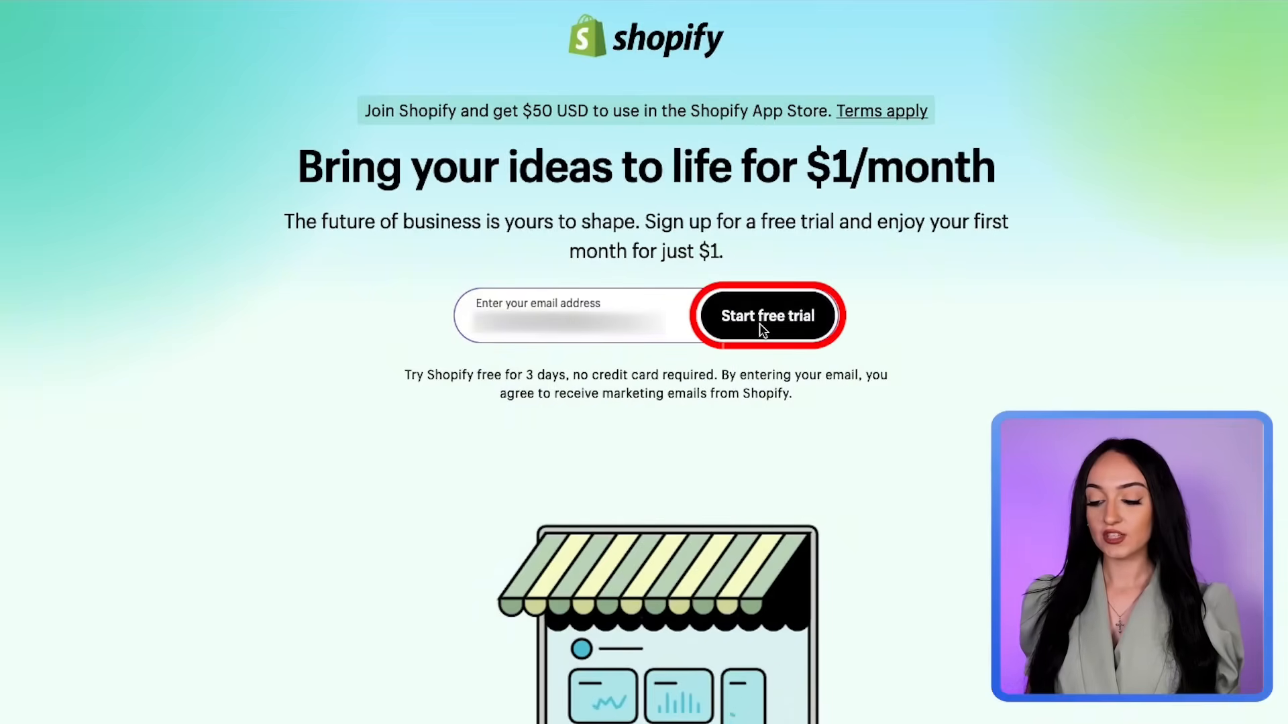
Start the free trial with the entered email and confirm United States as business location
{"action": "left_click", "coordinate": [766, 316]}
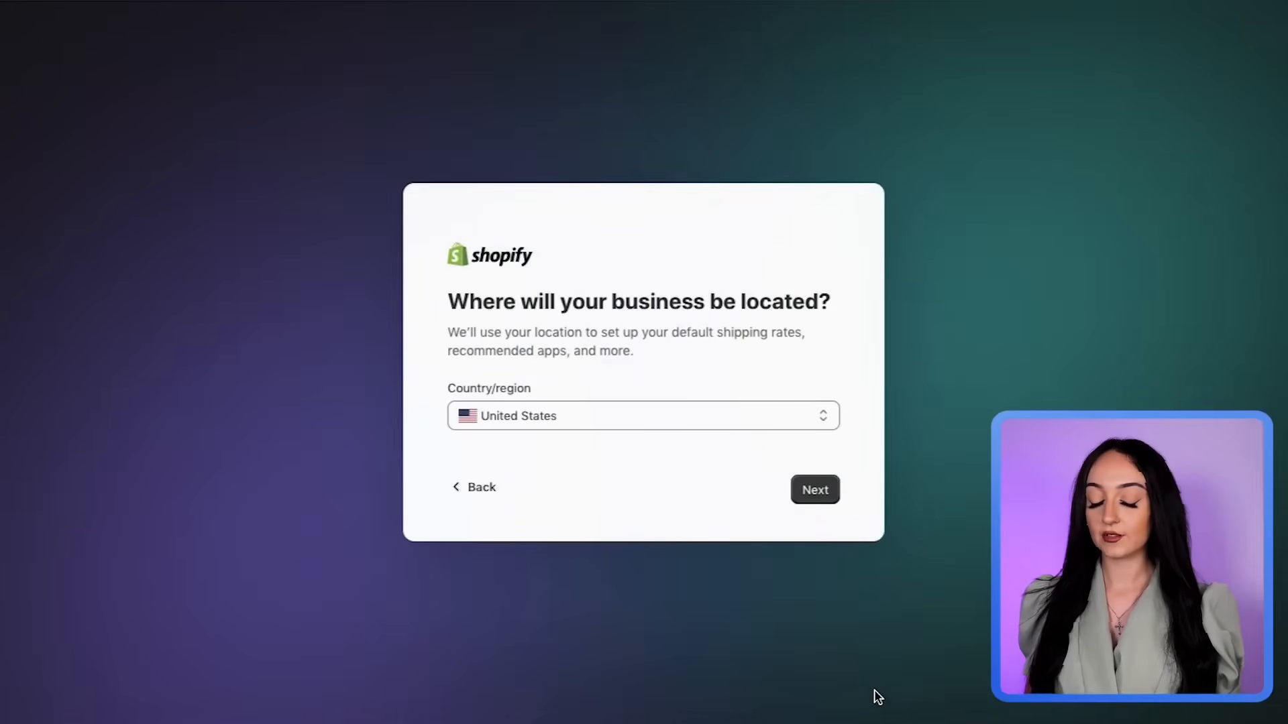
{"action": "left_click", "coordinate": [814, 489]}
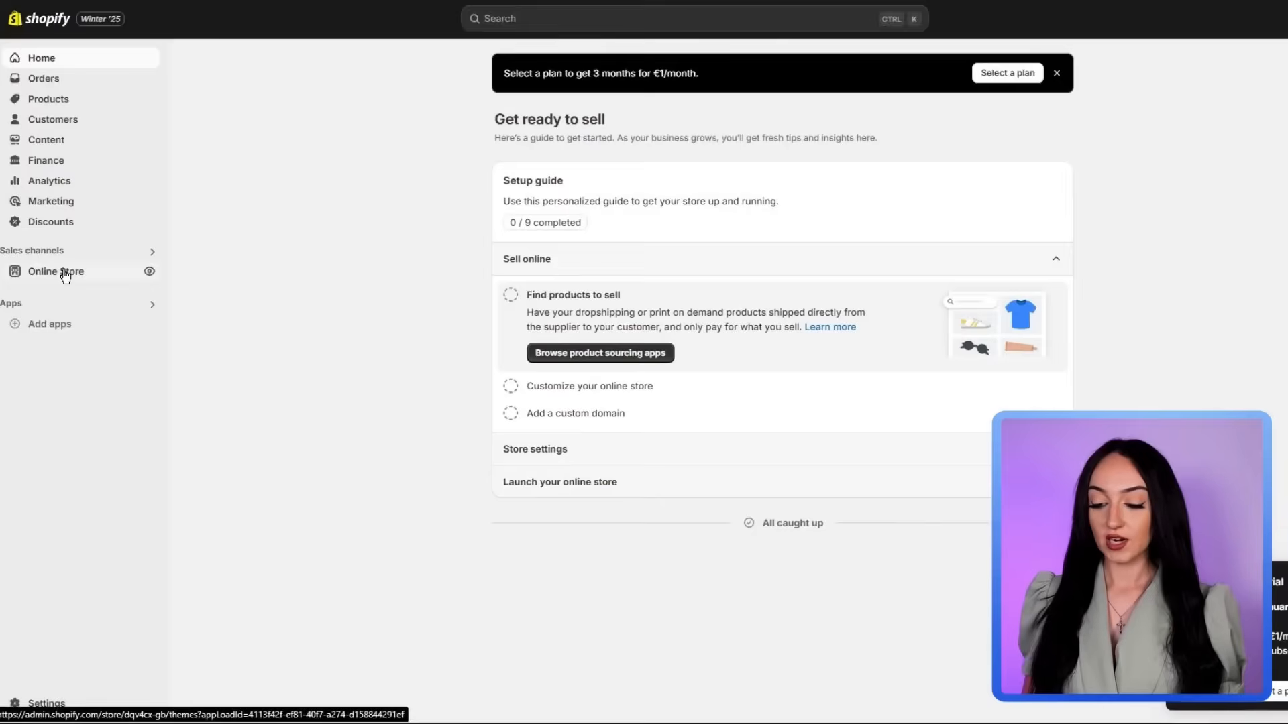
Go to the Online Store sales channel's Themes page from the admin sidebar
{"action": "left_click", "coordinate": [57, 271]}
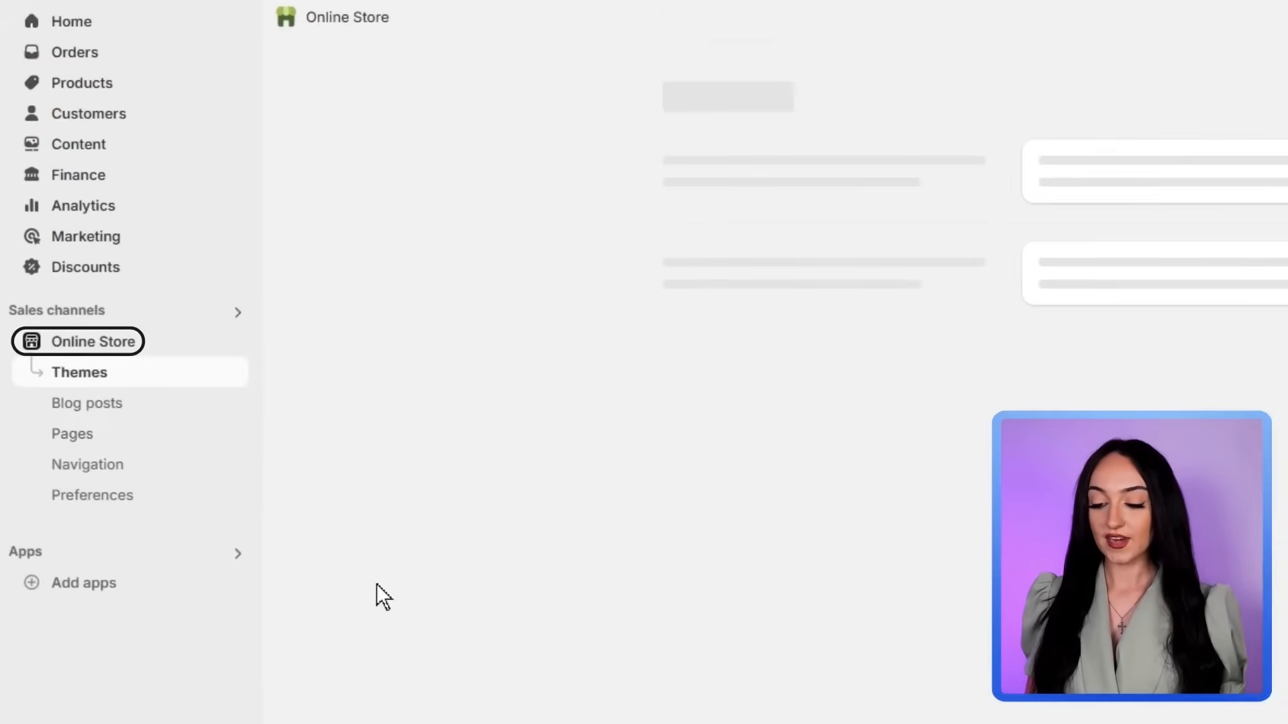
Browse the Theme Store, preview Craft at desktop width and add it to the store
{"action": "left_click", "coordinate": [79, 372]}
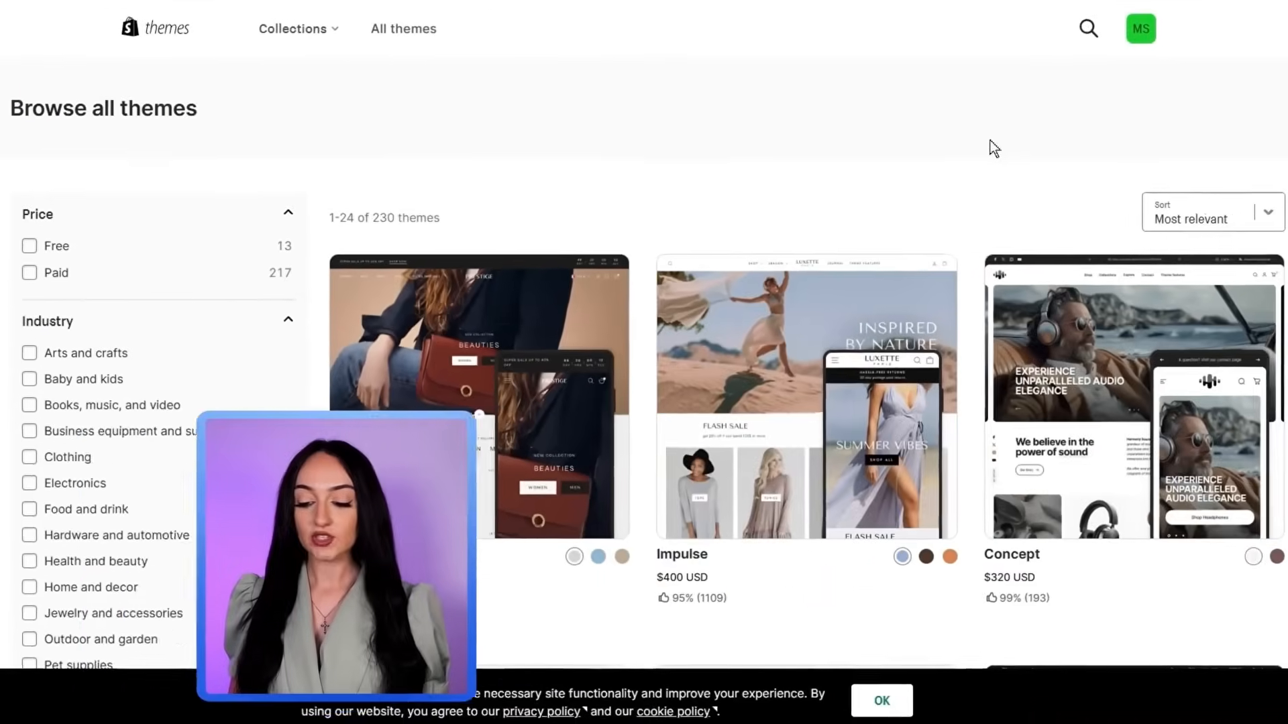
{"action": "scroll", "scroll_direction": "down", "scroll_amount": 3}
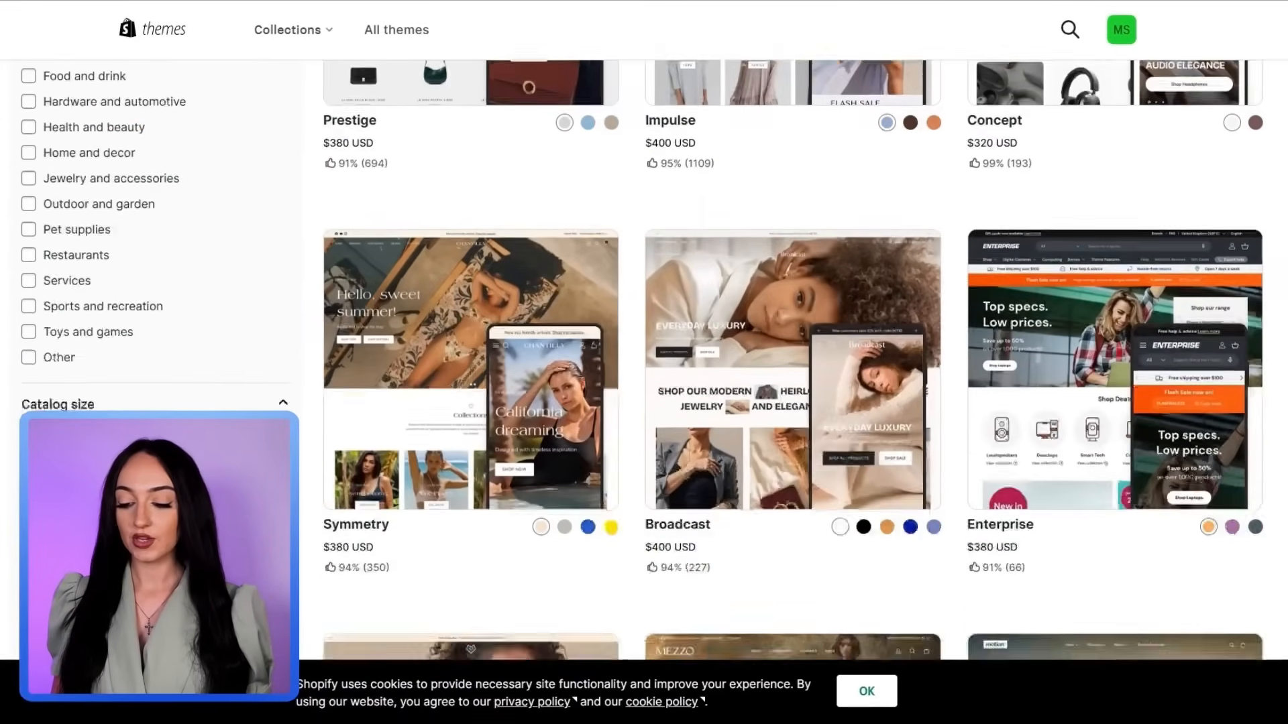
{"action": "scroll", "scroll_direction": "down", "scroll_amount": 3}
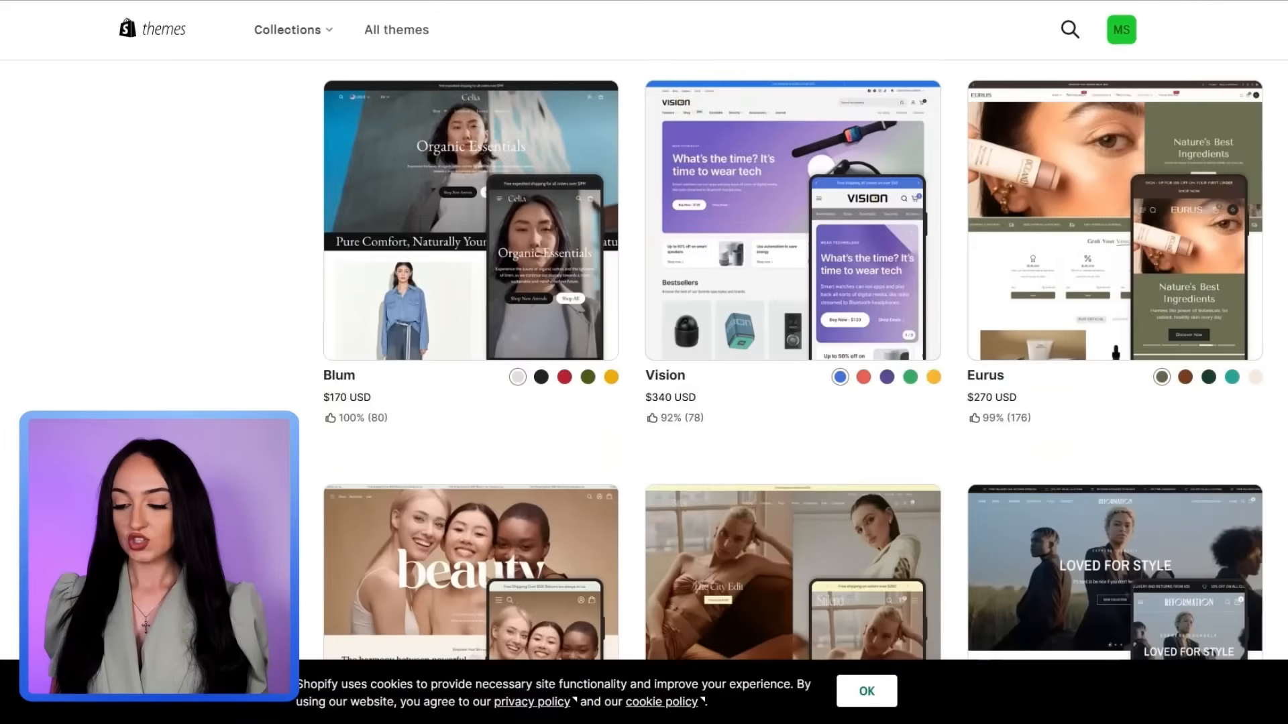
{"action": "scroll", "scroll_direction": "down", "scroll_amount": 3}
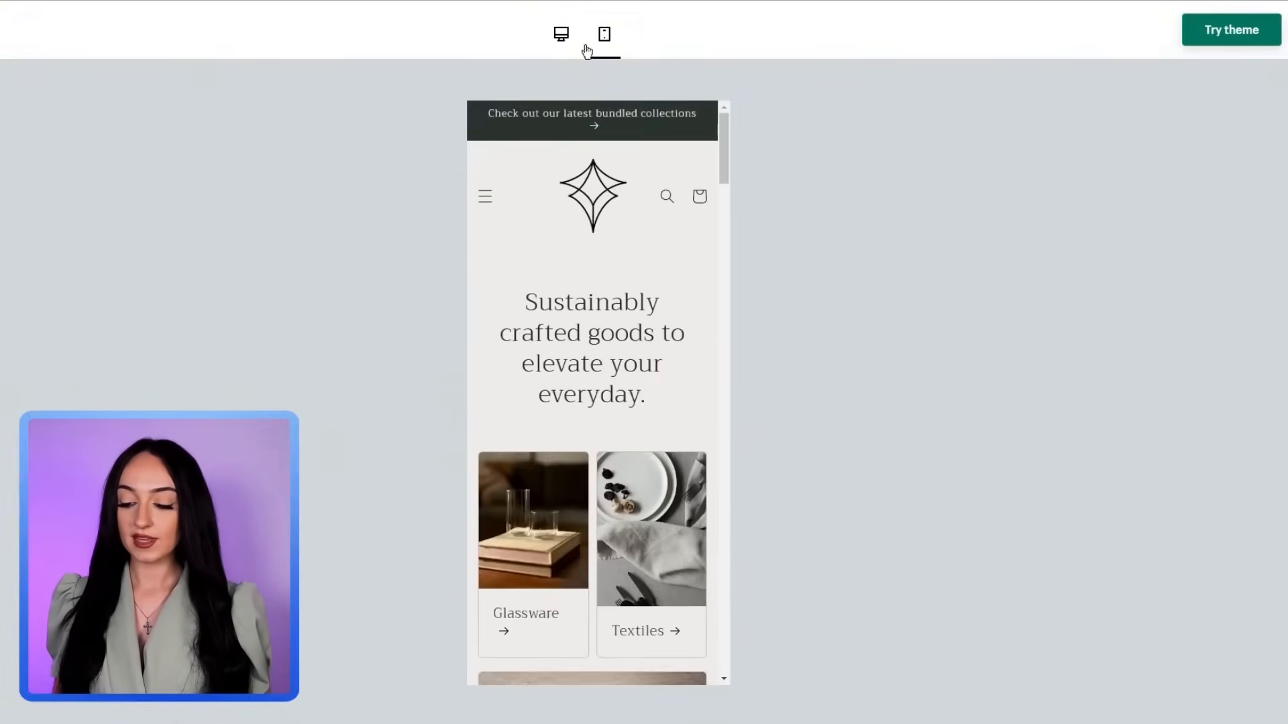
{"action": "left_click", "coordinate": [560, 34]}
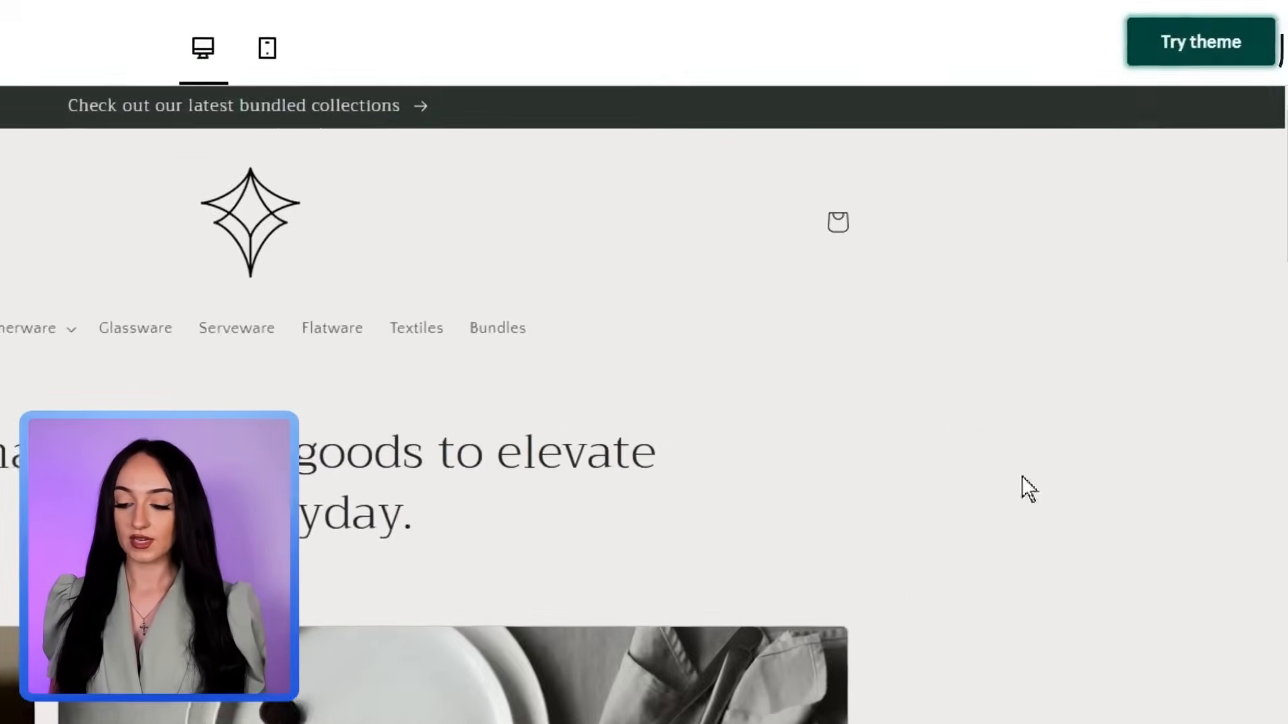
{"action": "left_click", "coordinate": [1198, 42]}
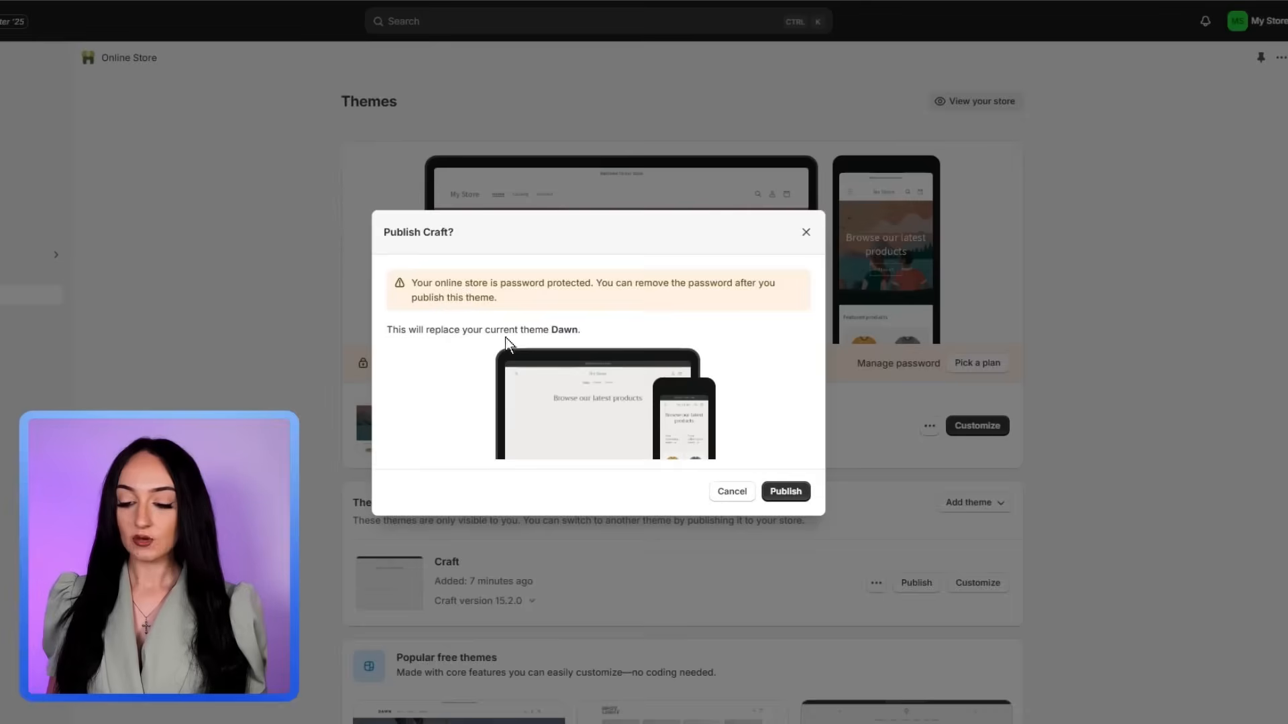
Publish Craft in place of Dawn and enter its theme editor
{"action": "left_click", "coordinate": [783, 491]}
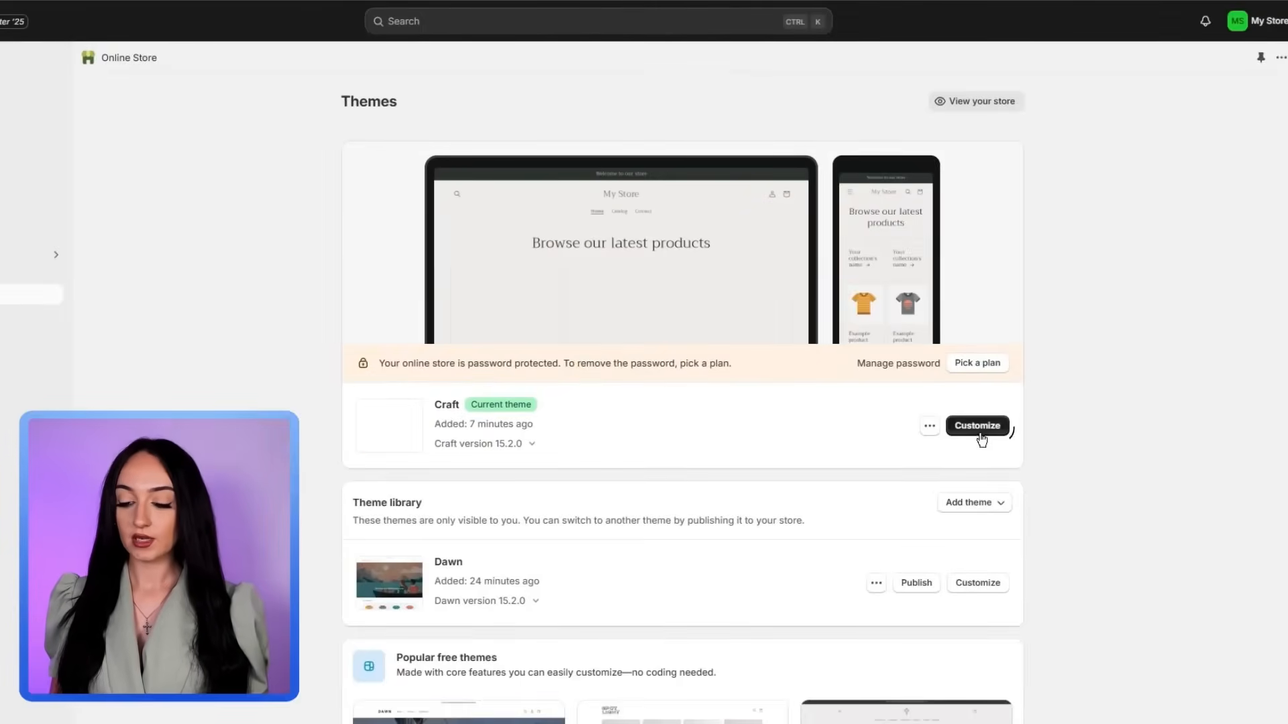
{"action": "left_click", "coordinate": [975, 425]}
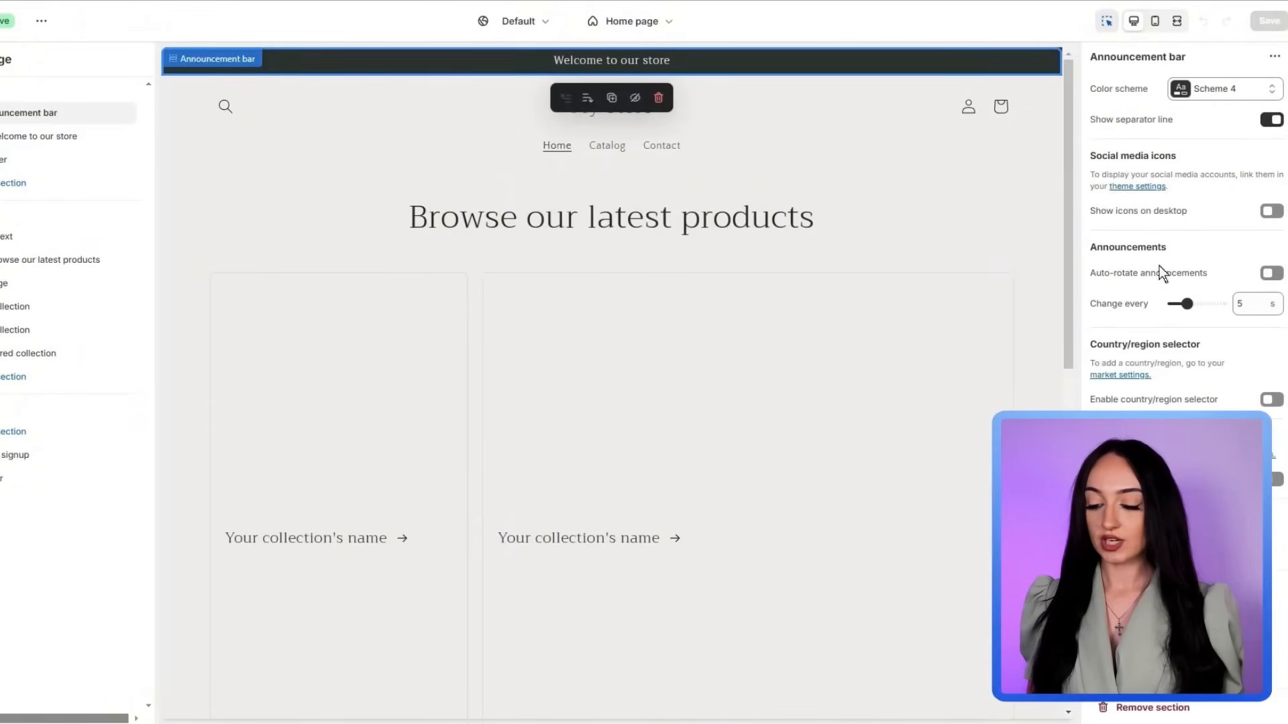
Try Scheme 3 on the announcement bar, keep dark Scheme 4, and move to the Header section
{"action": "left_click", "coordinate": [1221, 89]}
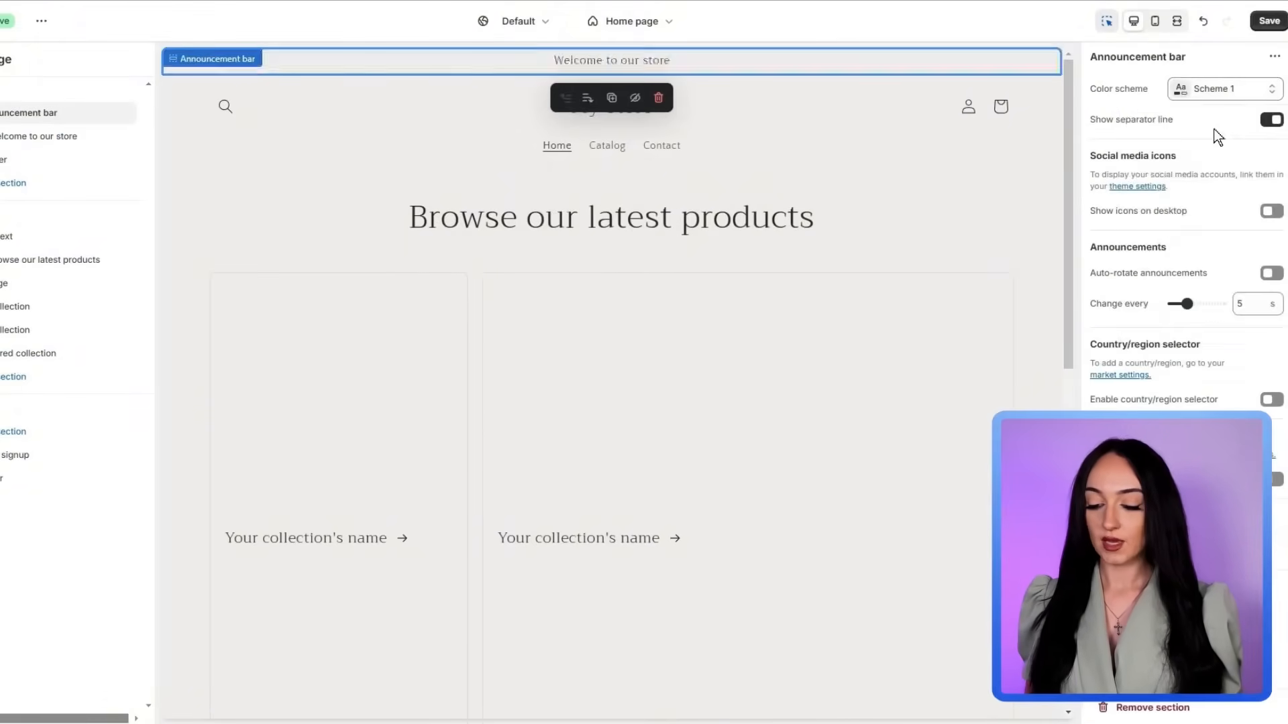
{"action": "left_click", "coordinate": [1224, 89]}
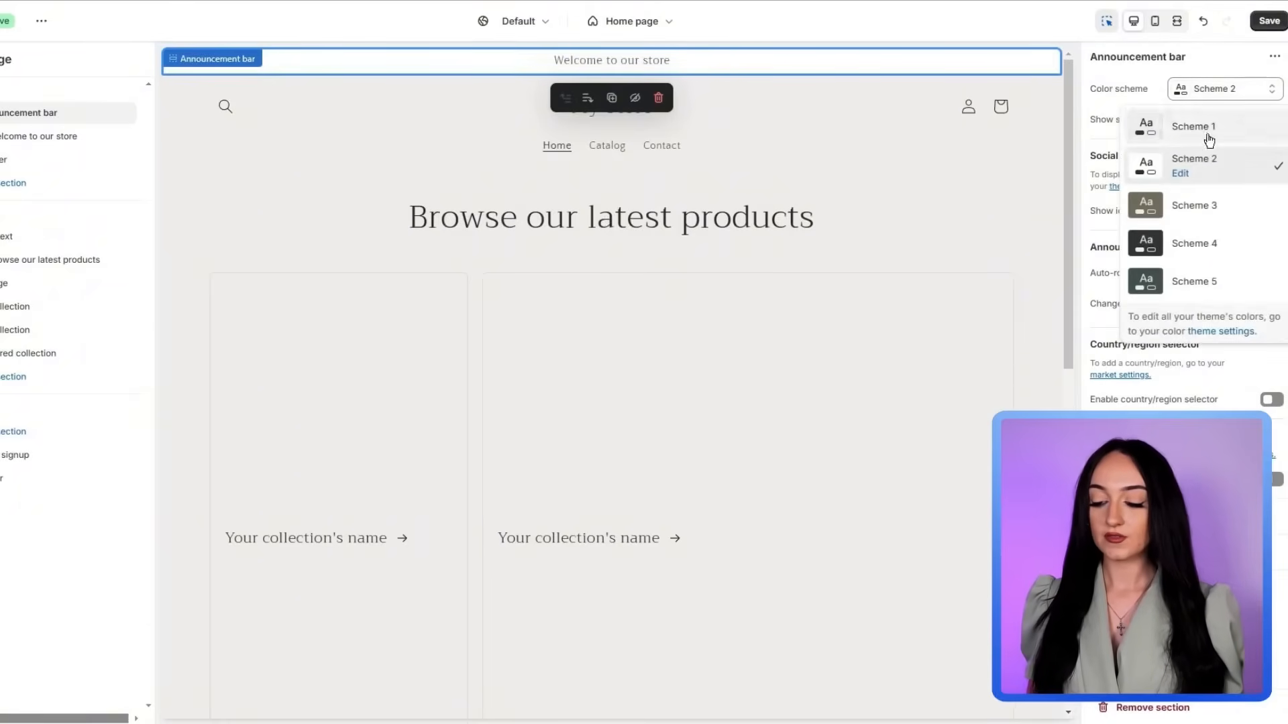
{"action": "left_click", "coordinate": [1194, 196]}
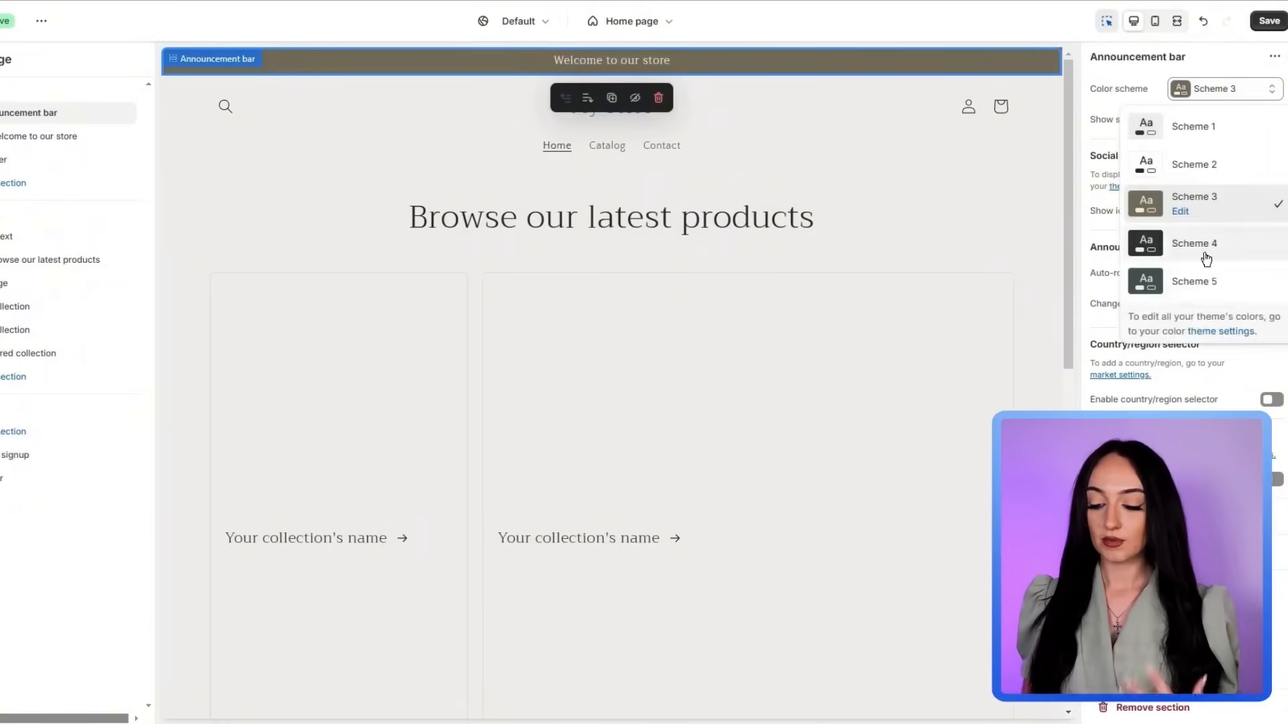
{"action": "left_click", "coordinate": [1194, 243]}
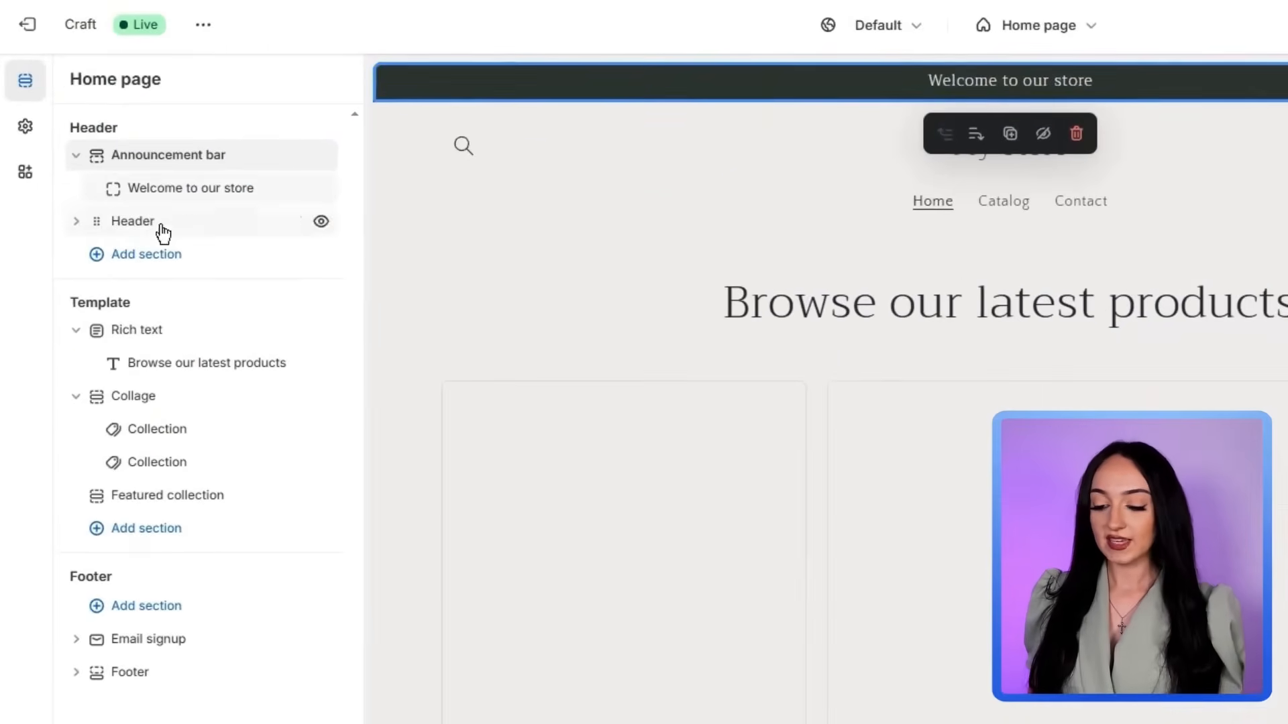
{"action": "left_click", "coordinate": [133, 222]}
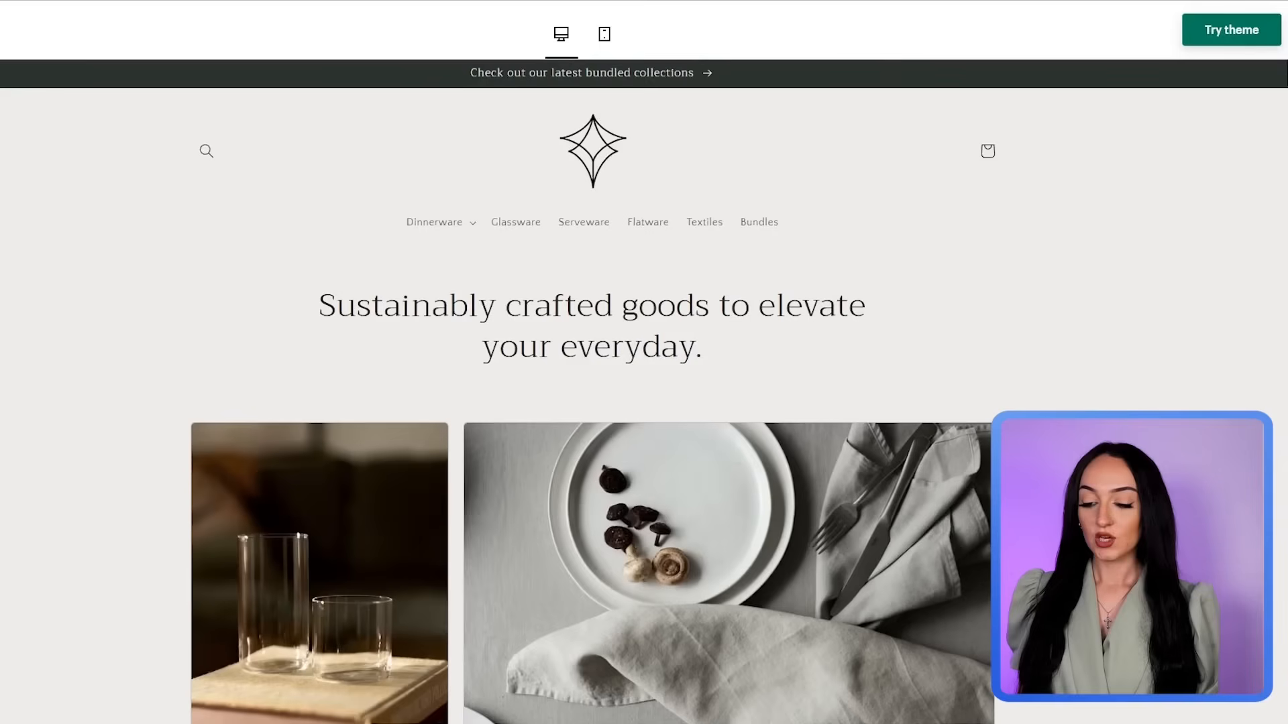
Scroll through the Craft demo at mobile width
{"action": "left_click", "coordinate": [603, 33]}
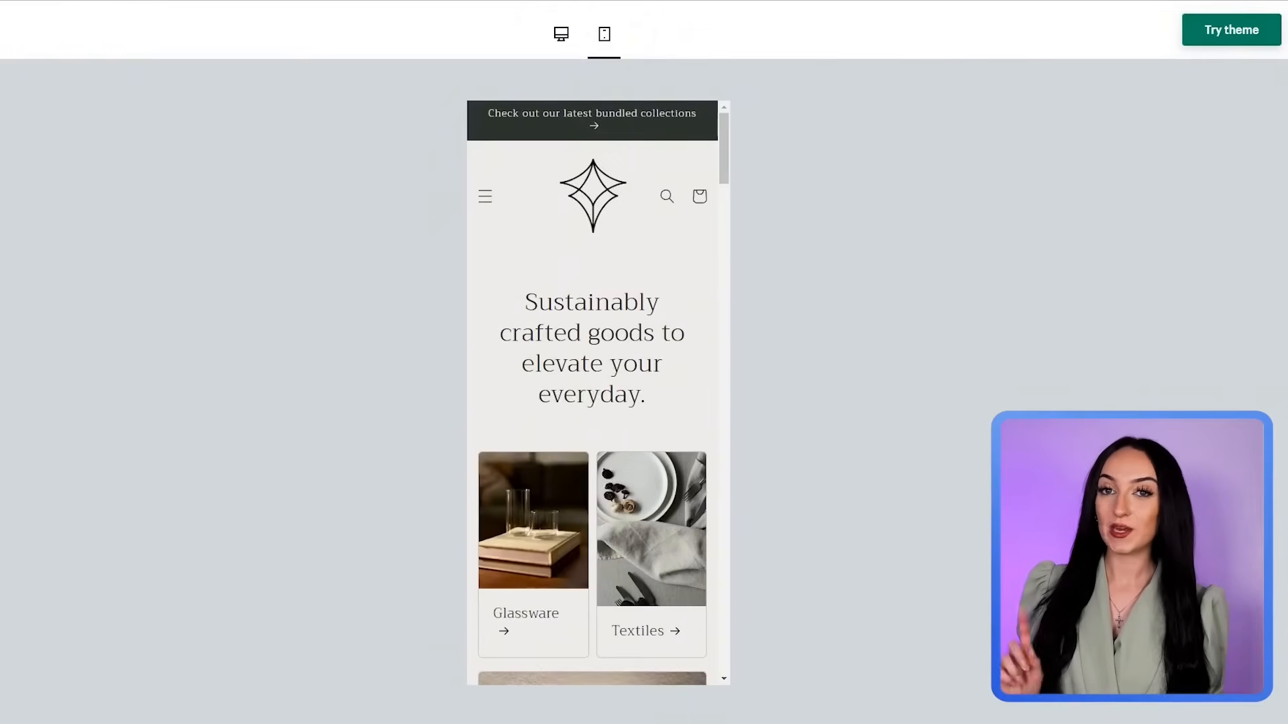
{"action": "scroll", "scroll_direction": "down", "scroll_amount": 3}
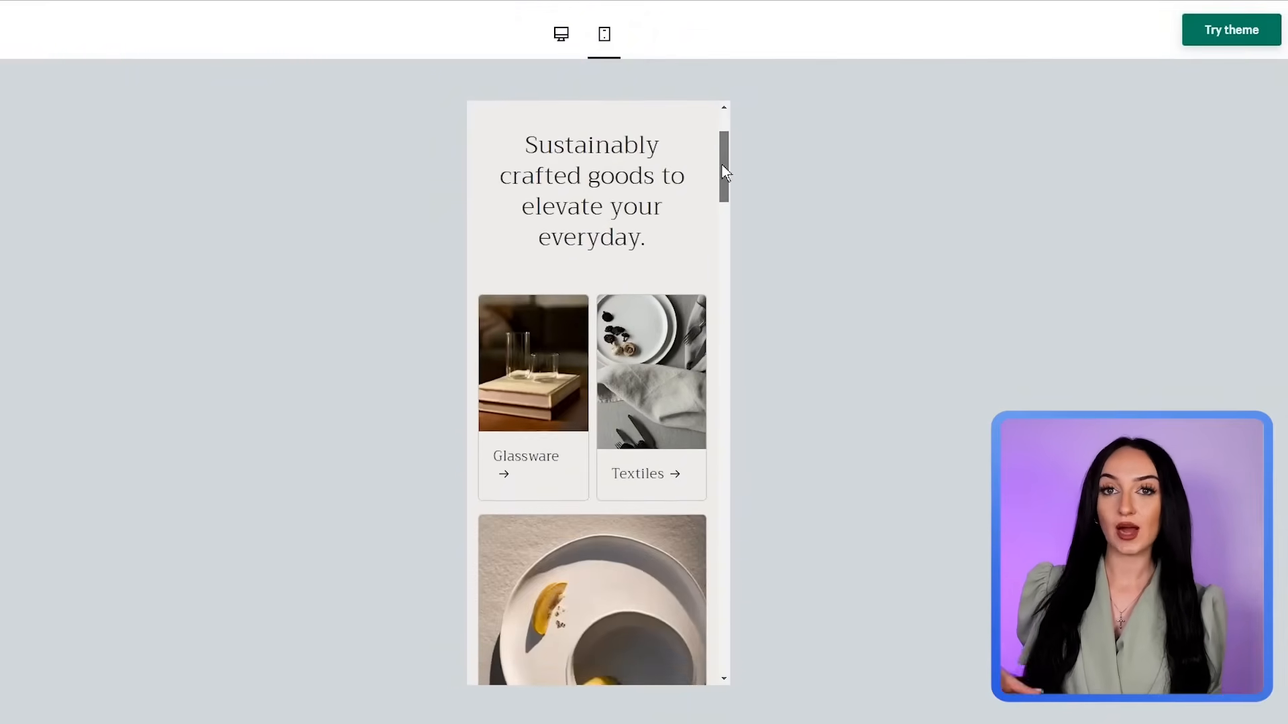
{"action": "scroll", "scroll_direction": "down", "scroll_amount": 3}
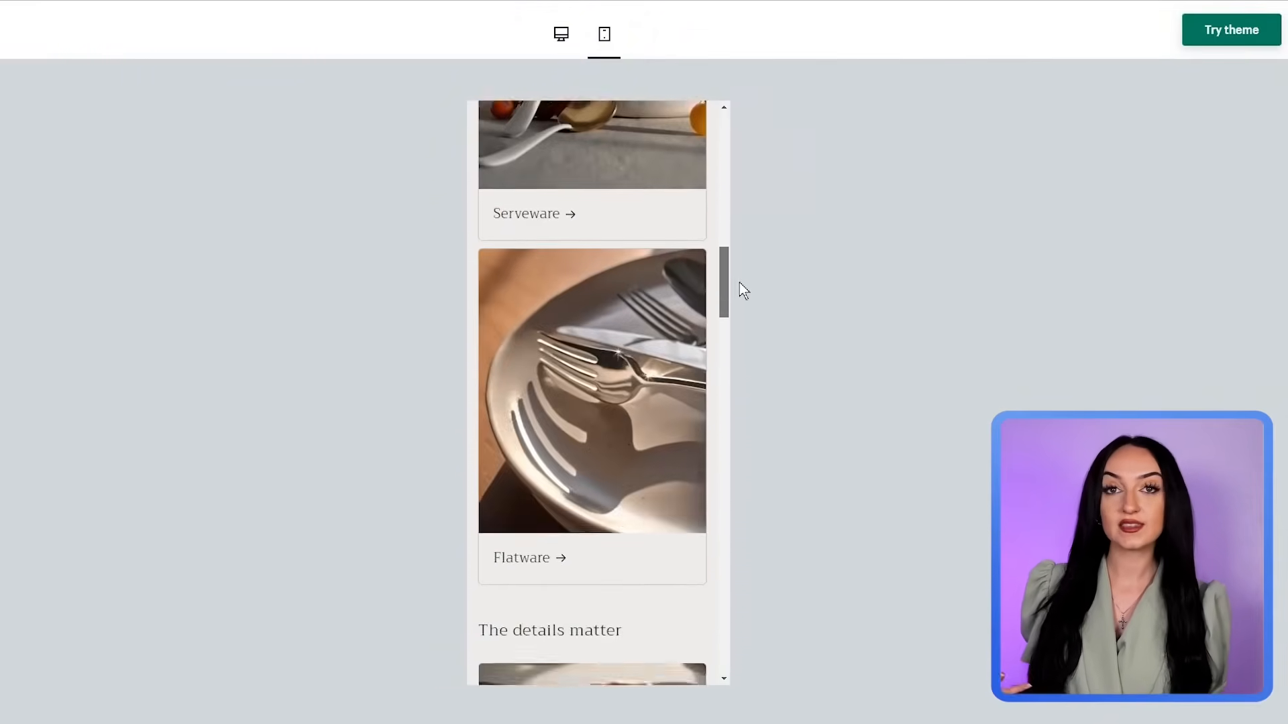
{"action": "scroll", "scroll_direction": "down", "scroll_amount": 3}
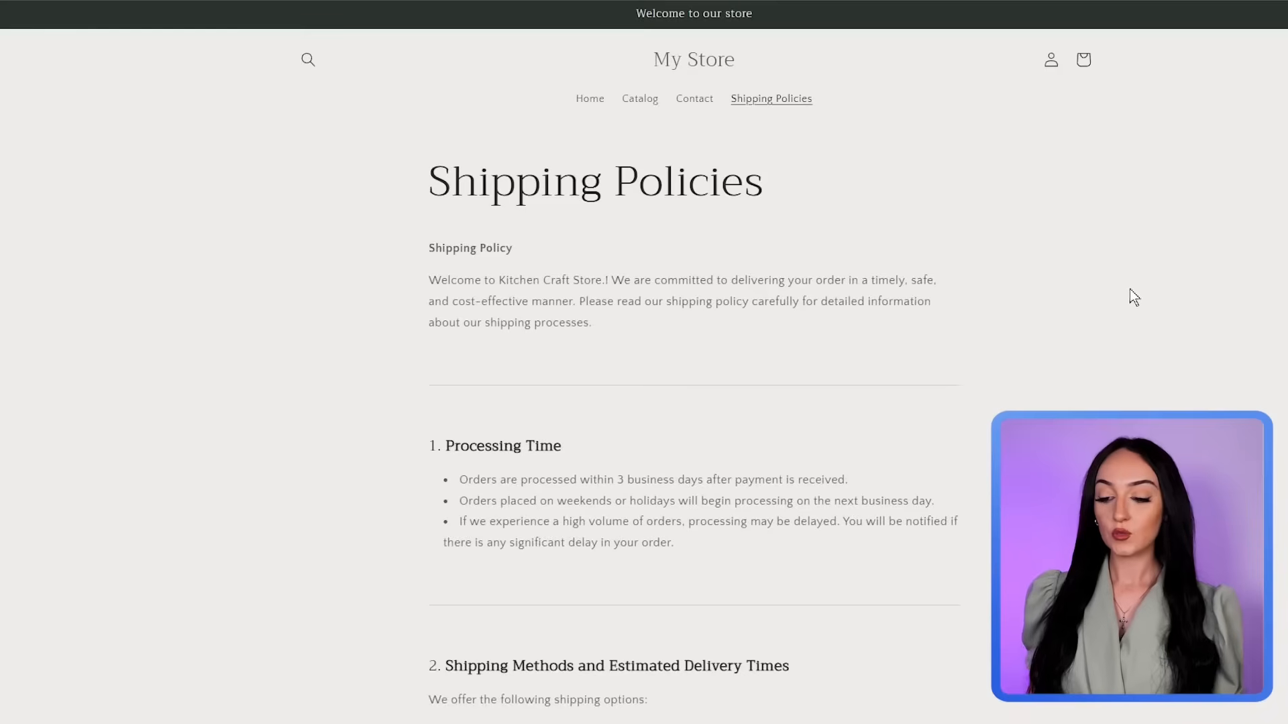
{"action": "scroll", "scroll_direction": "down", "scroll_amount": 3}
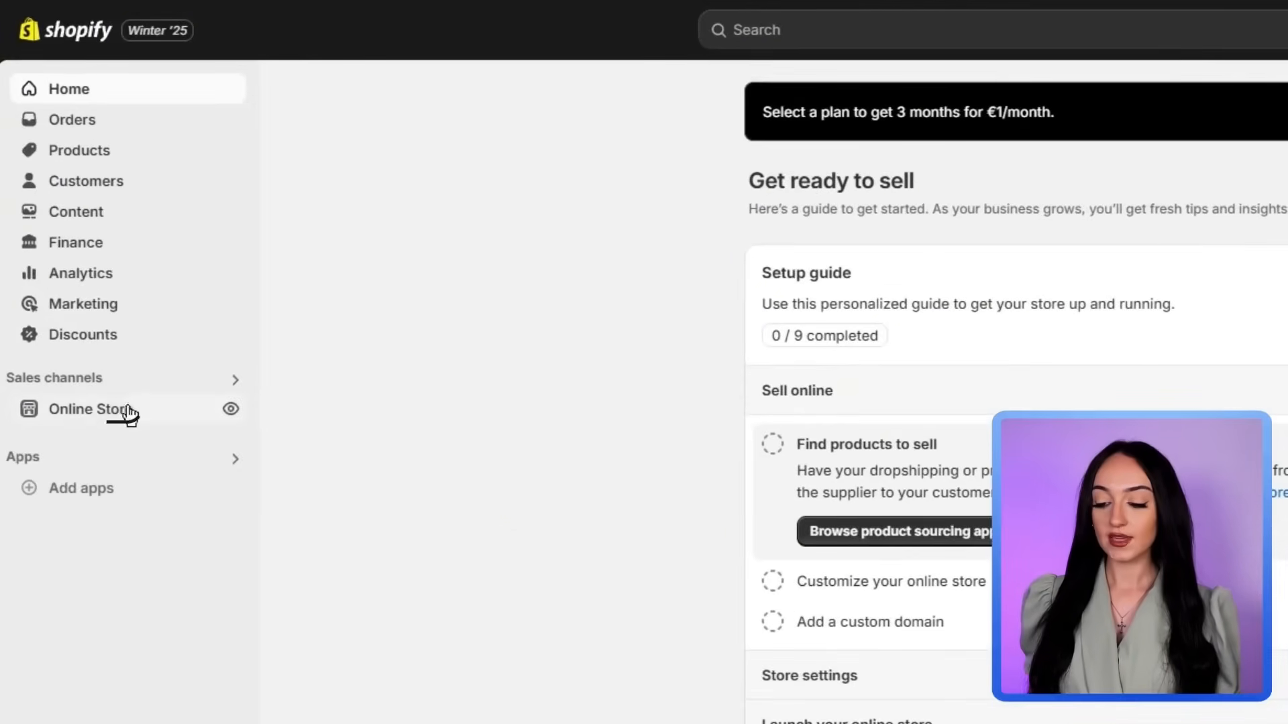
Add a new page under Online Store > Pages titled 'Shipping Policies'
{"action": "left_click", "coordinate": [93, 410]}
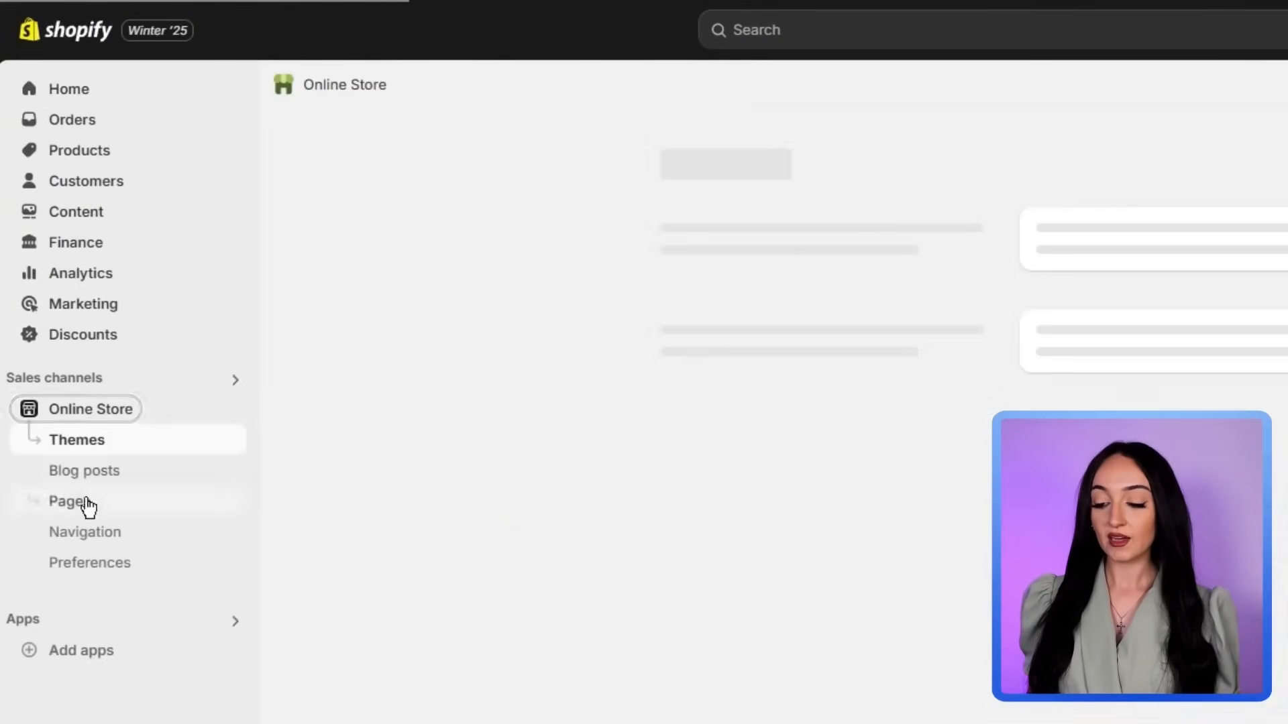
{"action": "left_click", "coordinate": [70, 500]}
{"action": "type", "text": "Shipping Pol"}
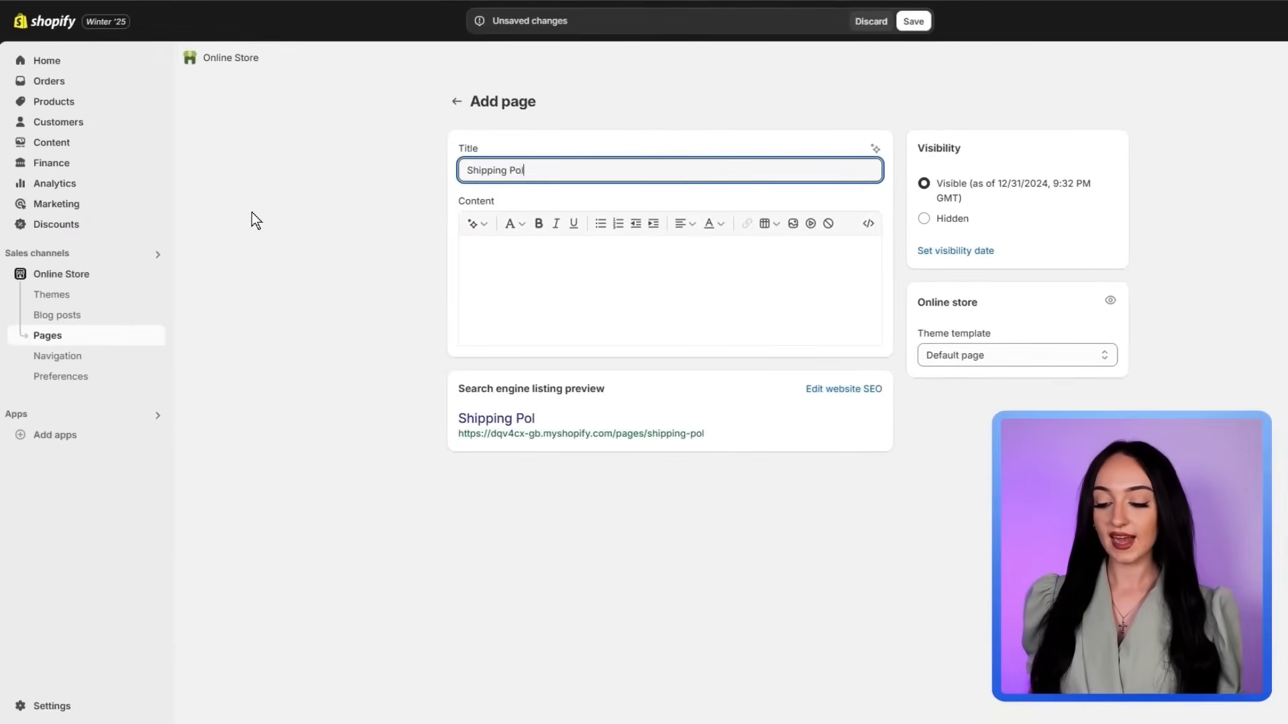
{"action": "type", "text": "icies"}
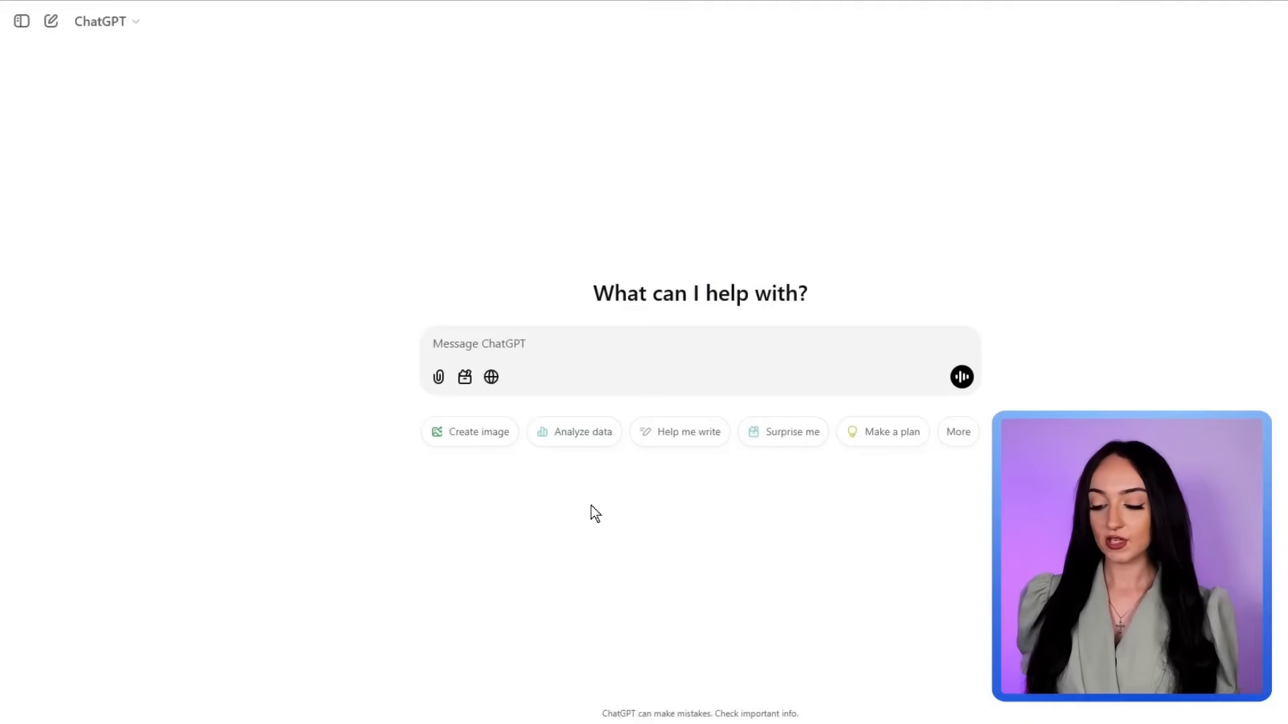
Send ChatGPT a 'create me shipping policies' request for the store
{"action": "type", "text": "create me"}
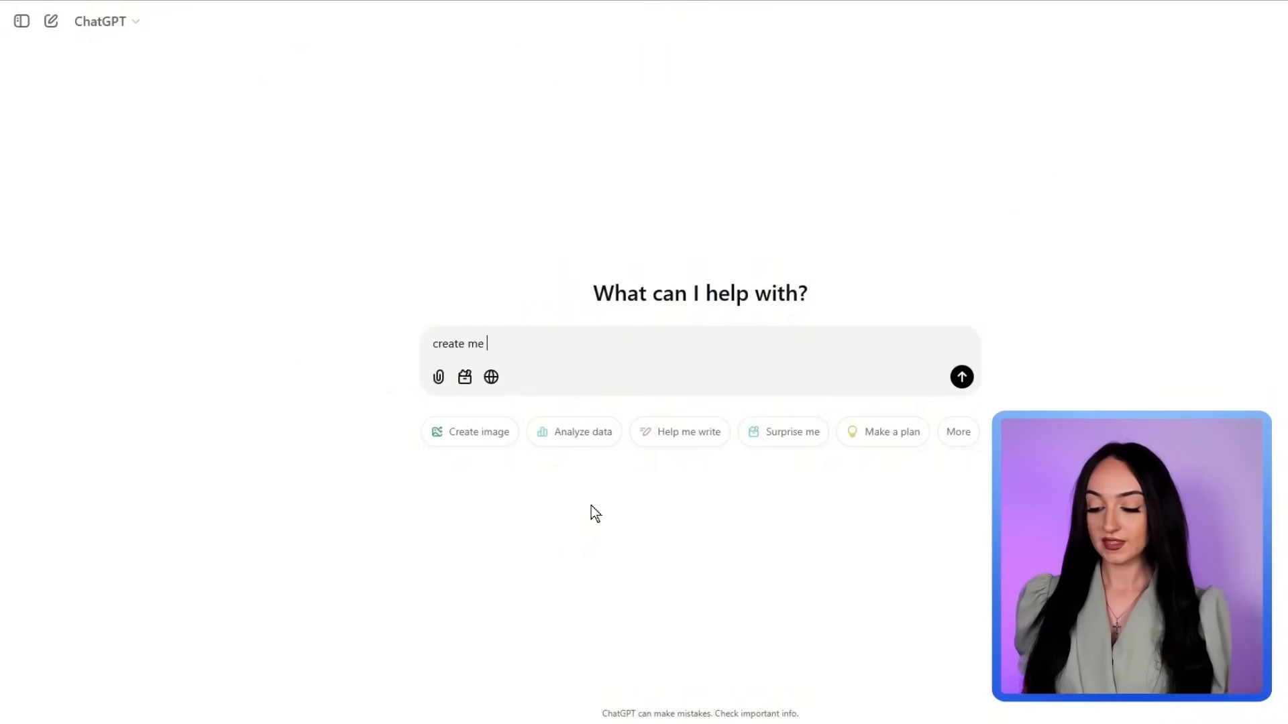
{"action": "type", "text": "shipping policies for my"}
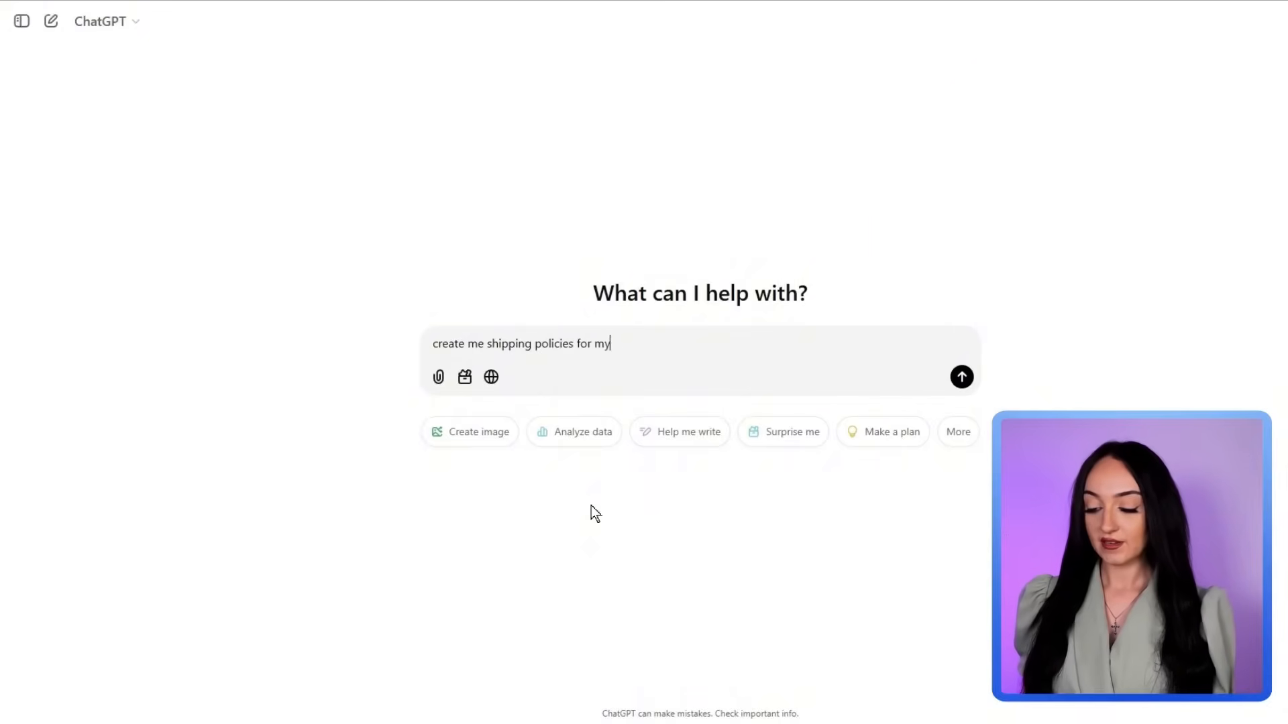
{"action": "left_click", "coordinate": [961, 376]}
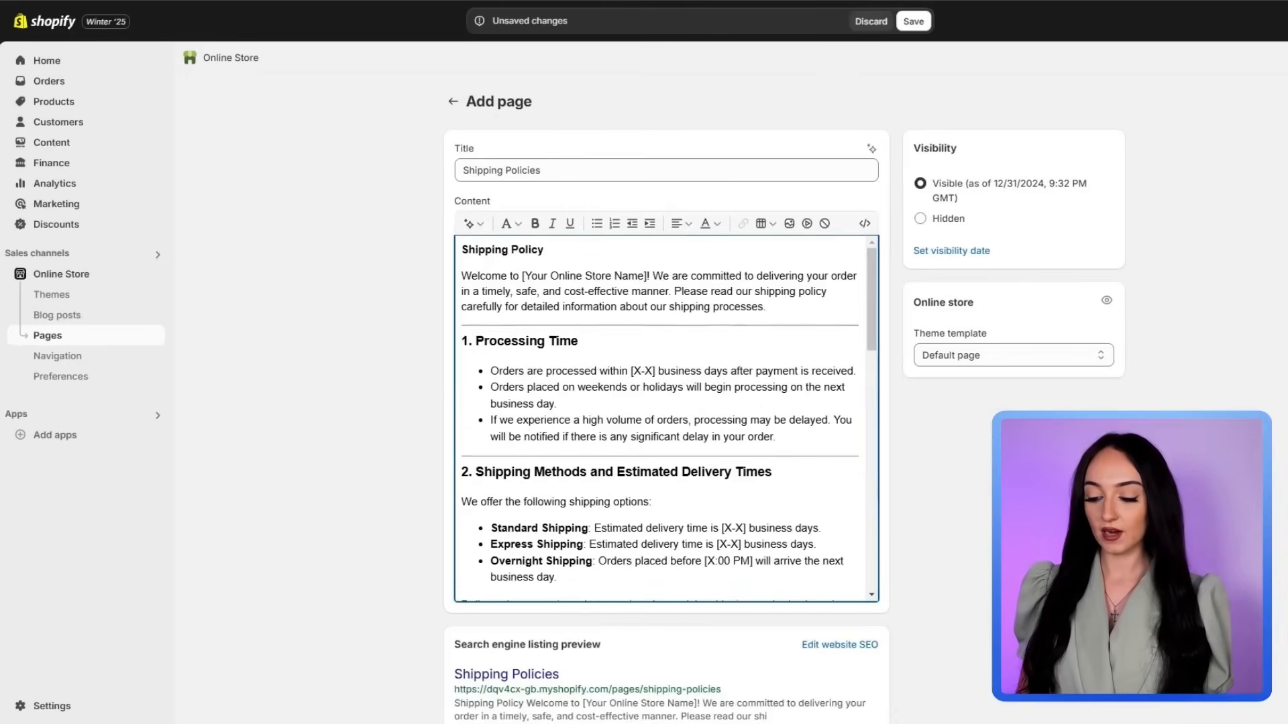
Save the Shipping Policies page with the pasted policy content for Kitchen Craft Store
{"action": "scroll", "scroll_direction": "down", "scroll_amount": 3}
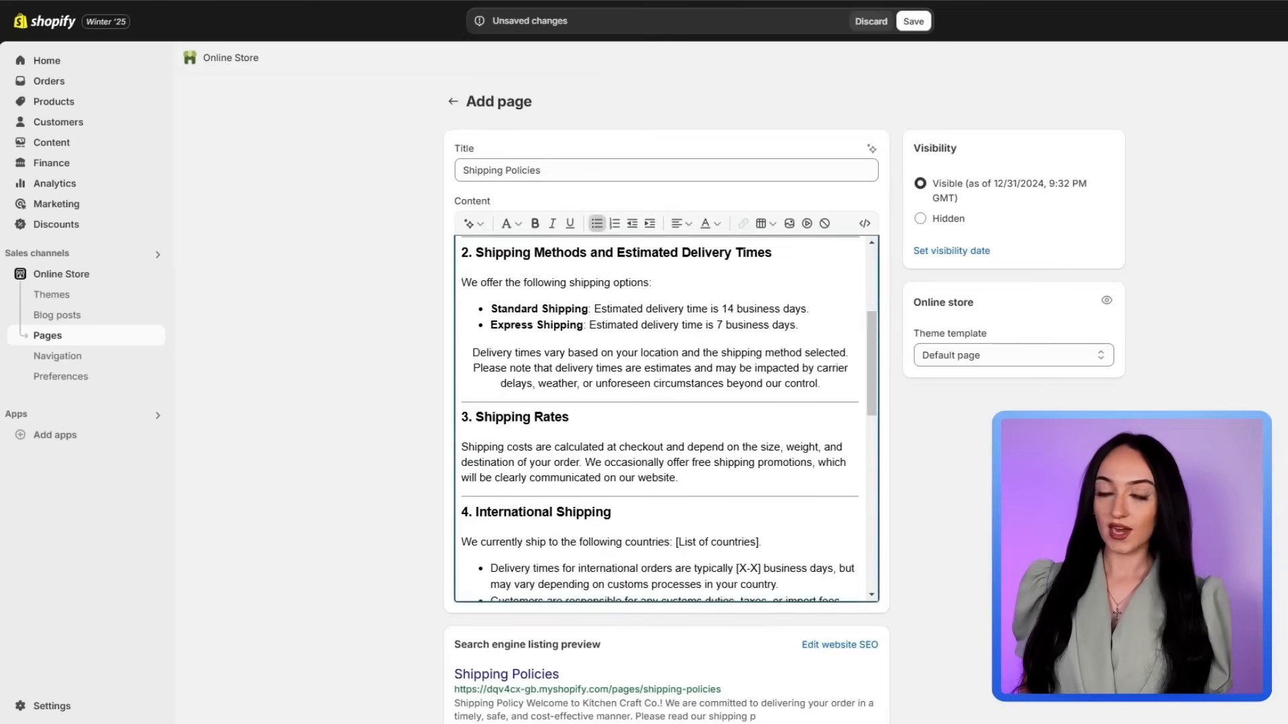
{"action": "scroll", "scroll_direction": "down", "scroll_amount": 3}
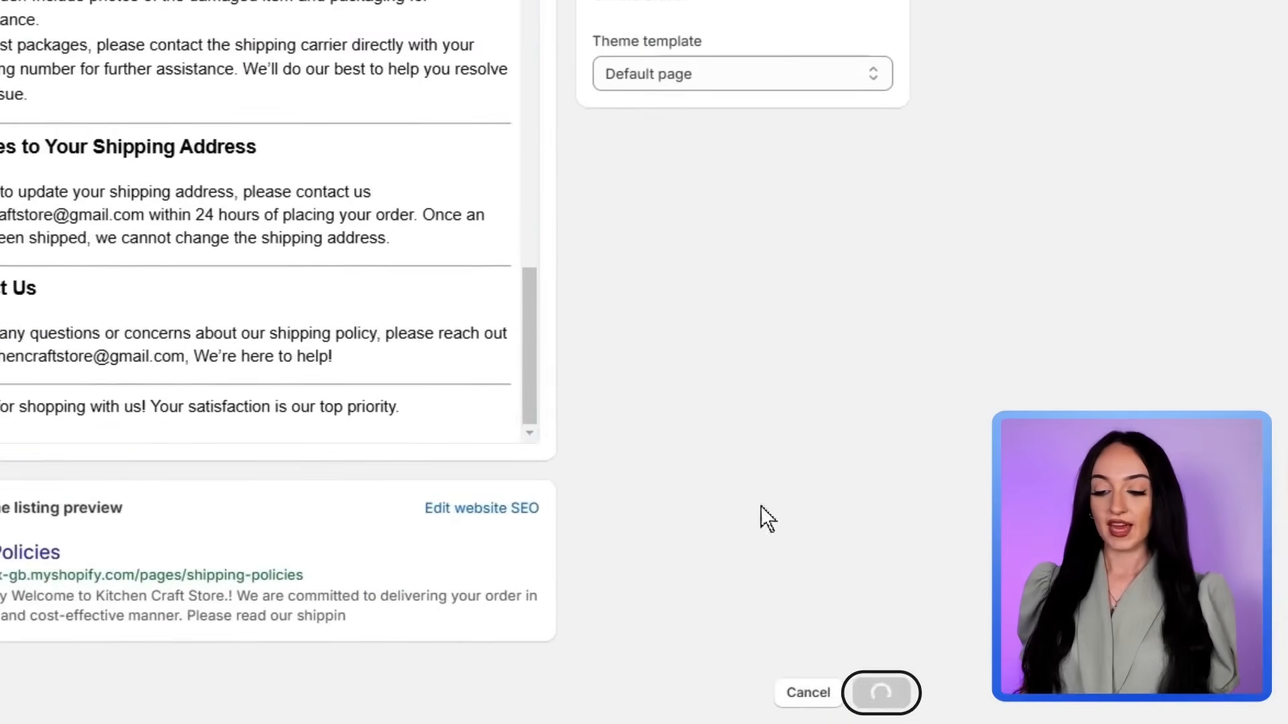
{"action": "left_click", "coordinate": [880, 692]}
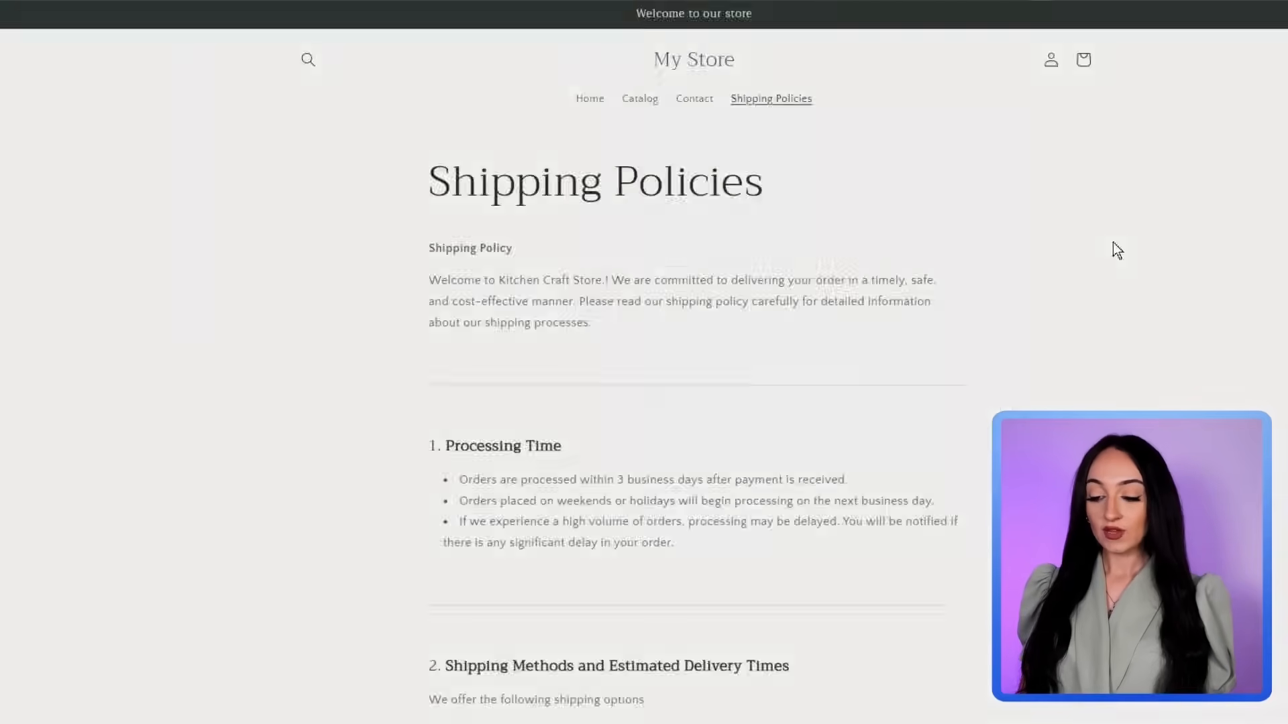
Scroll through the live Shipping Policies page on the storefront
{"action": "scroll", "scroll_direction": "down", "scroll_amount": 3}
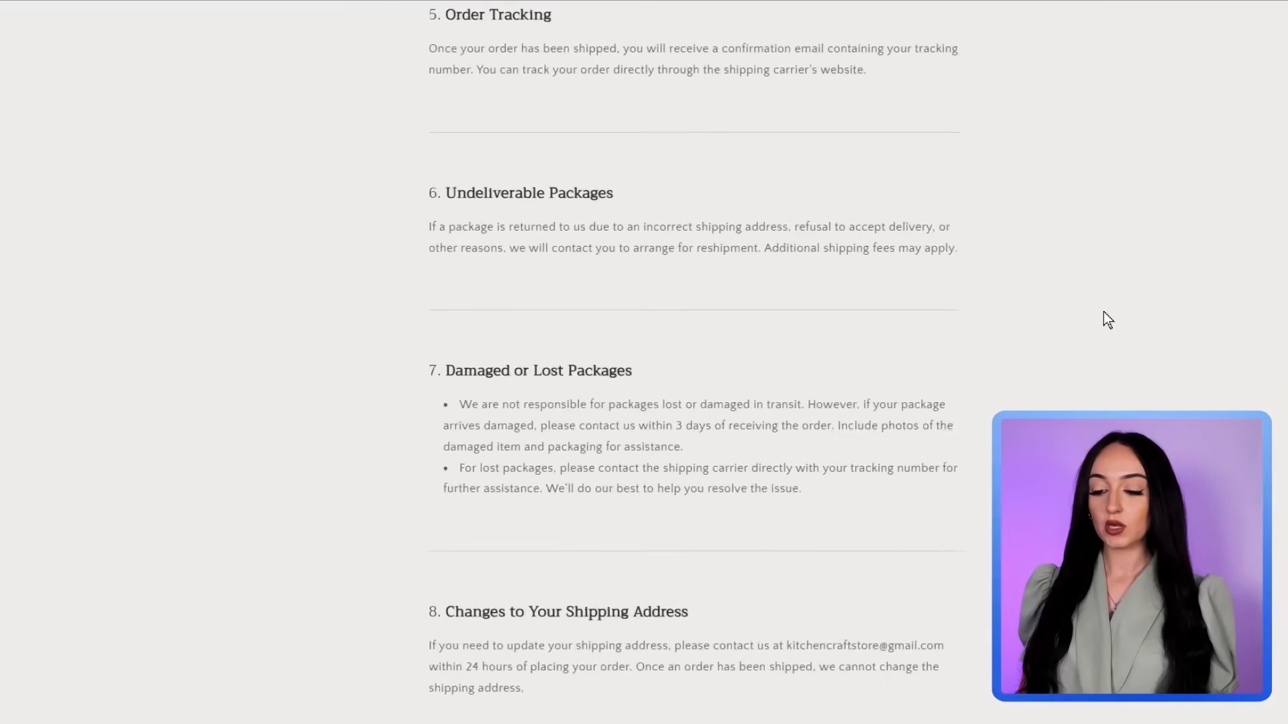
{"action": "scroll", "scroll_direction": "down", "scroll_amount": 3}
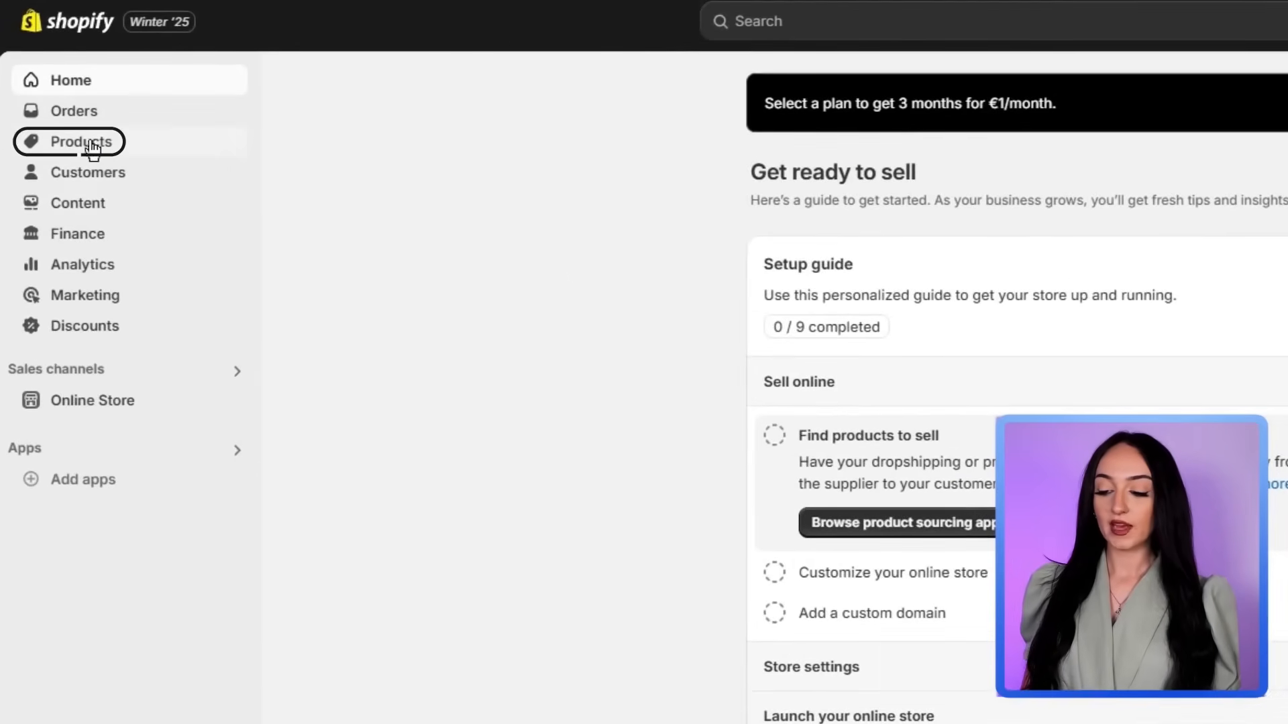
Add a new product from Products titled 'Fruit & Veg Salad Slicer' with the slicer photo
{"action": "left_click", "coordinate": [82, 141]}
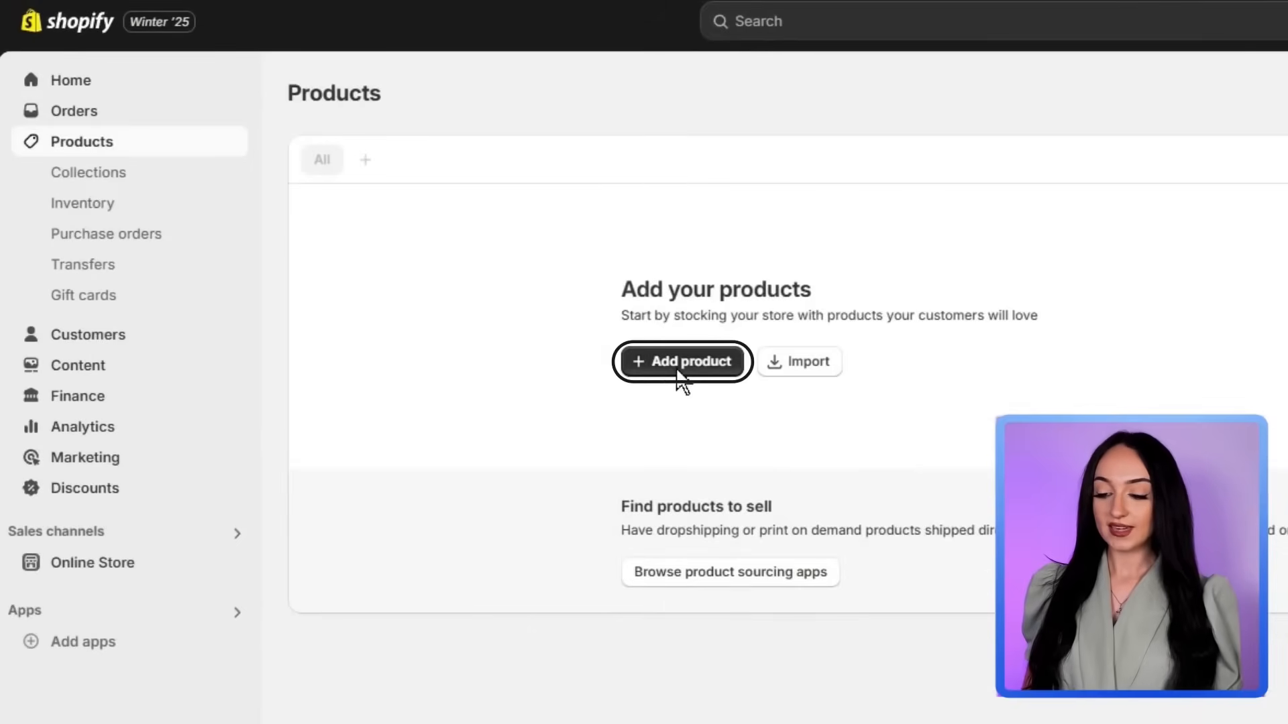
{"action": "left_click", "coordinate": [682, 361]}
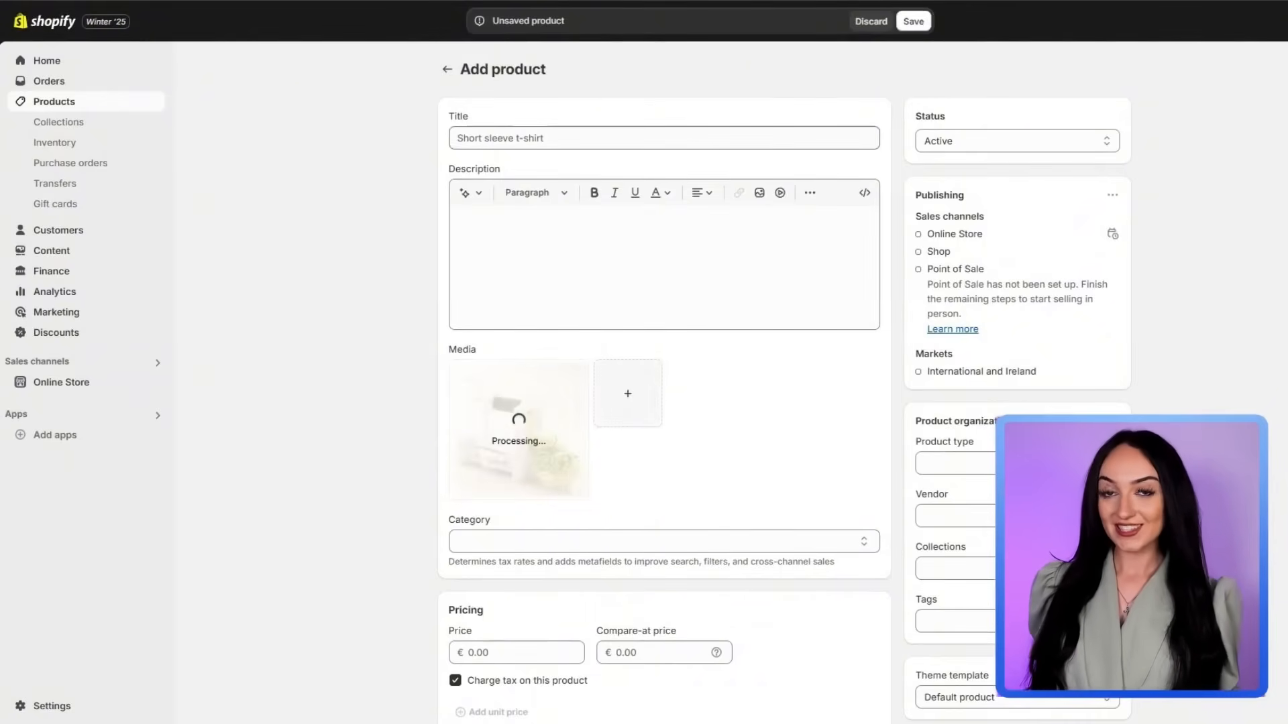
{"action": "left_click", "coordinate": [663, 136]}
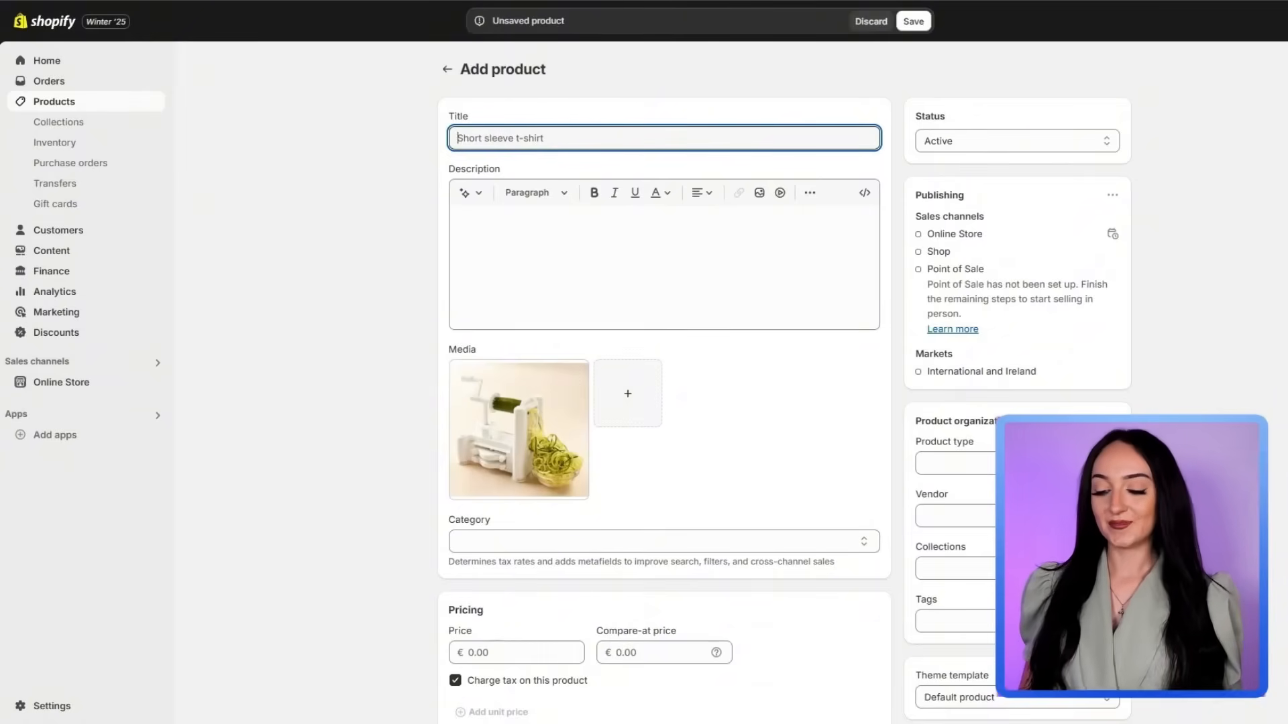
{"action": "type", "text": "Fruit & Veg Salad Slicer"}
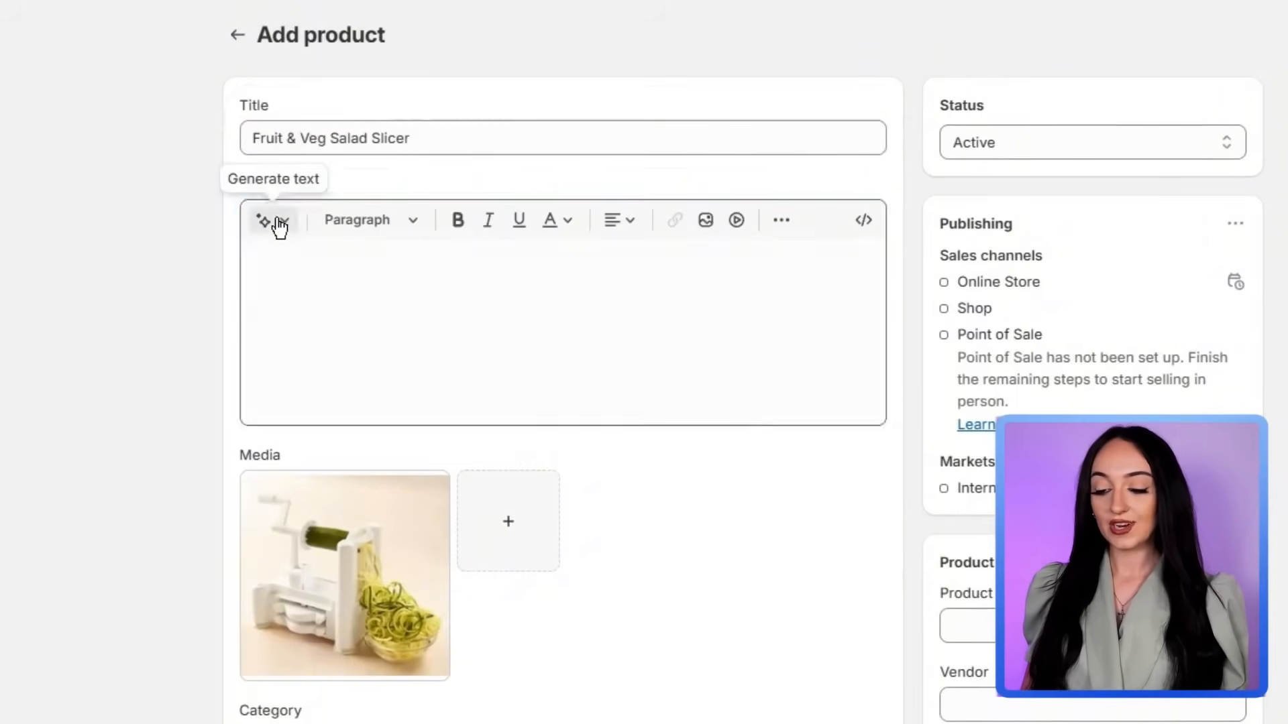
Generate an AI description from the product title and keep it in the draft
{"action": "left_click", "coordinate": [263, 219]}
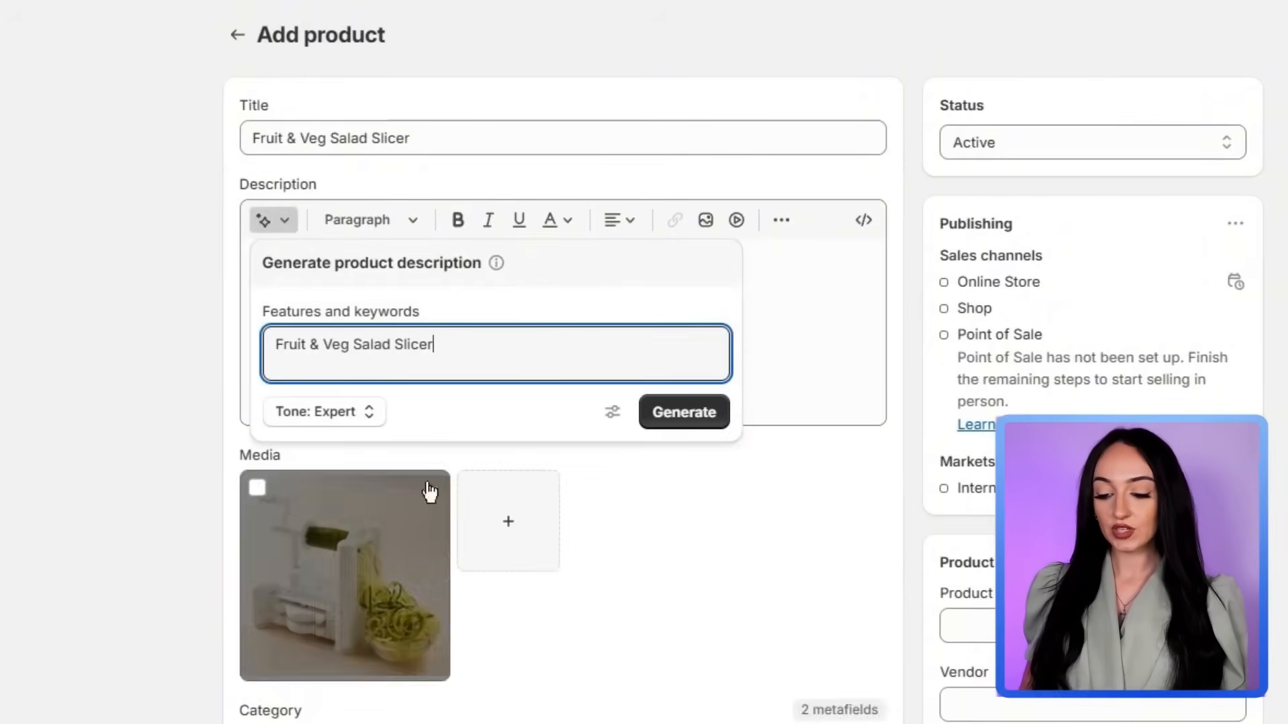
{"action": "left_click", "coordinate": [683, 412]}
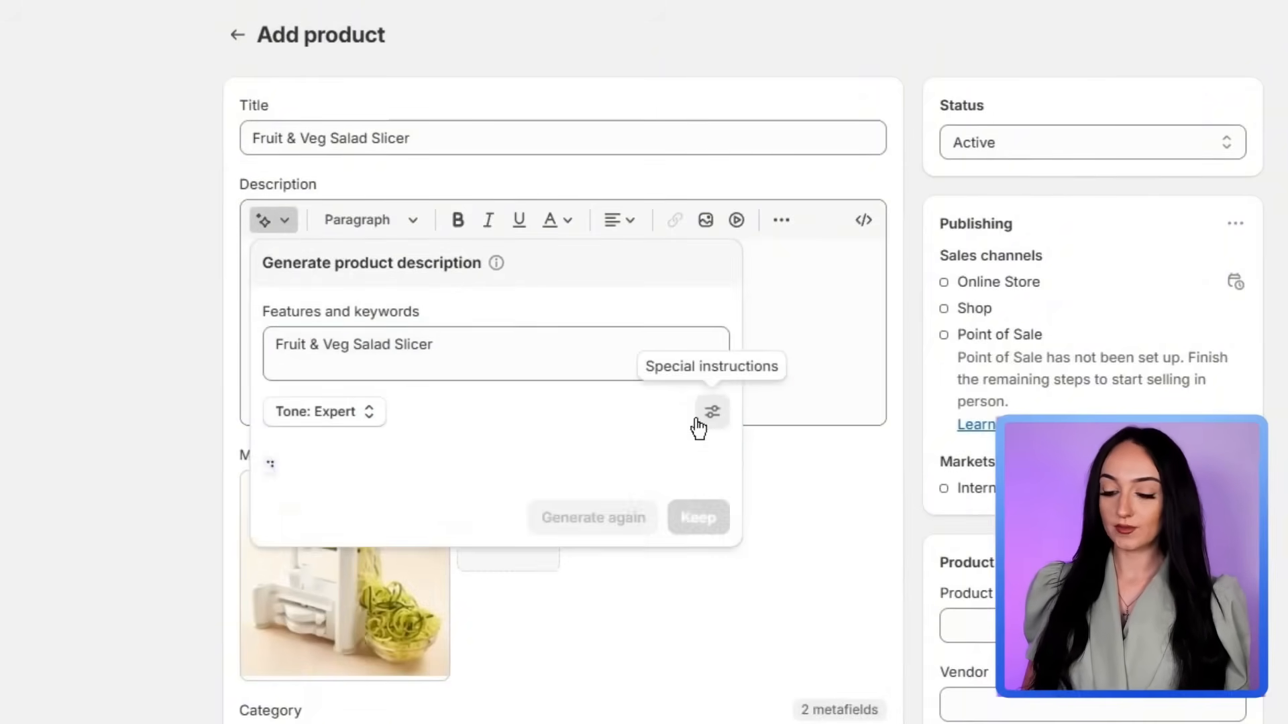
{"action": "left_click", "coordinate": [712, 412]}
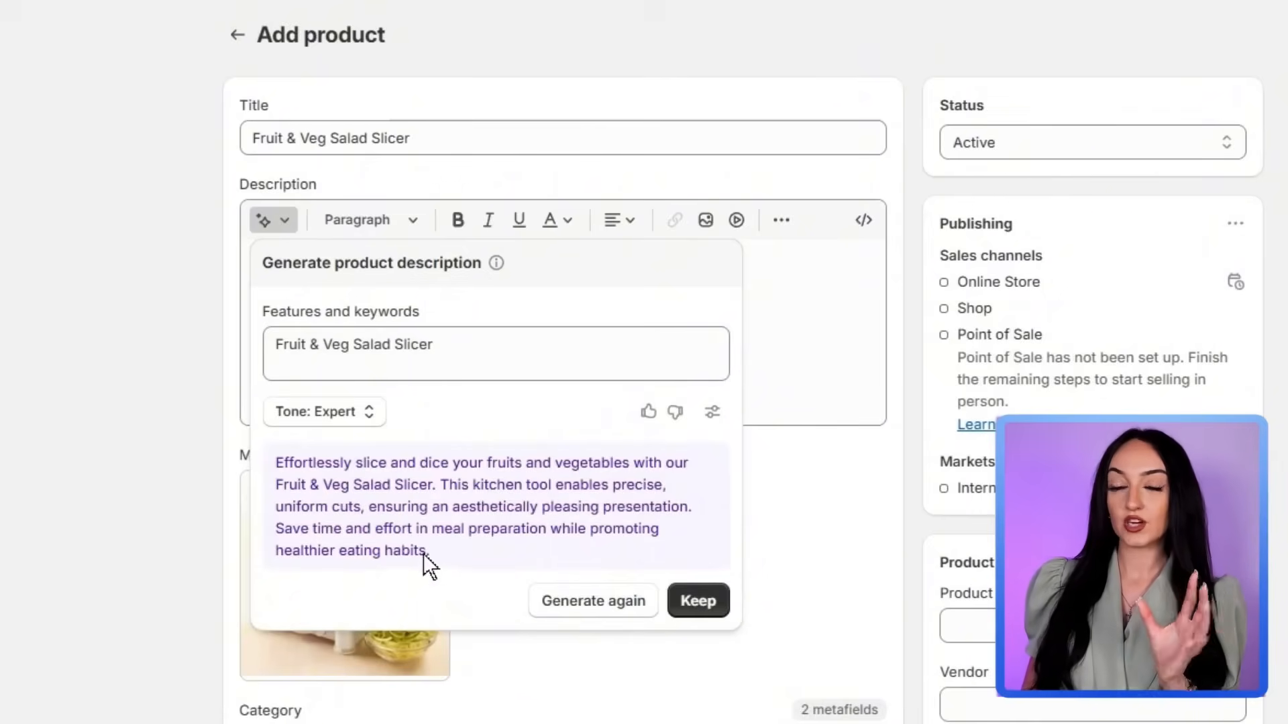
{"action": "left_click", "coordinate": [697, 601]}
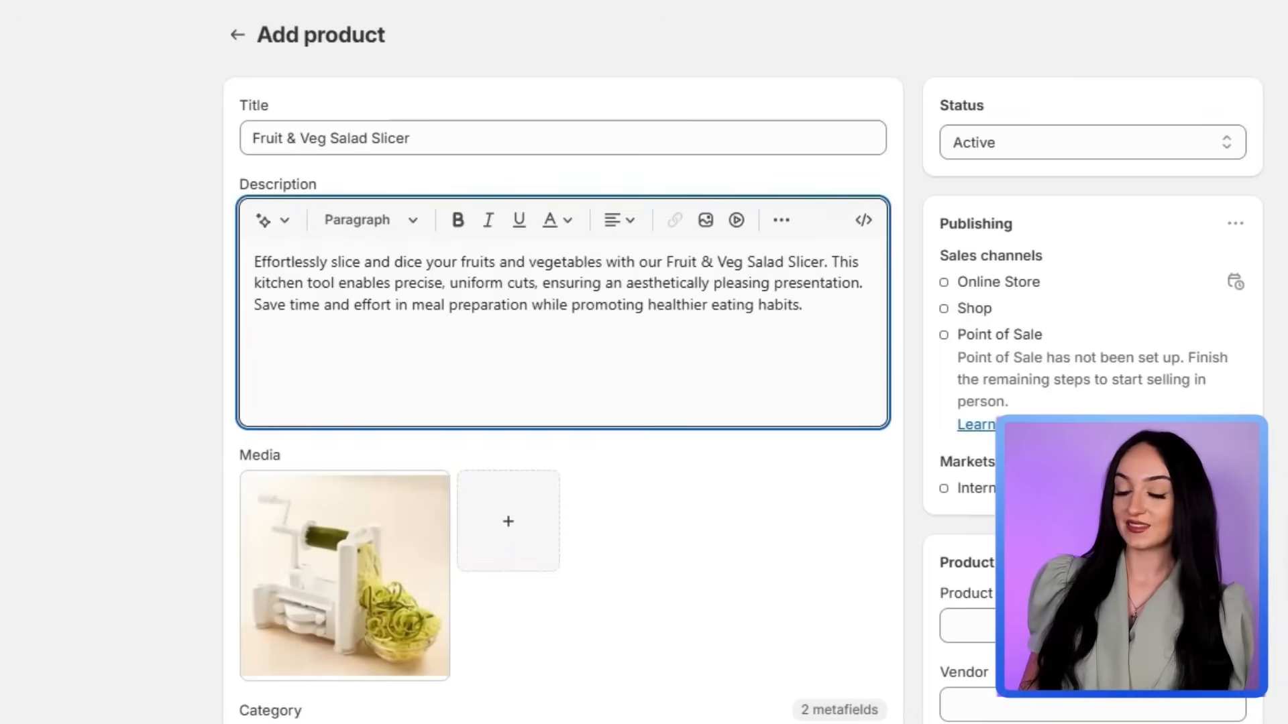
Bold key phrases such as 'Effortlessly', 'fruits and vegetables' and the product name
{"action": "double_click", "coordinate": [290, 261]}
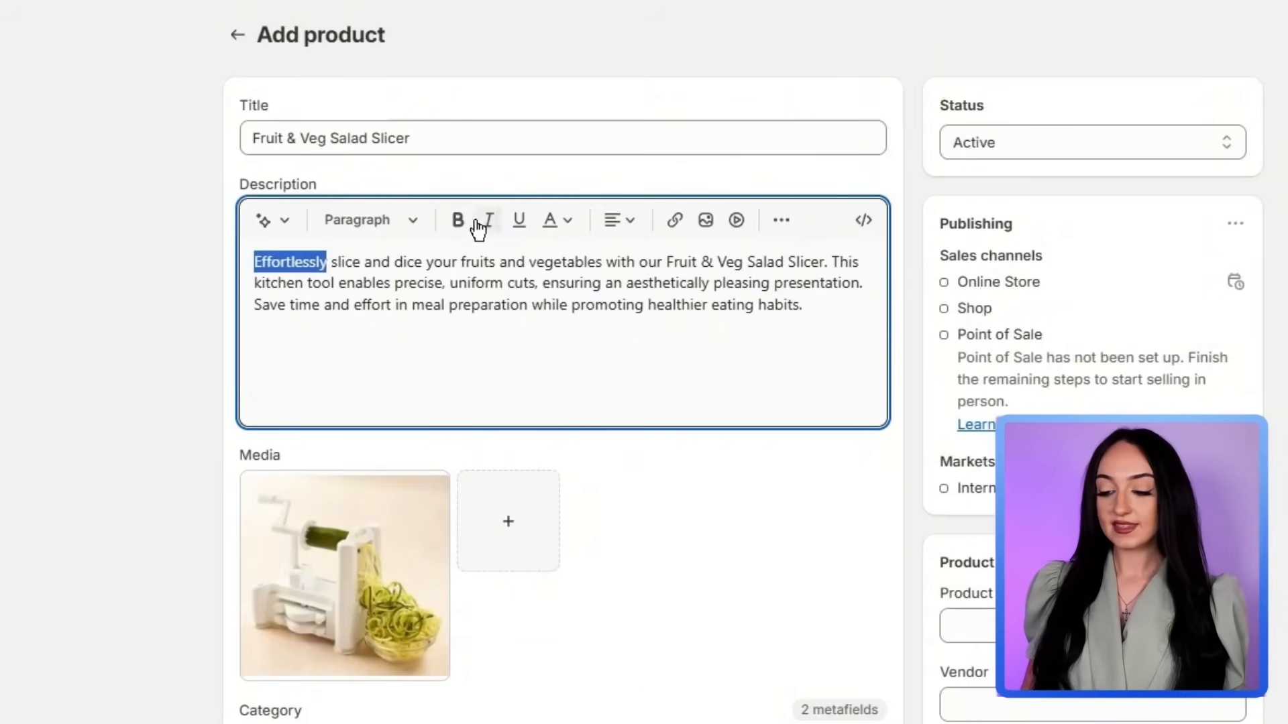
{"action": "left_click", "coordinate": [458, 219]}
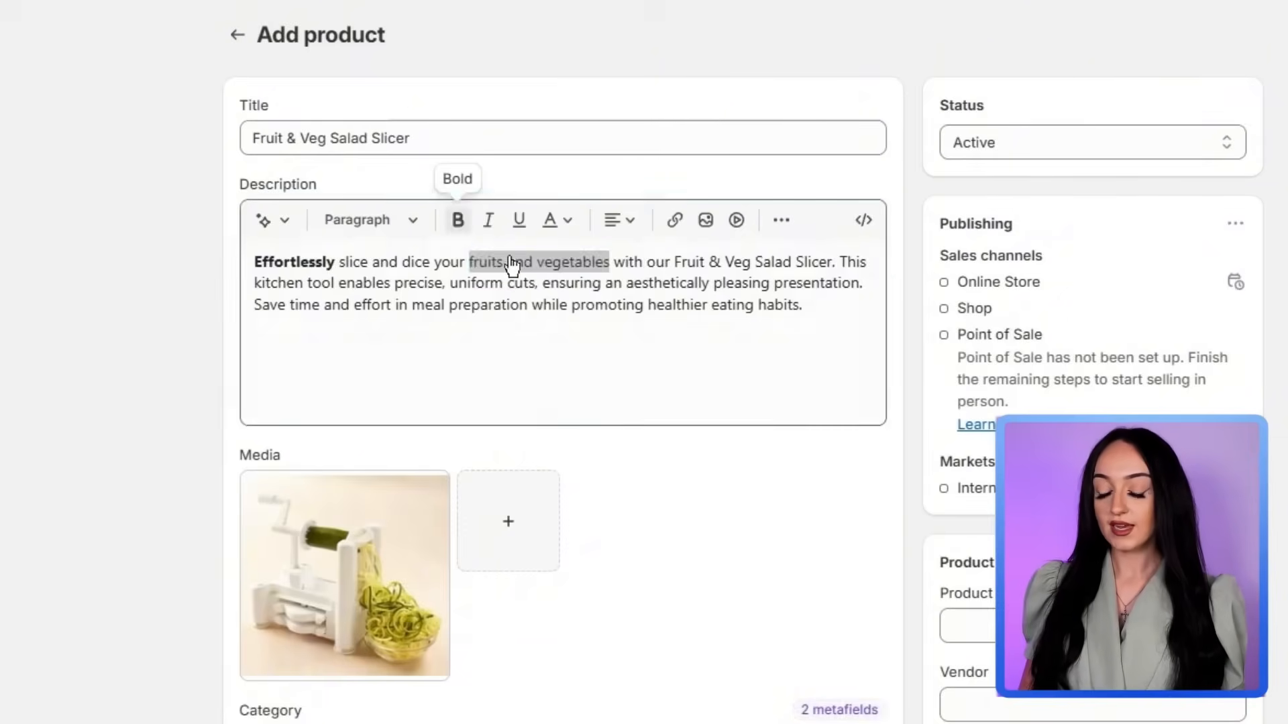
{"action": "left_click", "coordinate": [456, 219]}
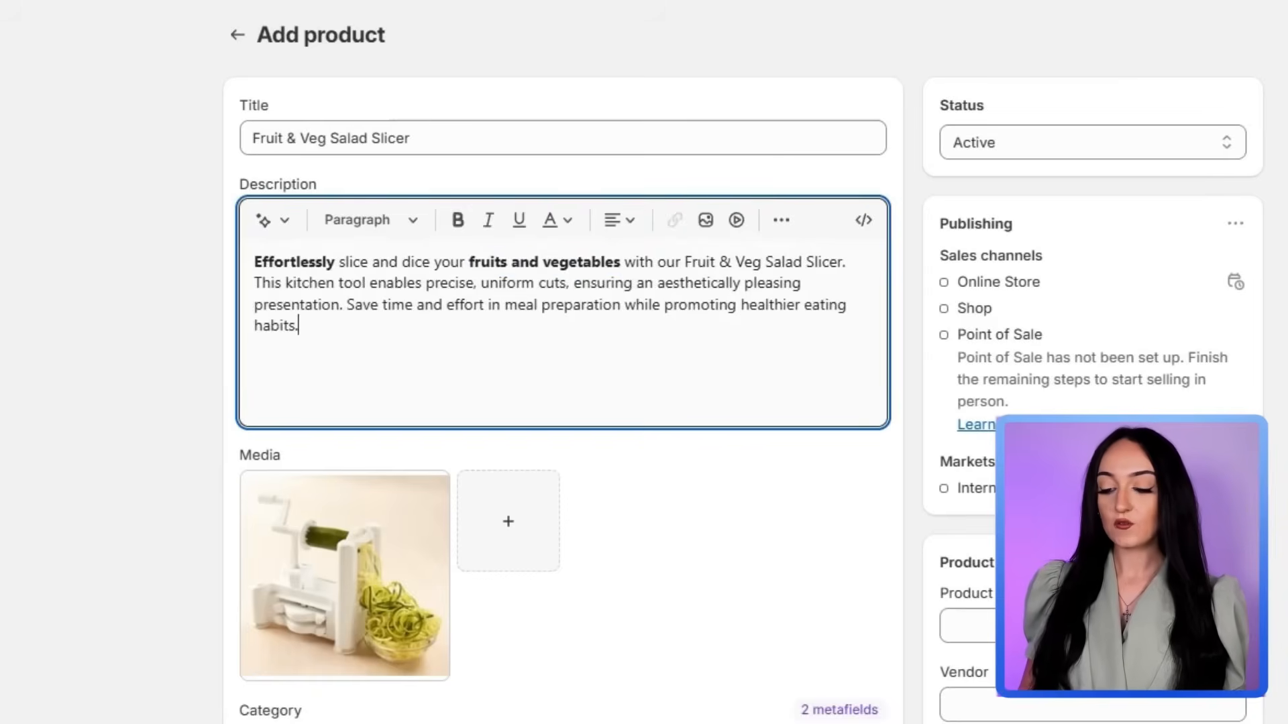
{"action": "left_click_drag", "start_coordinate": [686, 262], "coordinate": [844, 261]}
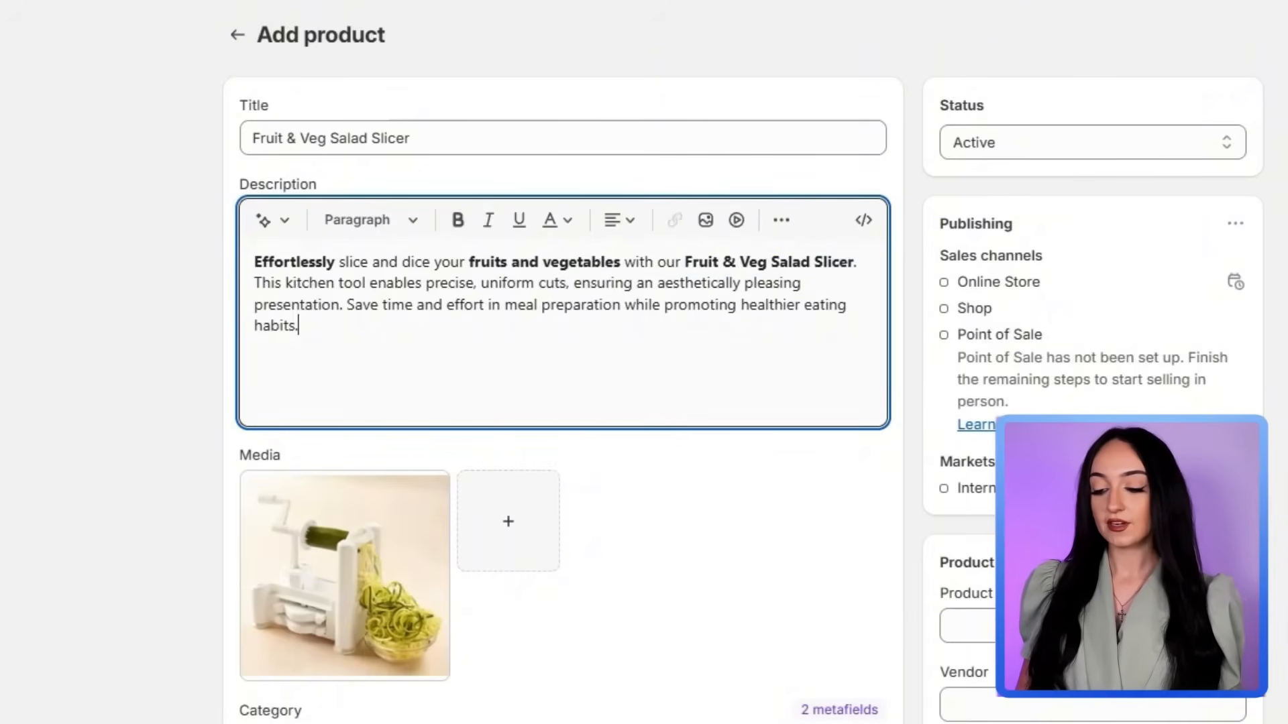
{"action": "double_click", "coordinate": [448, 284]}
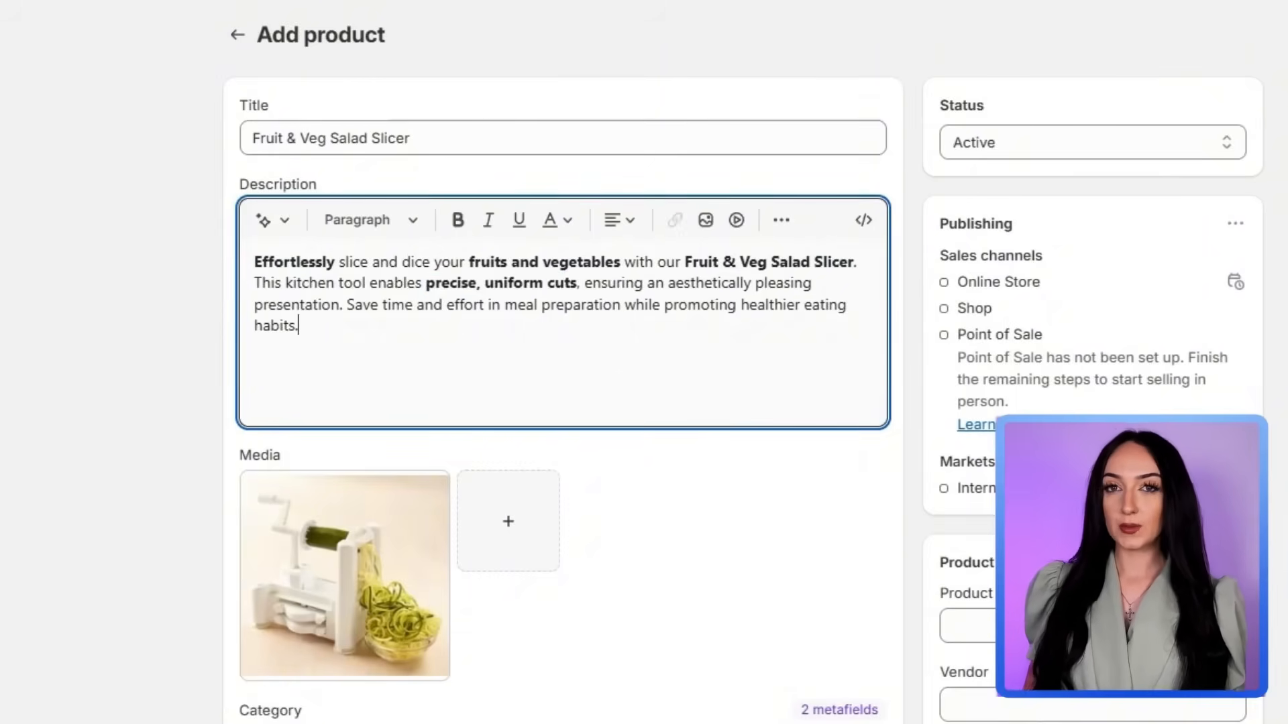
{"action": "left_click_drag", "start_coordinate": [352, 304], "coordinate": [485, 305]}
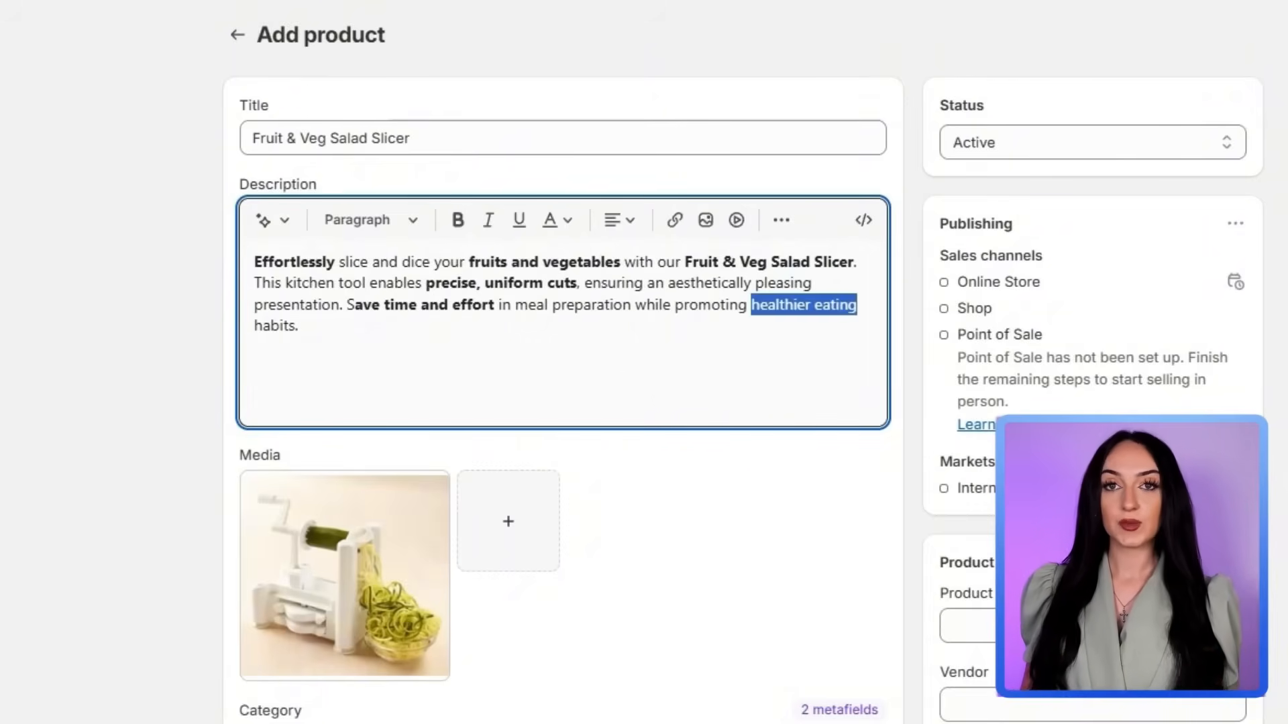
Enter pricing: €29.99 price, €34.99 compare-at price and €10.00 cost per item
{"action": "scroll", "scroll_direction": "down", "scroll_amount": 3}
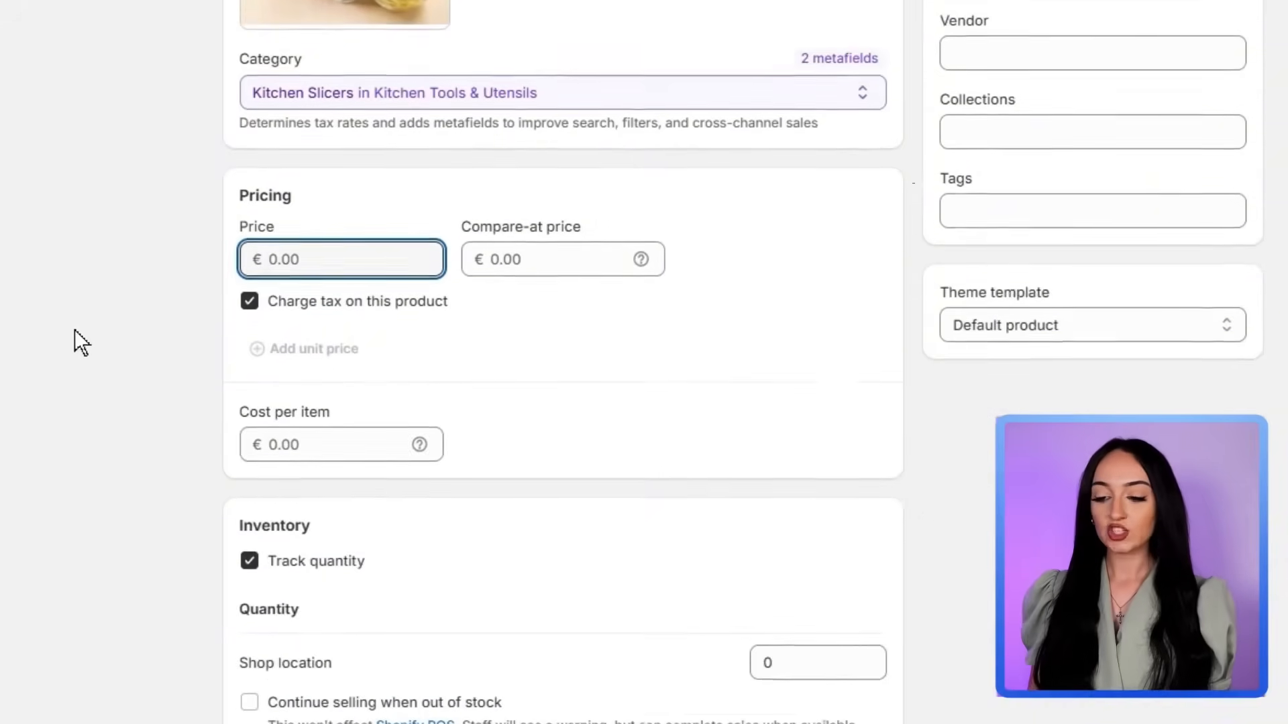
{"action": "scroll", "scroll_direction": "down", "scroll_amount": 3}
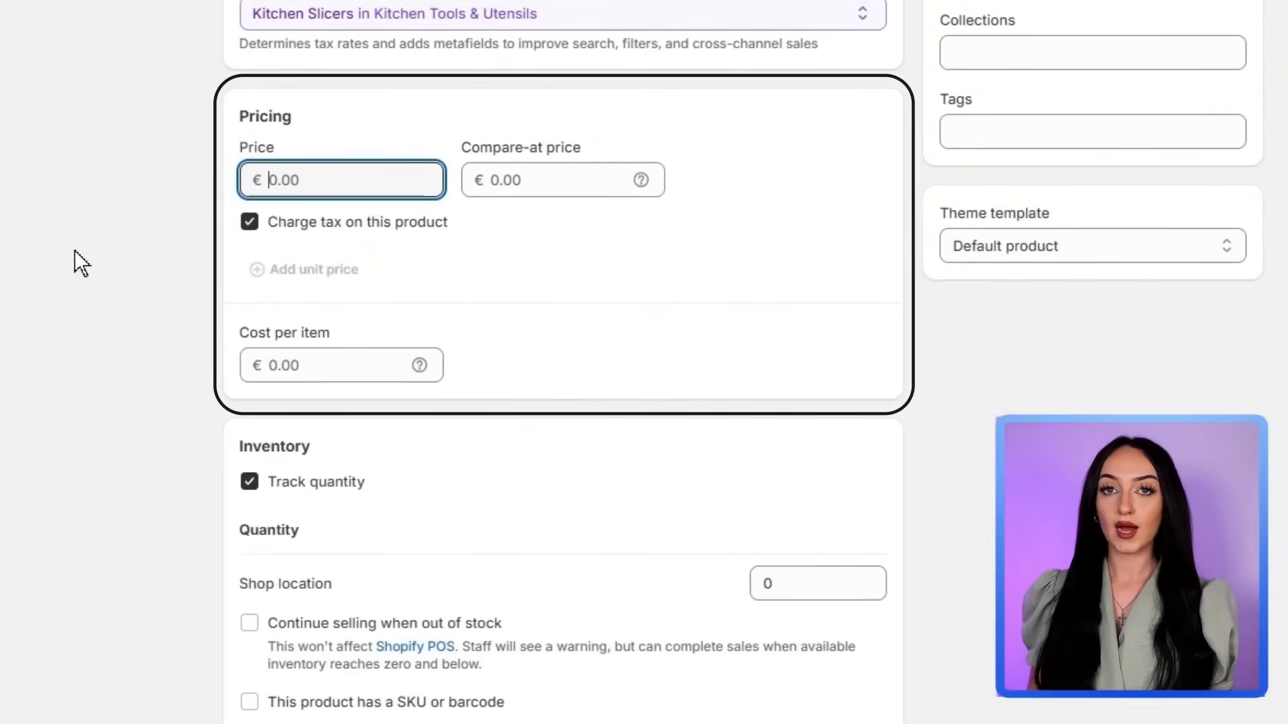
{"action": "type", "text": "29.99"}
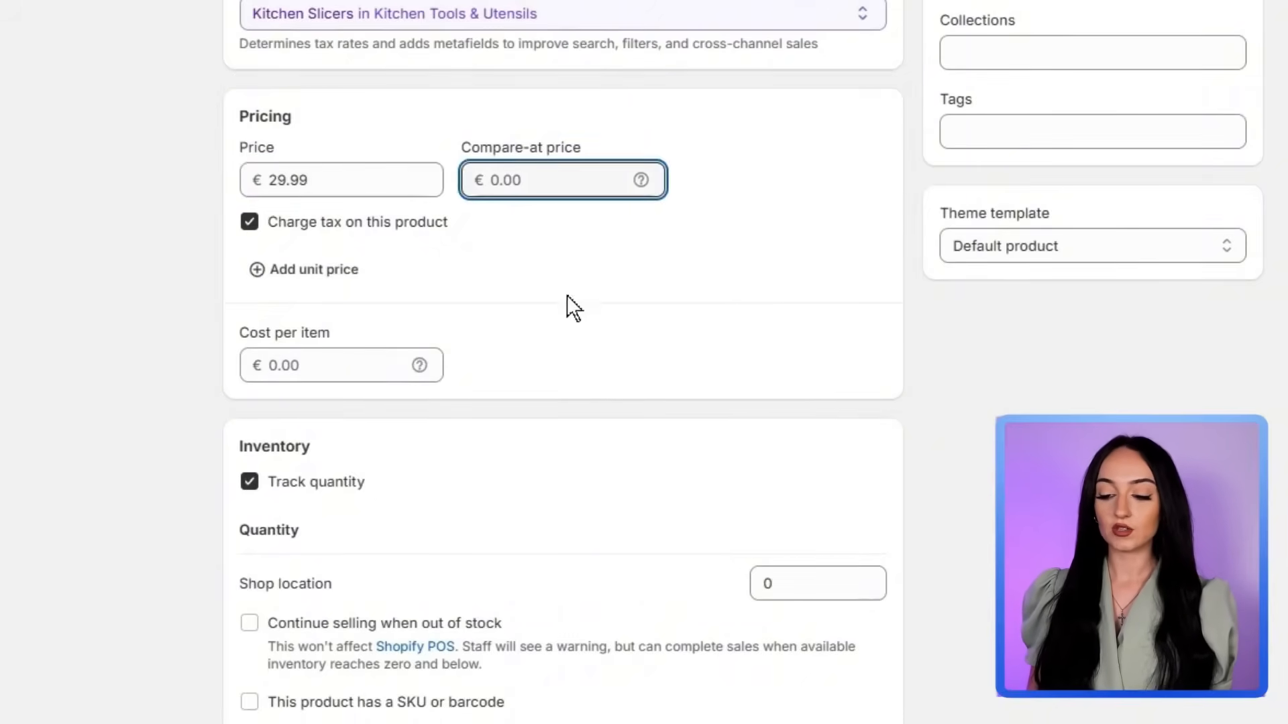
{"action": "type", "text": "10.00"}
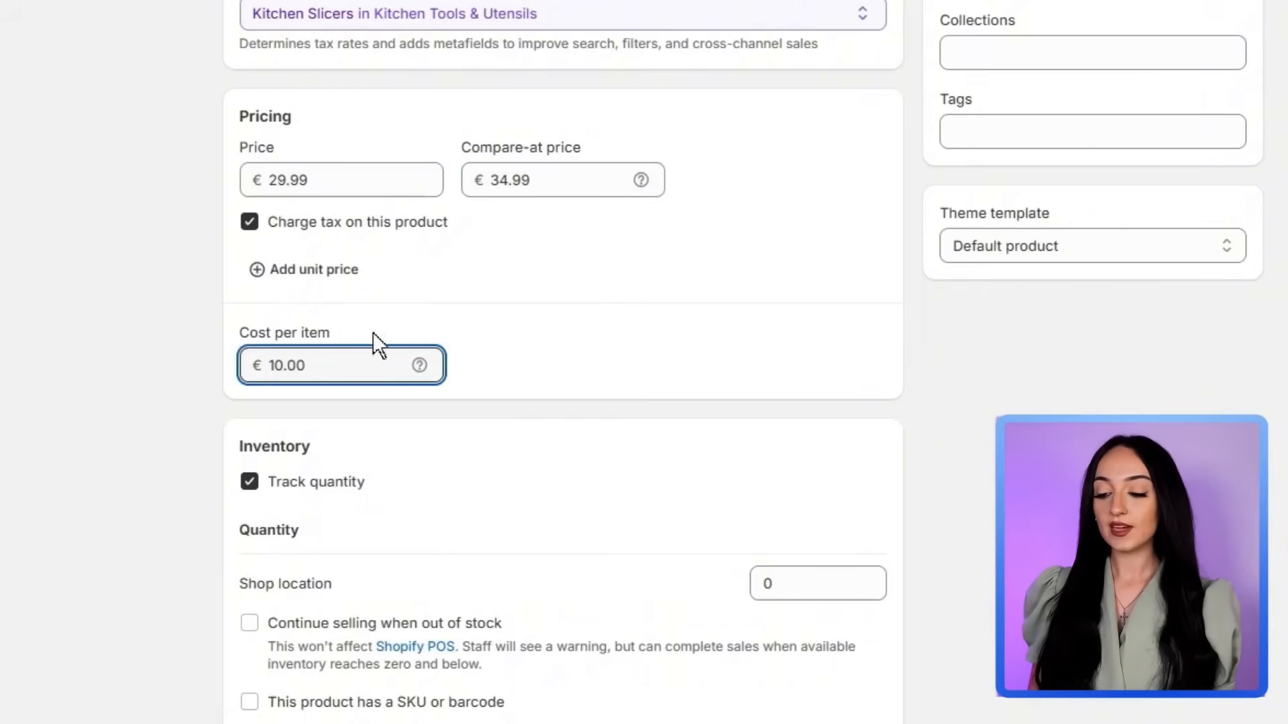
{"action": "scroll", "scroll_direction": "down", "scroll_amount": 3}
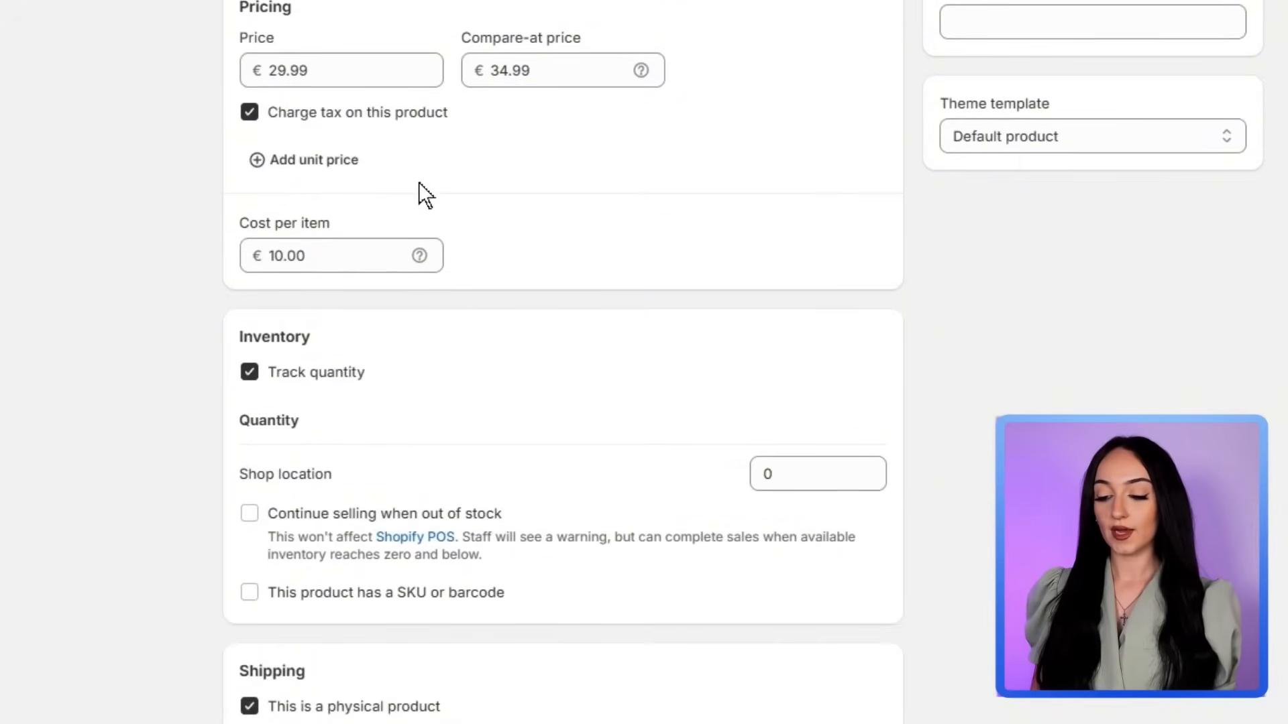
Discard the unfinished second variant option and preview the slicer product page in the store
{"action": "type", "text": "red"}
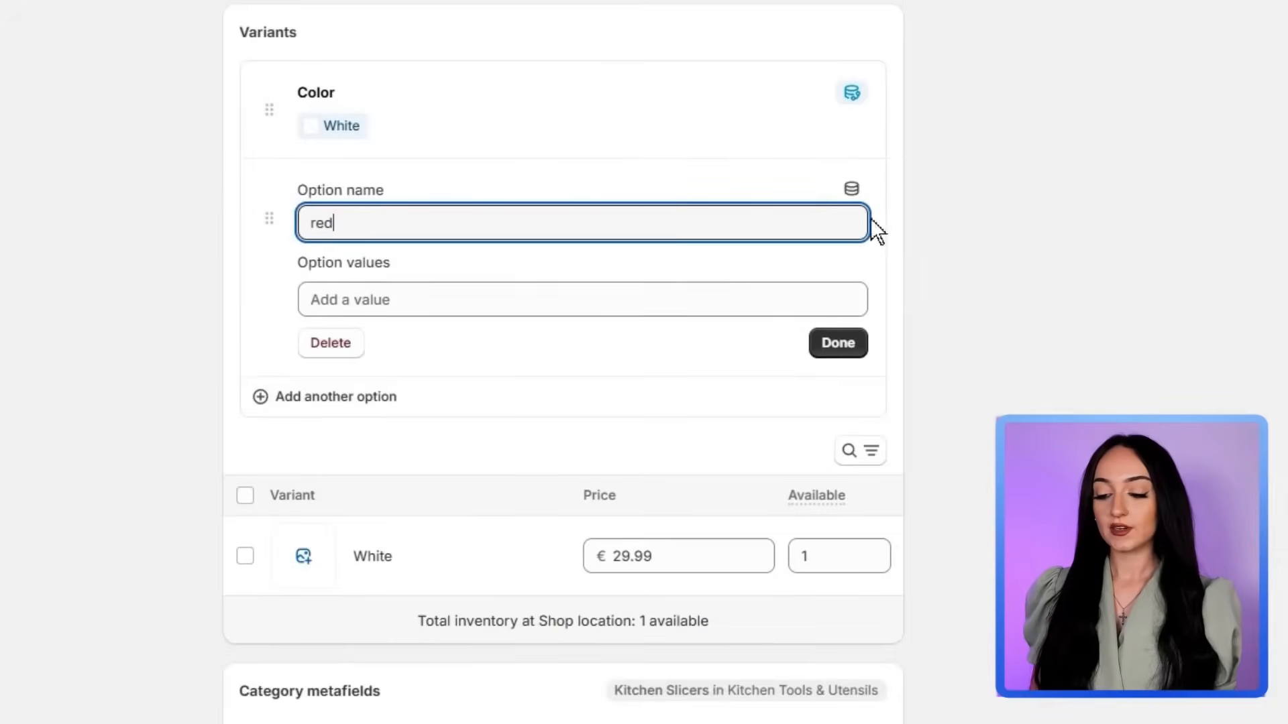
{"action": "left_click", "coordinate": [330, 342]}
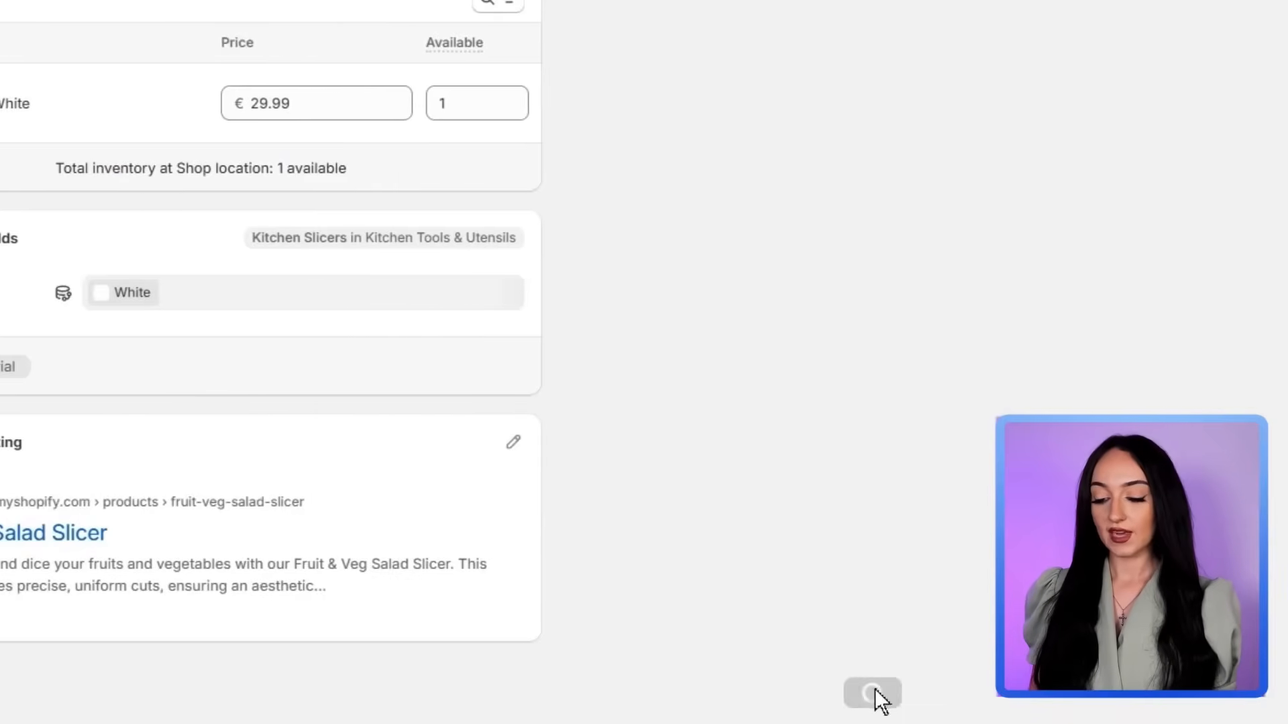
{"action": "left_click", "coordinate": [872, 693]}
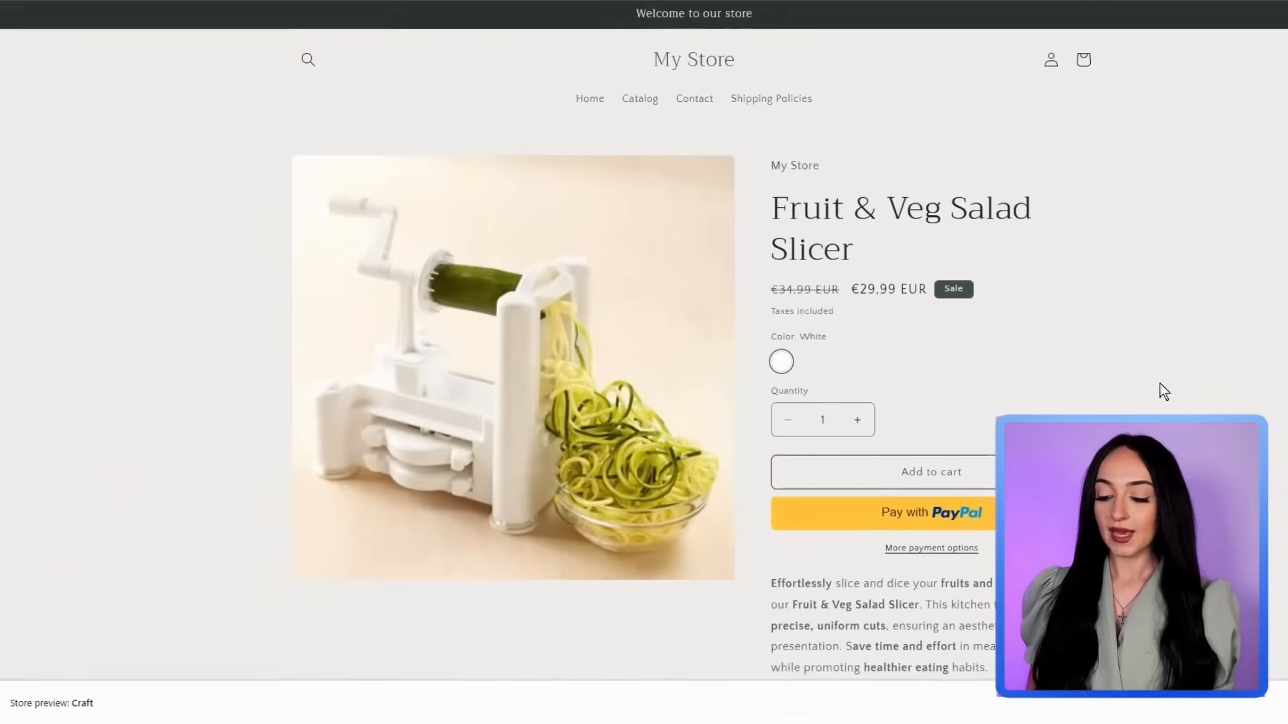
{"action": "scroll", "scroll_direction": "down", "scroll_amount": 3}
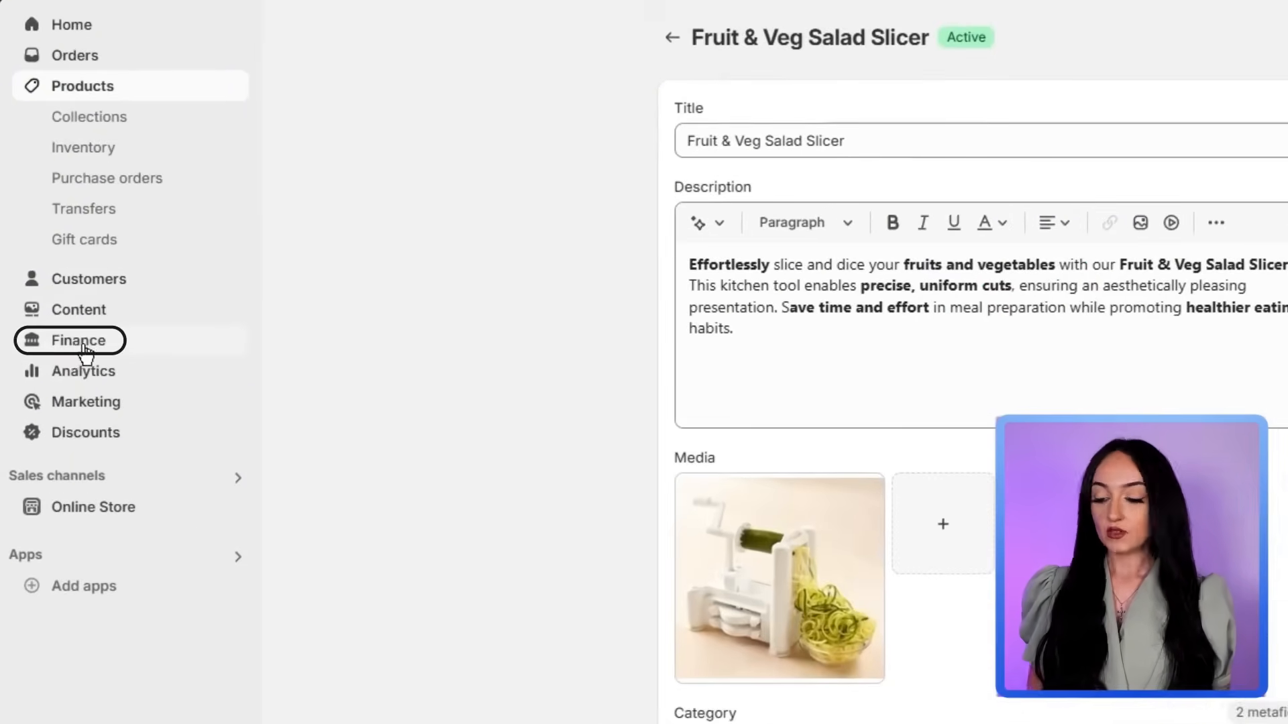
Go to Settings > Payments showing Shopify Payments and incomplete PayPal setup
{"action": "left_click", "coordinate": [79, 339]}
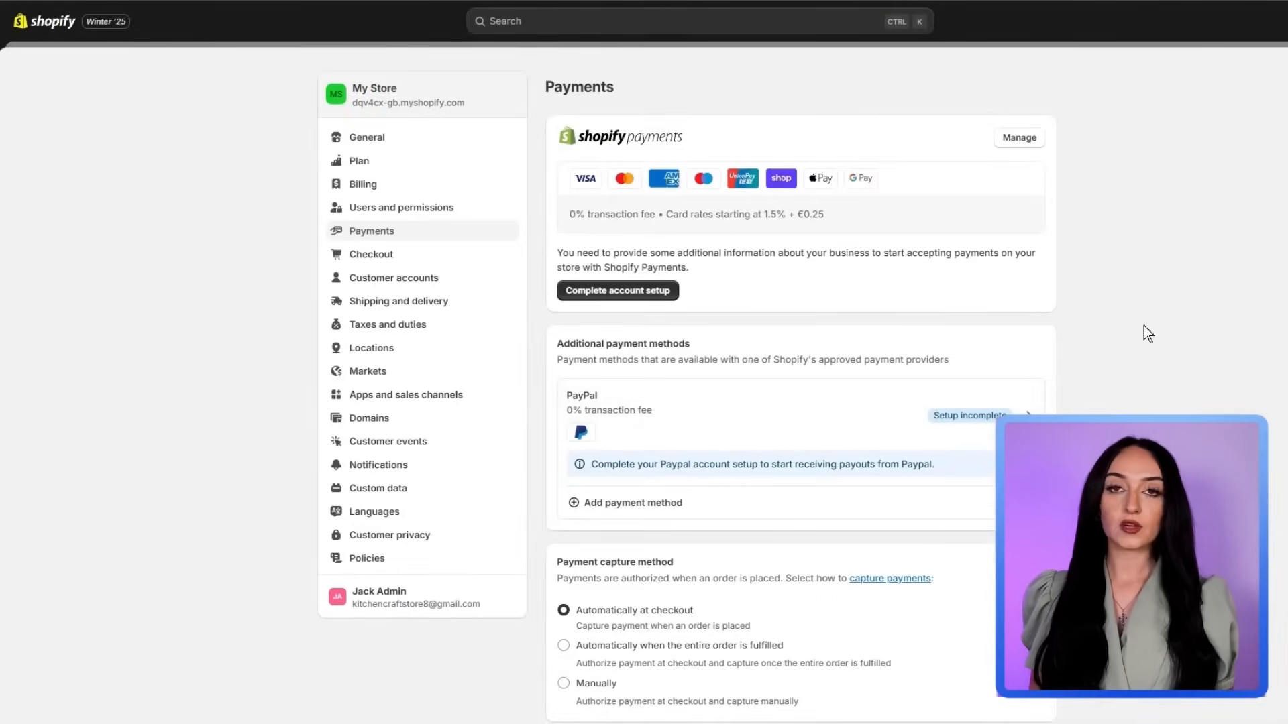
{"action": "mouse_move", "coordinate": [713, 229]}
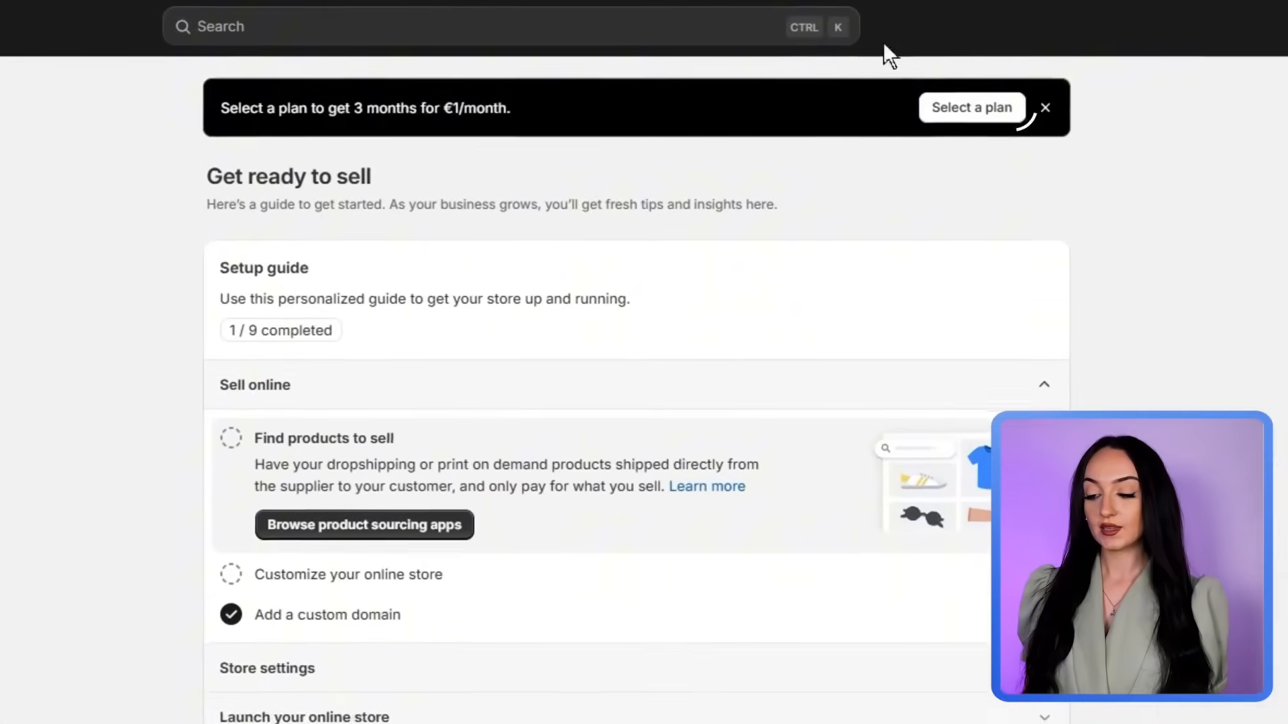
Choose the Basic plan from the home banner and reach its review-and-subscribe step
{"action": "left_click", "coordinate": [971, 107]}
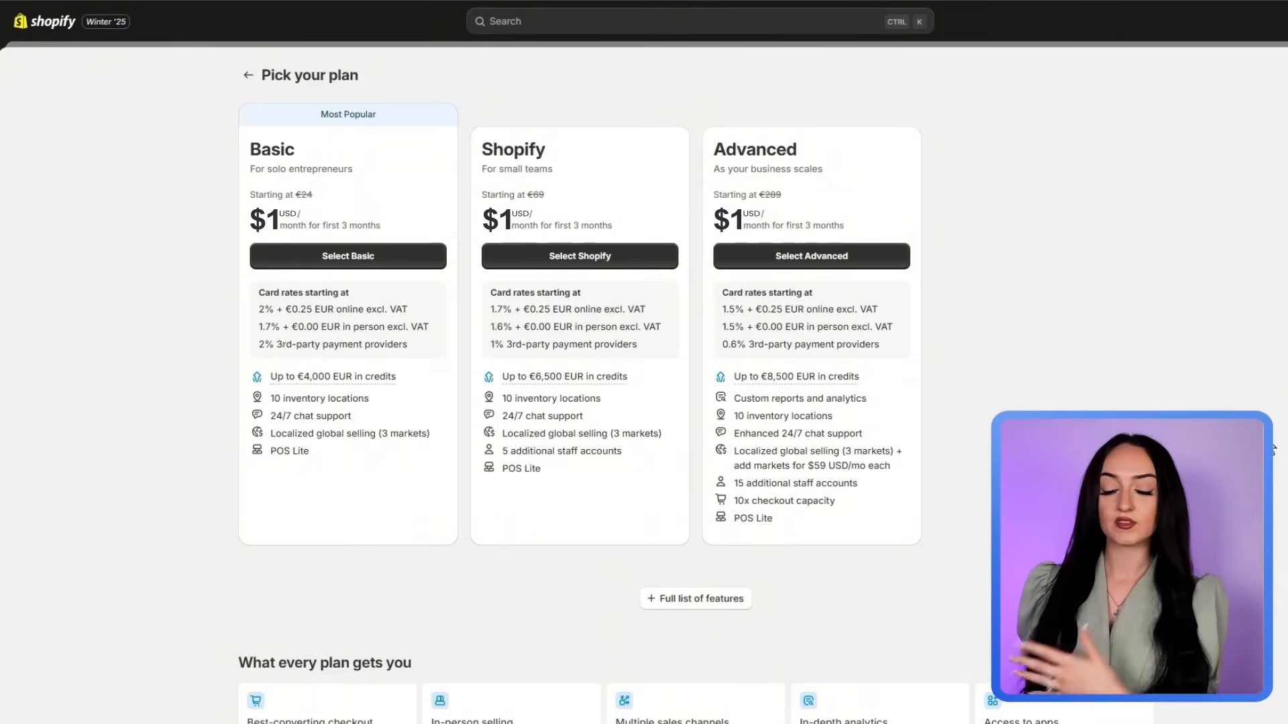
{"action": "mouse_move", "coordinate": [190, 321]}
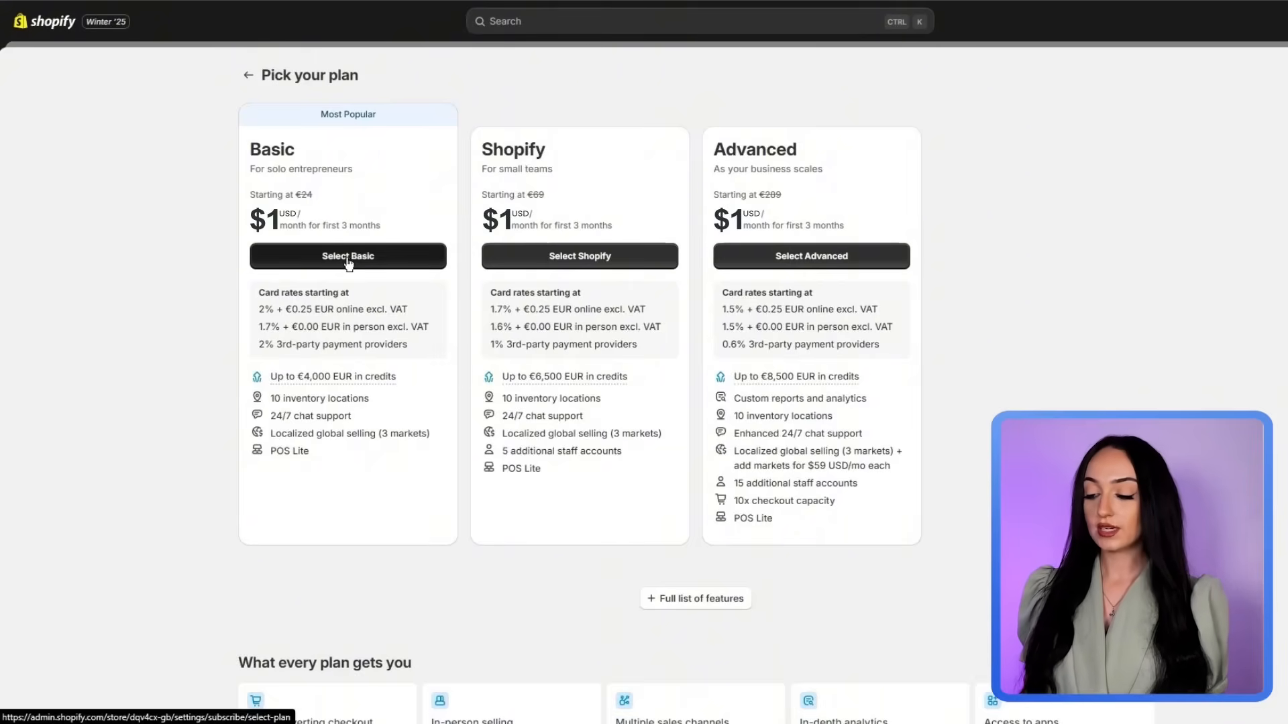
{"action": "left_click", "coordinate": [348, 255]}
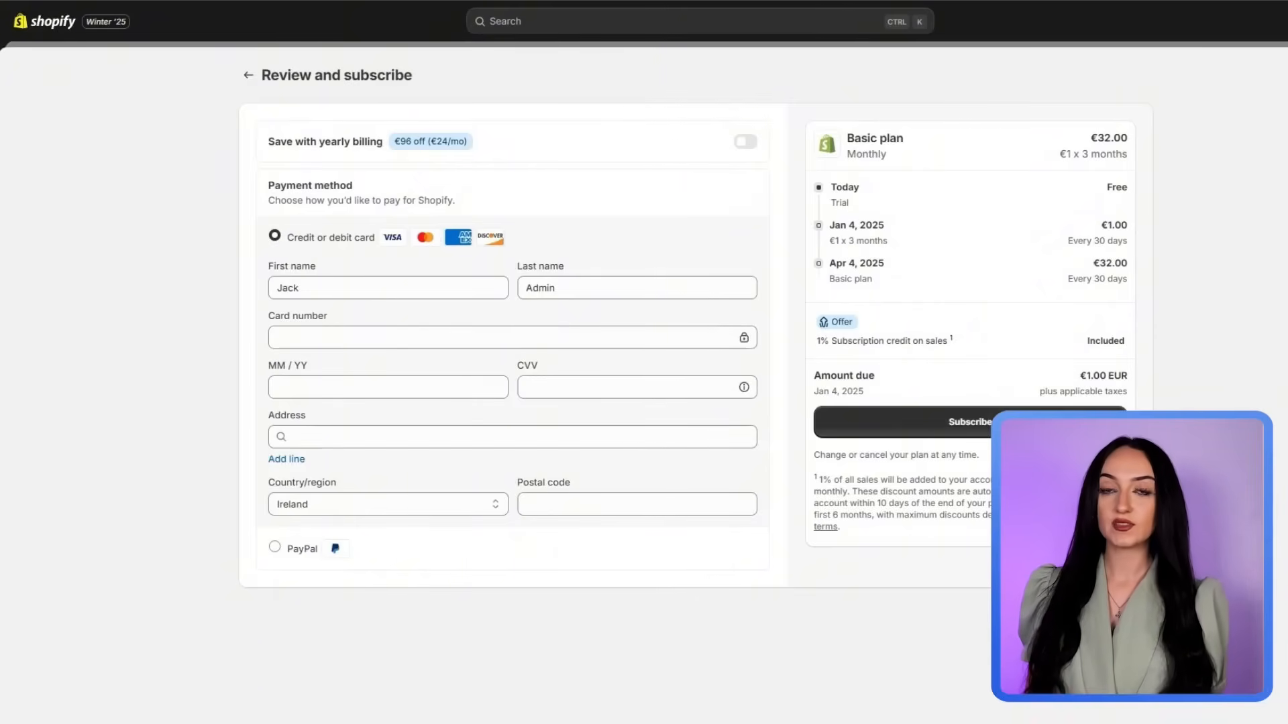
{"action": "double_click", "coordinate": [854, 263]}
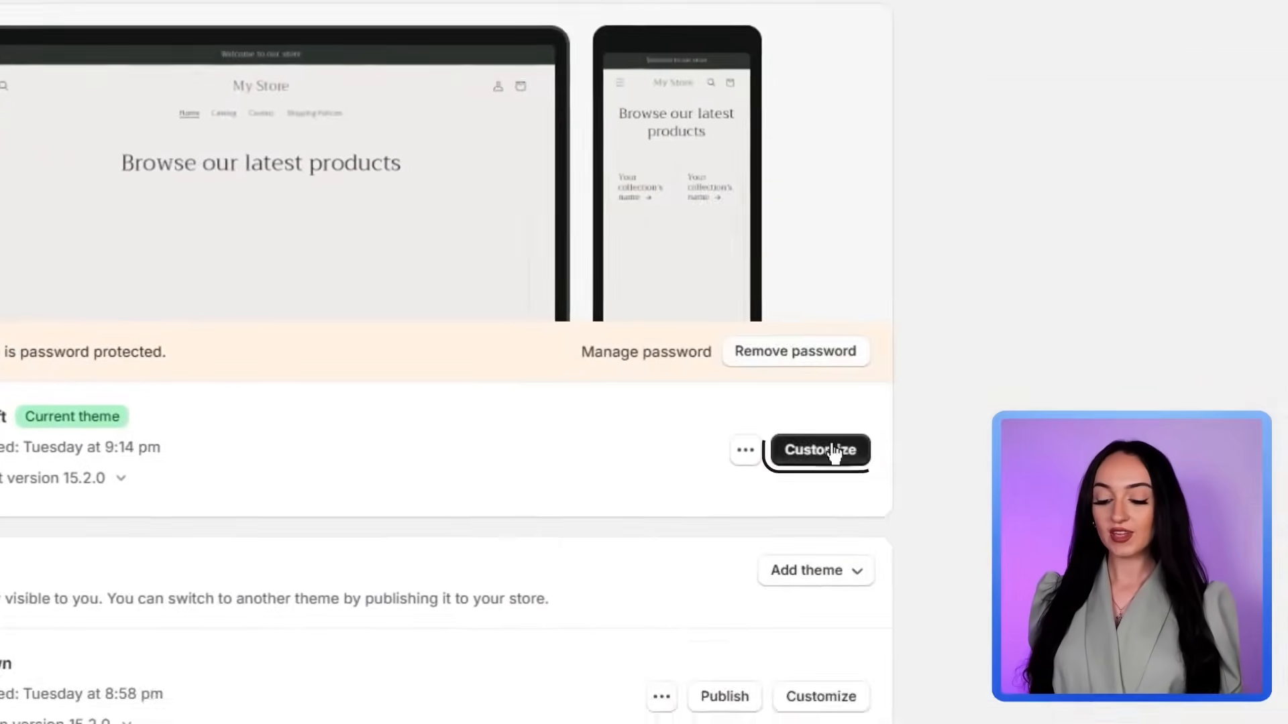
Customize the current Craft theme and expand the announcement bar's blocks in the sidebar
{"action": "left_click", "coordinate": [819, 450]}
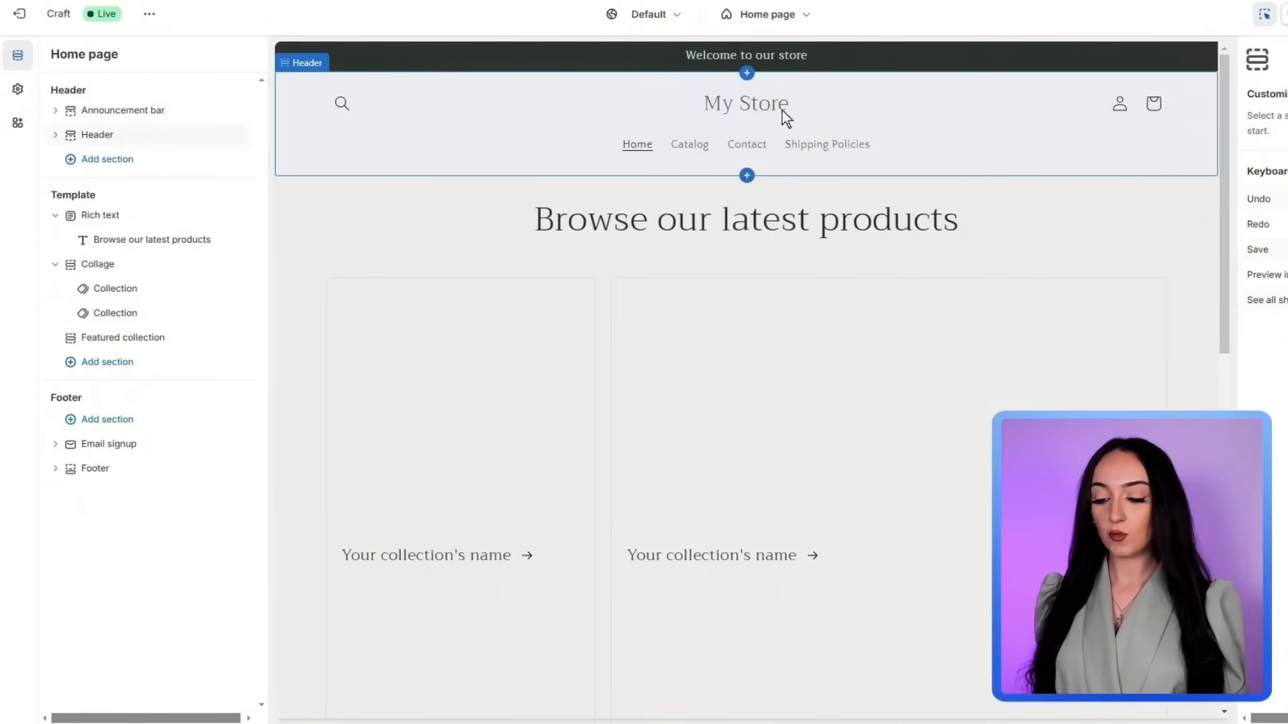
{"action": "scroll", "scroll_direction": "down", "scroll_amount": 3}
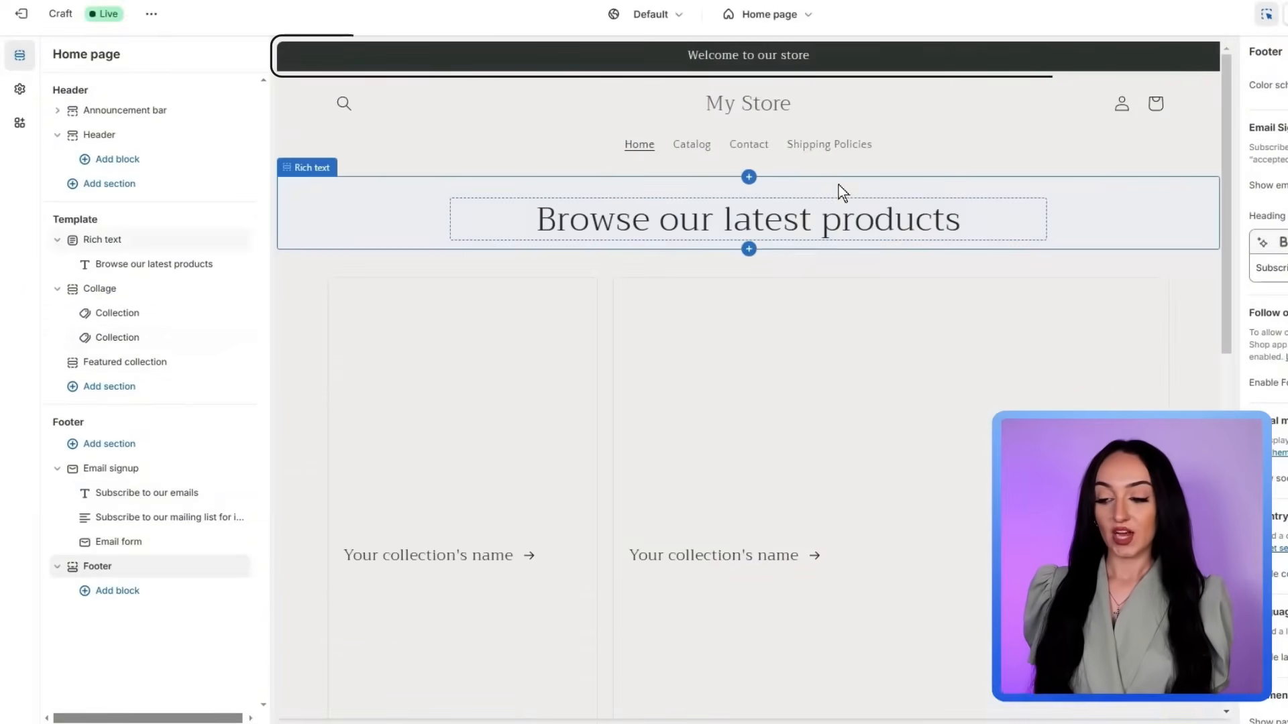
{"action": "left_click", "coordinate": [747, 55]}
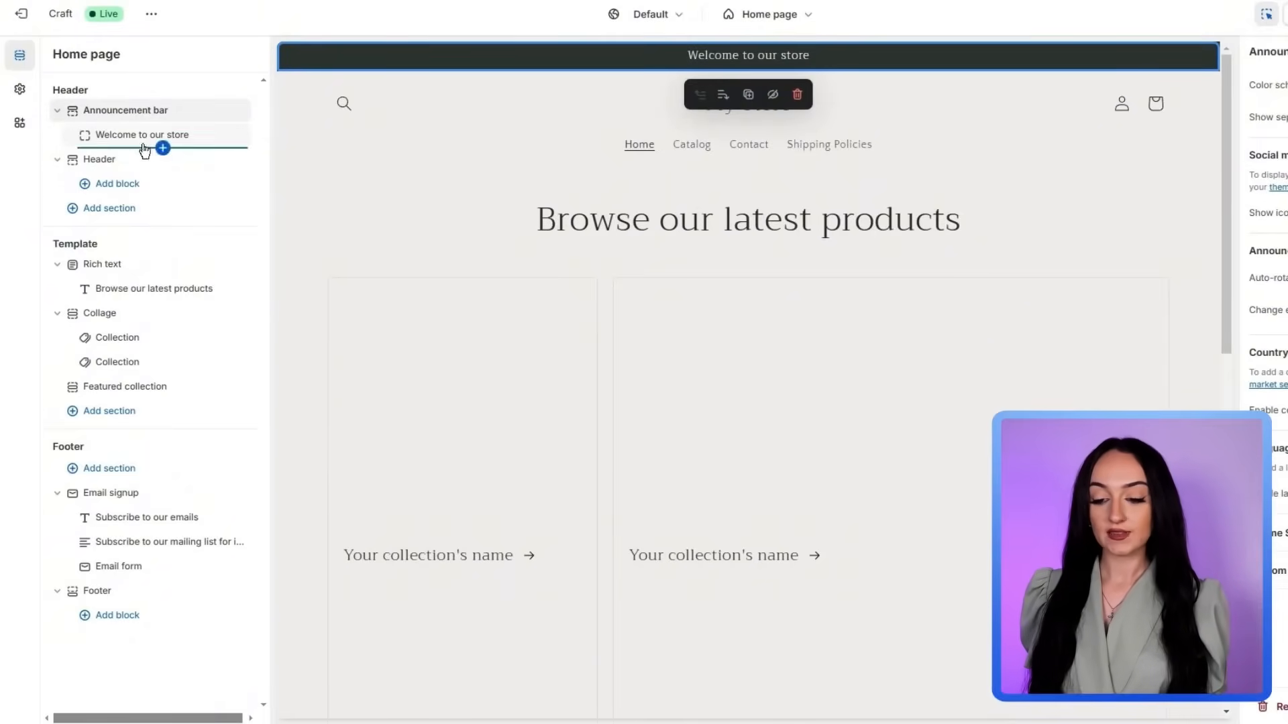
Append '- Free Shipping on Orders over $50' to the 'Welcome to our store' announcement text
{"action": "left_click", "coordinate": [143, 134]}
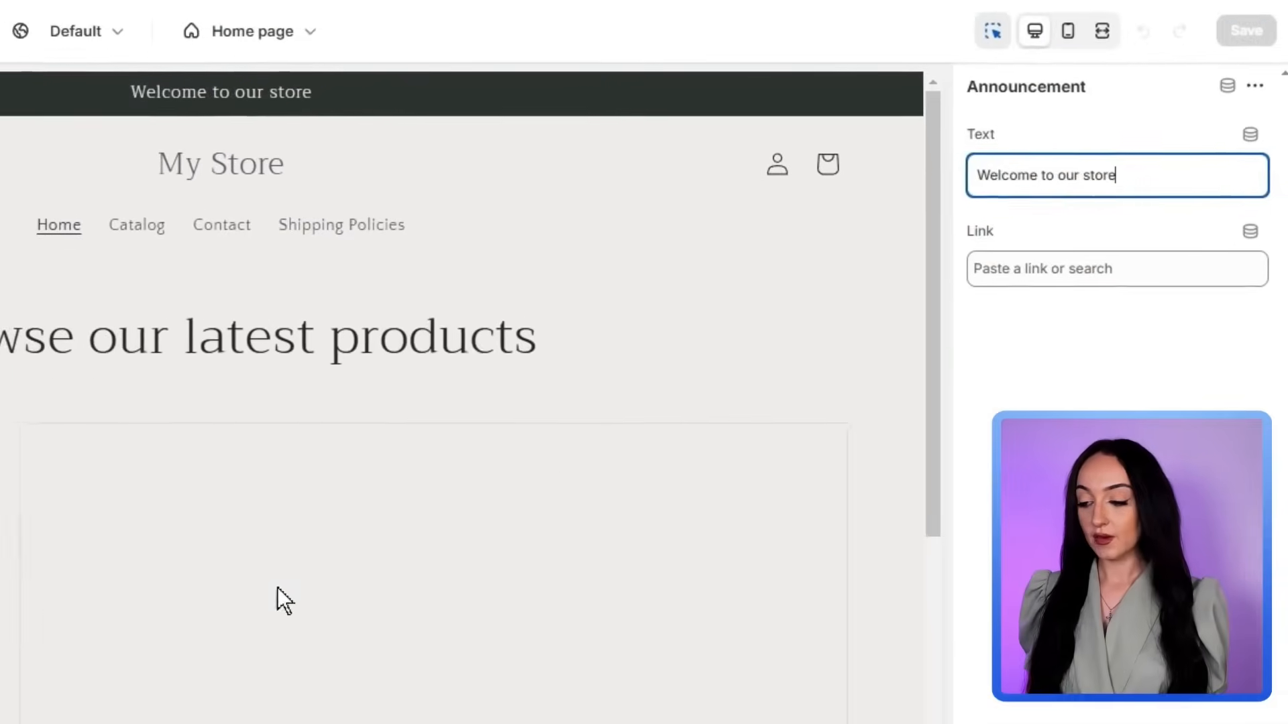
{"action": "type", "text": "- Free"}
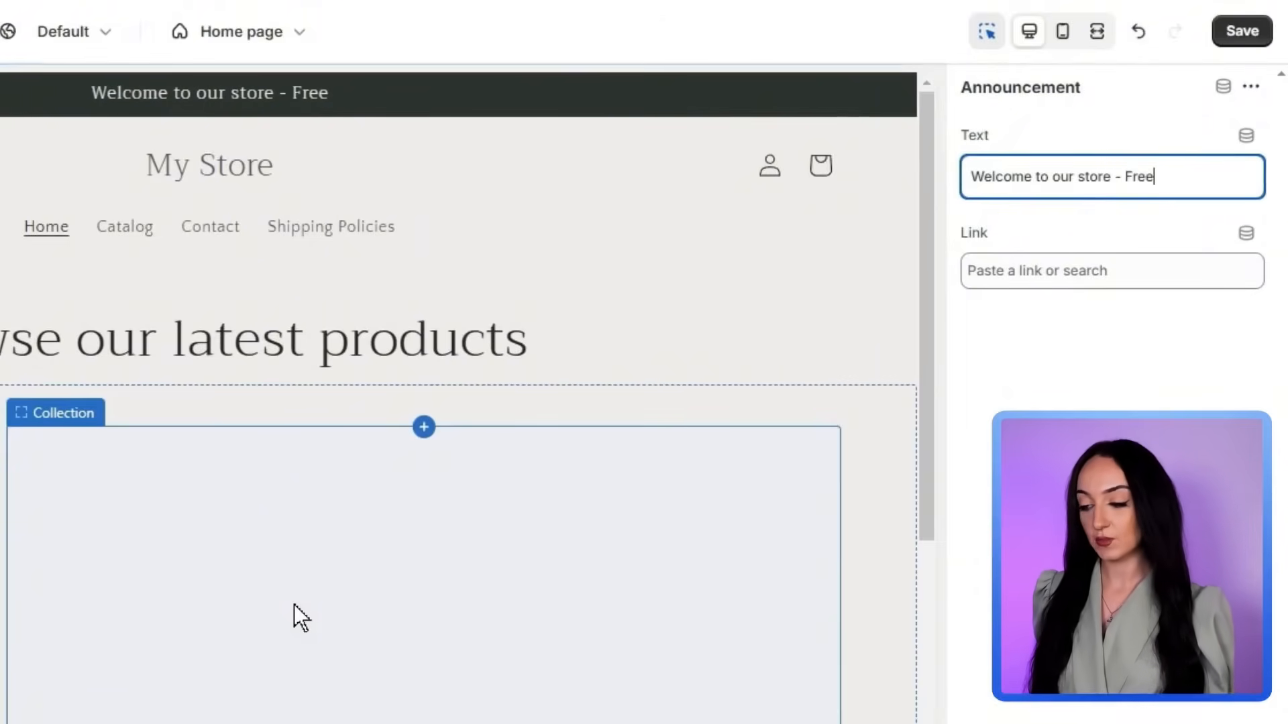
{"action": "type", "text": "Shipping"}
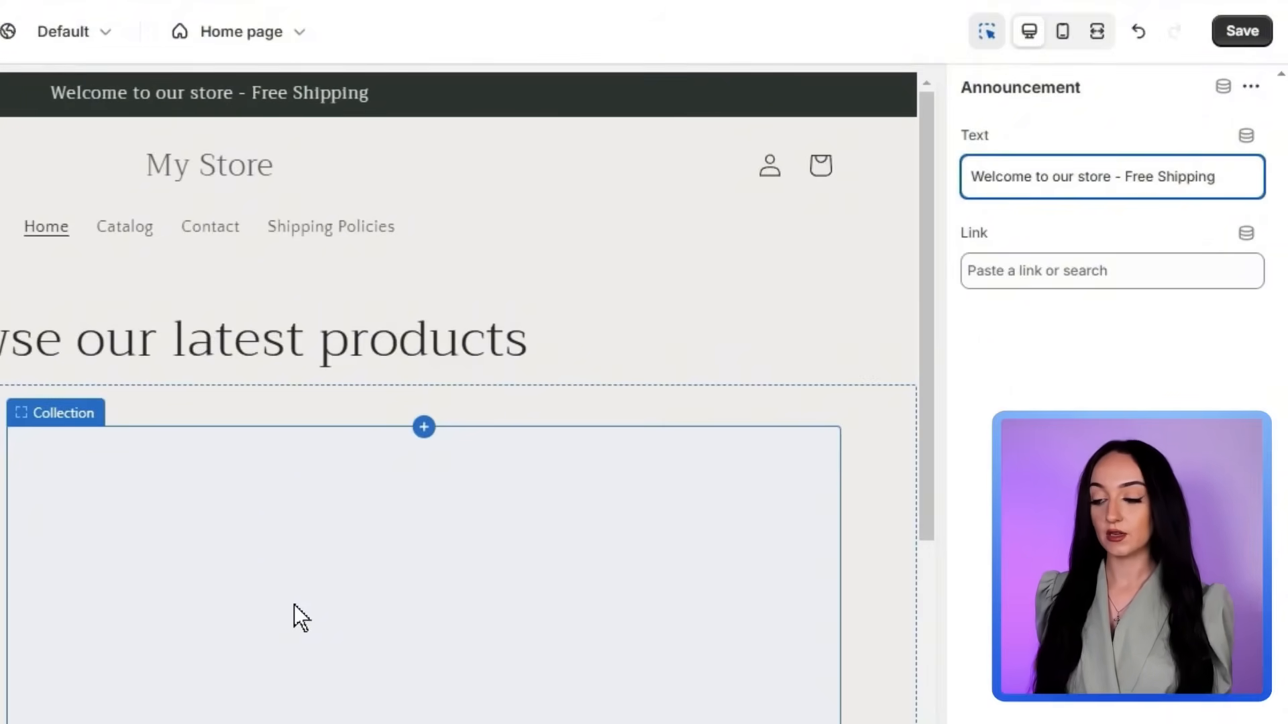
{"action": "type", "text": "on"}
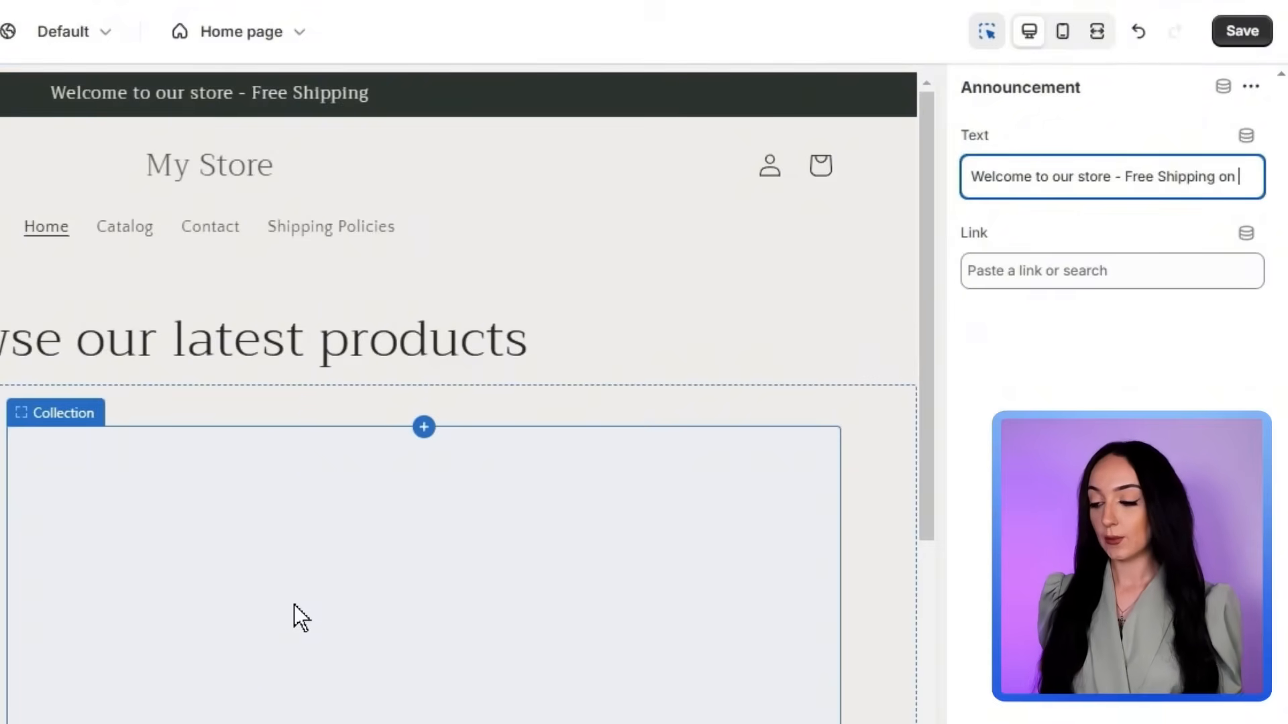
{"action": "type", "text": "Orders"}
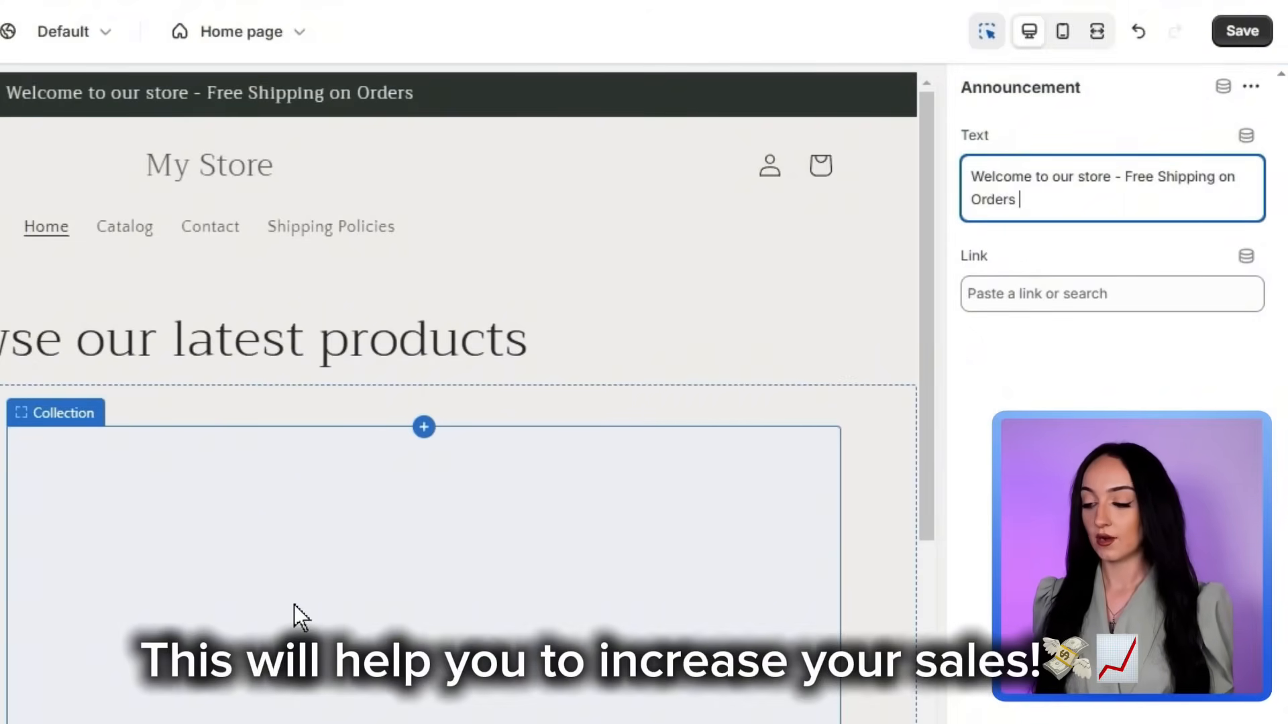
{"action": "type", "text": "over $"}
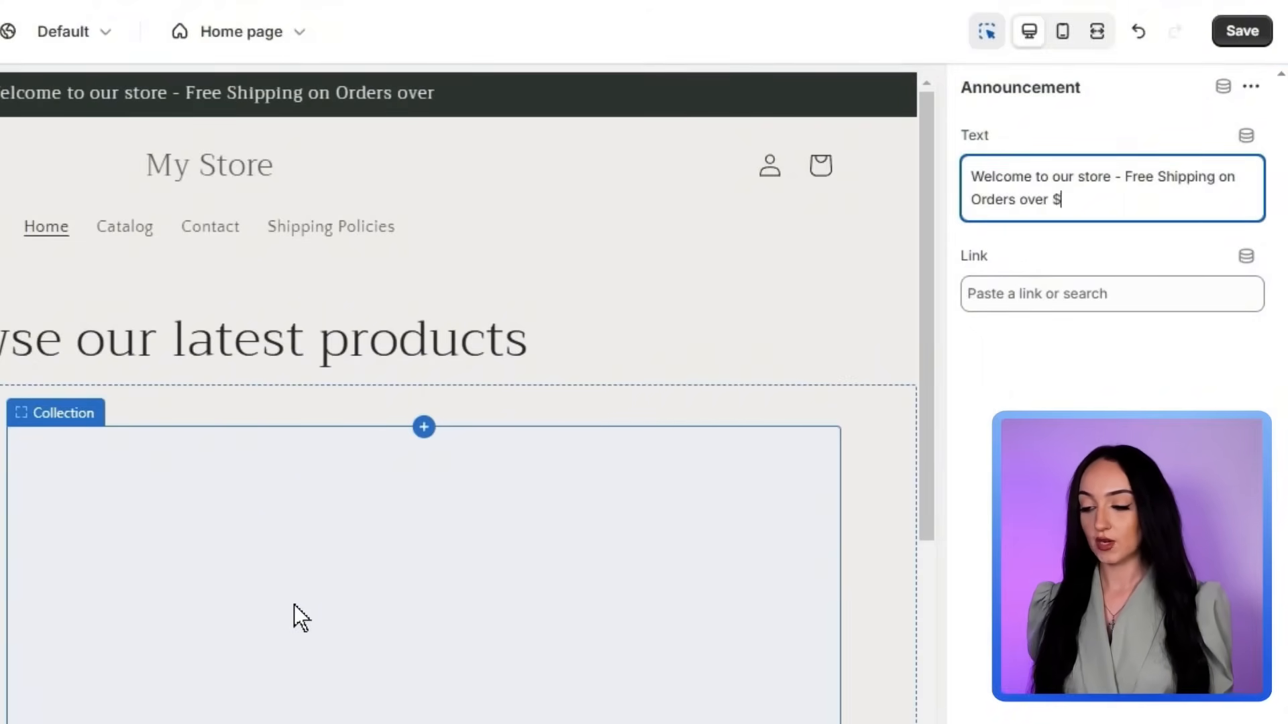
{"action": "type", "text": "50"}
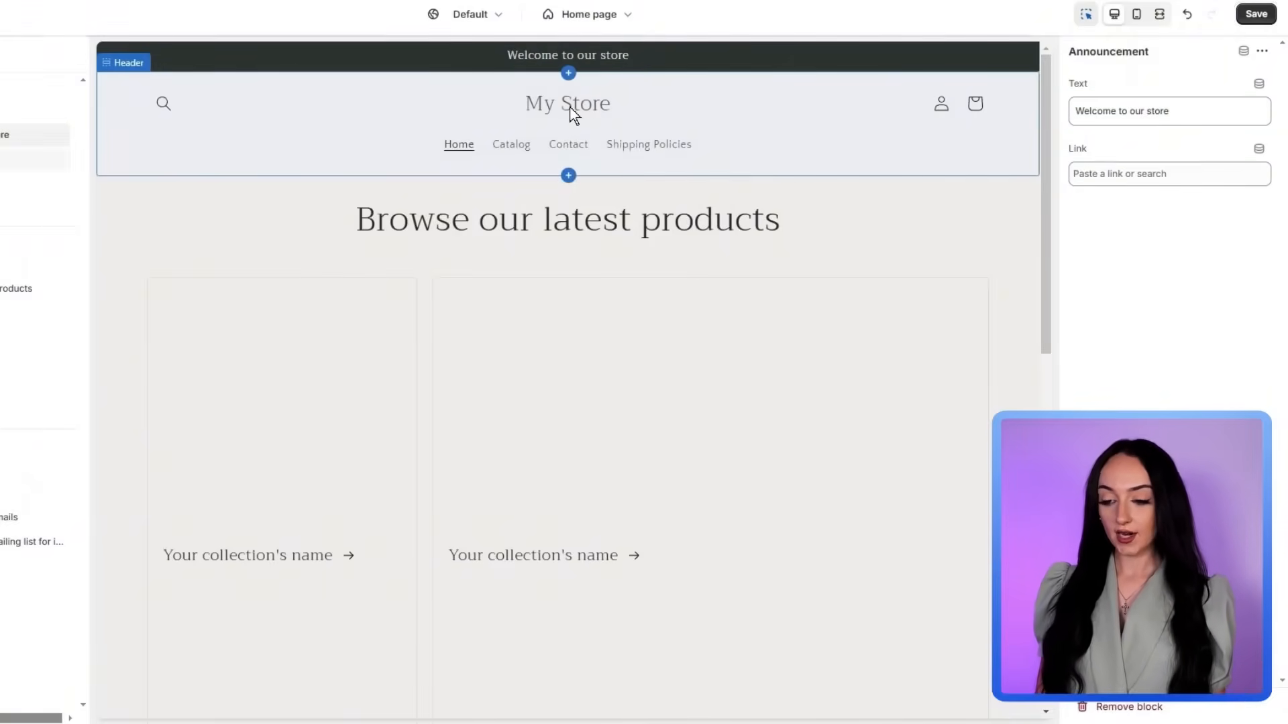
Select the Header section and follow the Desktop logo position link to the logo settings
{"action": "left_click", "coordinate": [566, 123]}
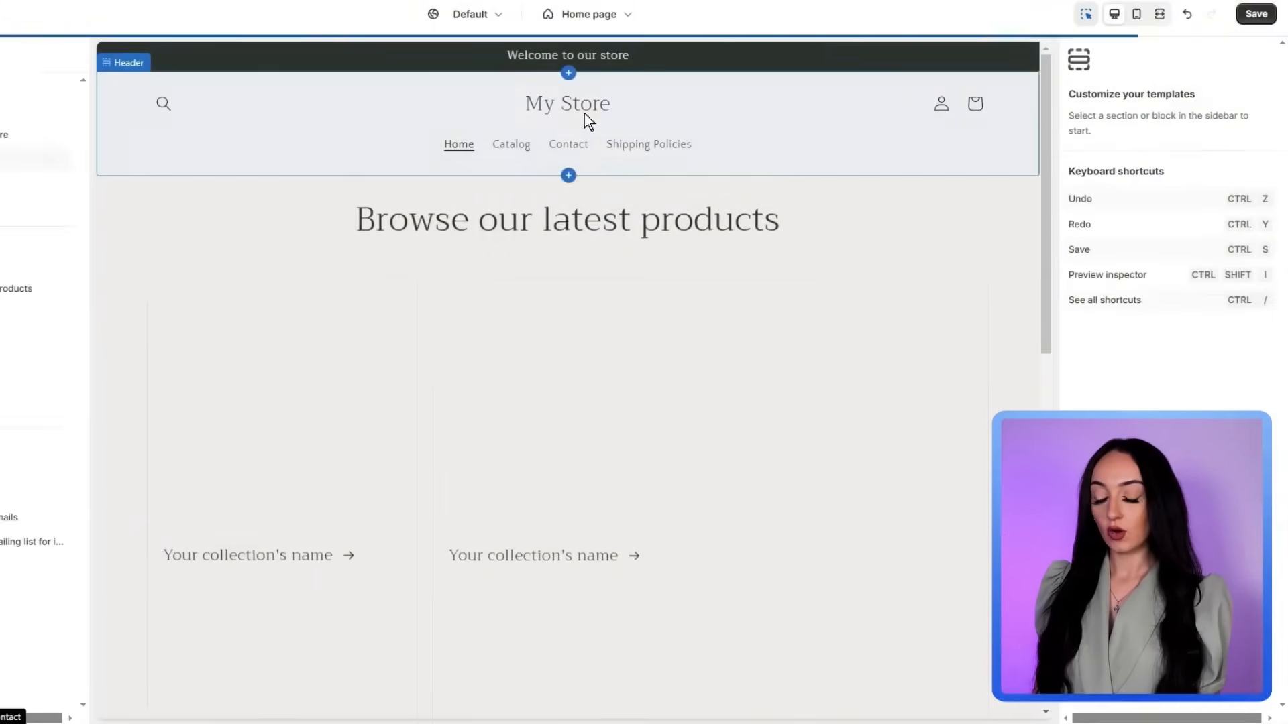
{"action": "left_click", "coordinate": [566, 124]}
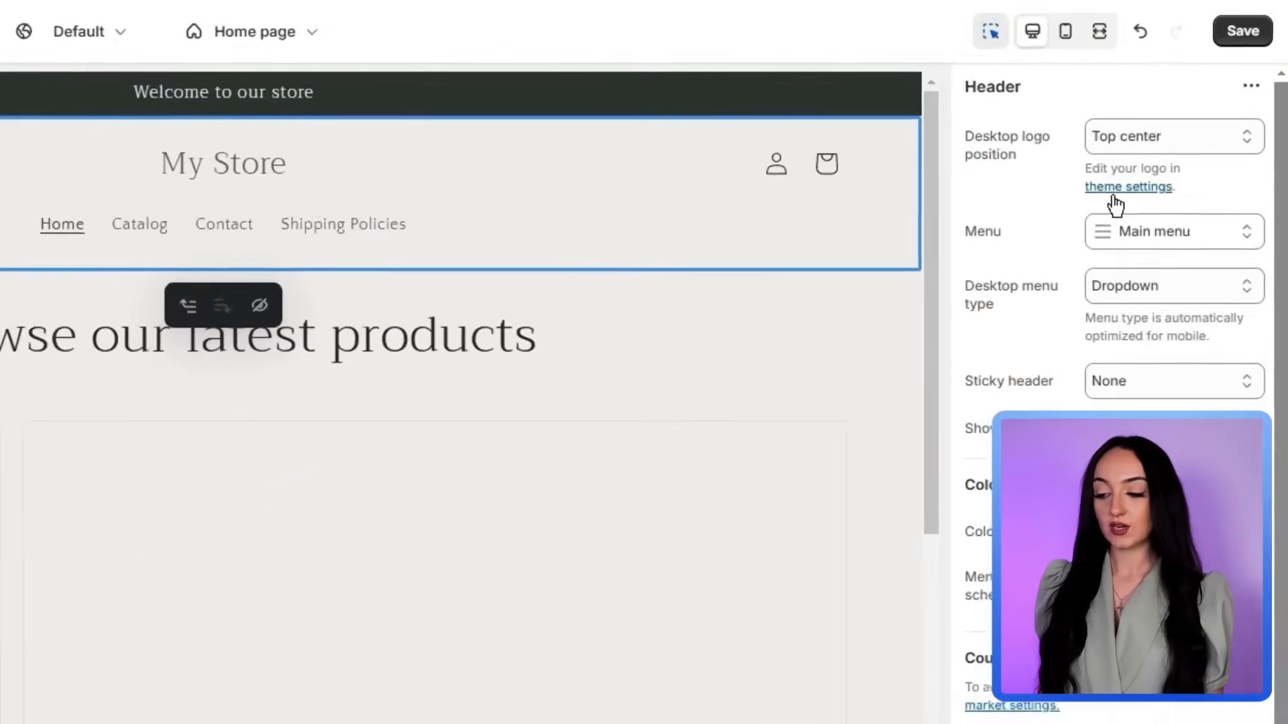
{"action": "left_click", "coordinate": [1128, 187]}
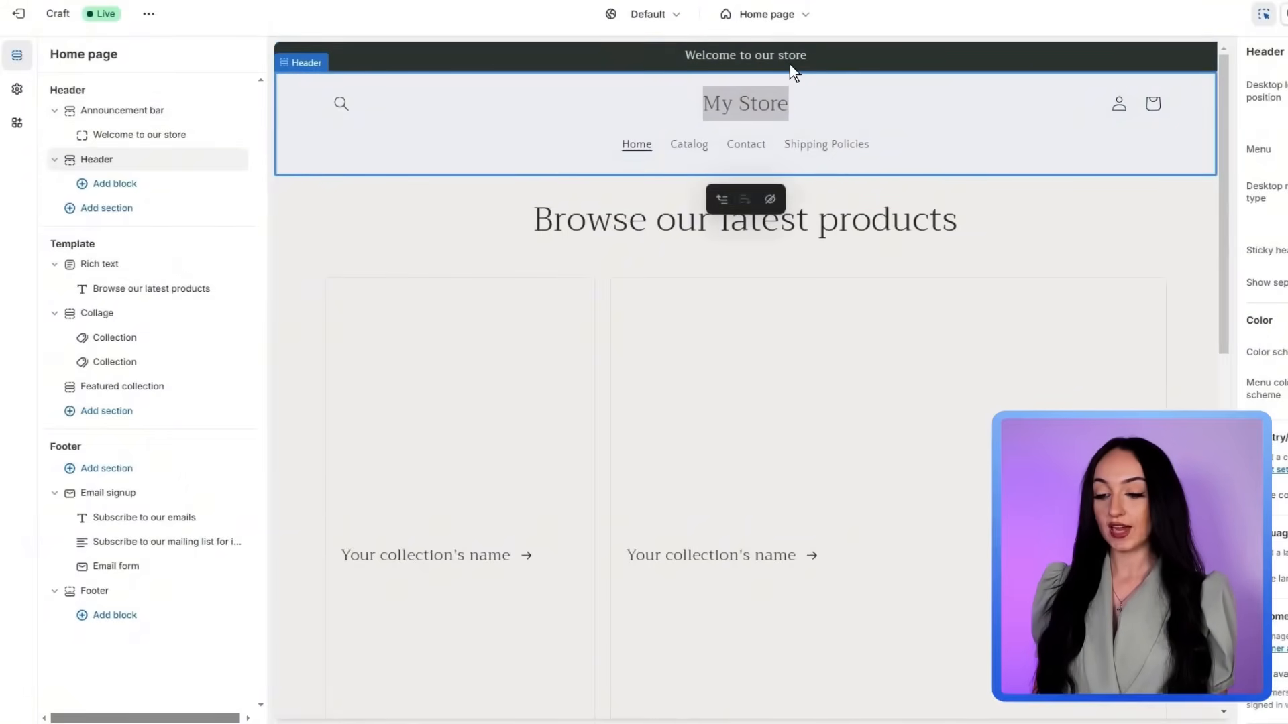
{"action": "left_click", "coordinate": [17, 88]}
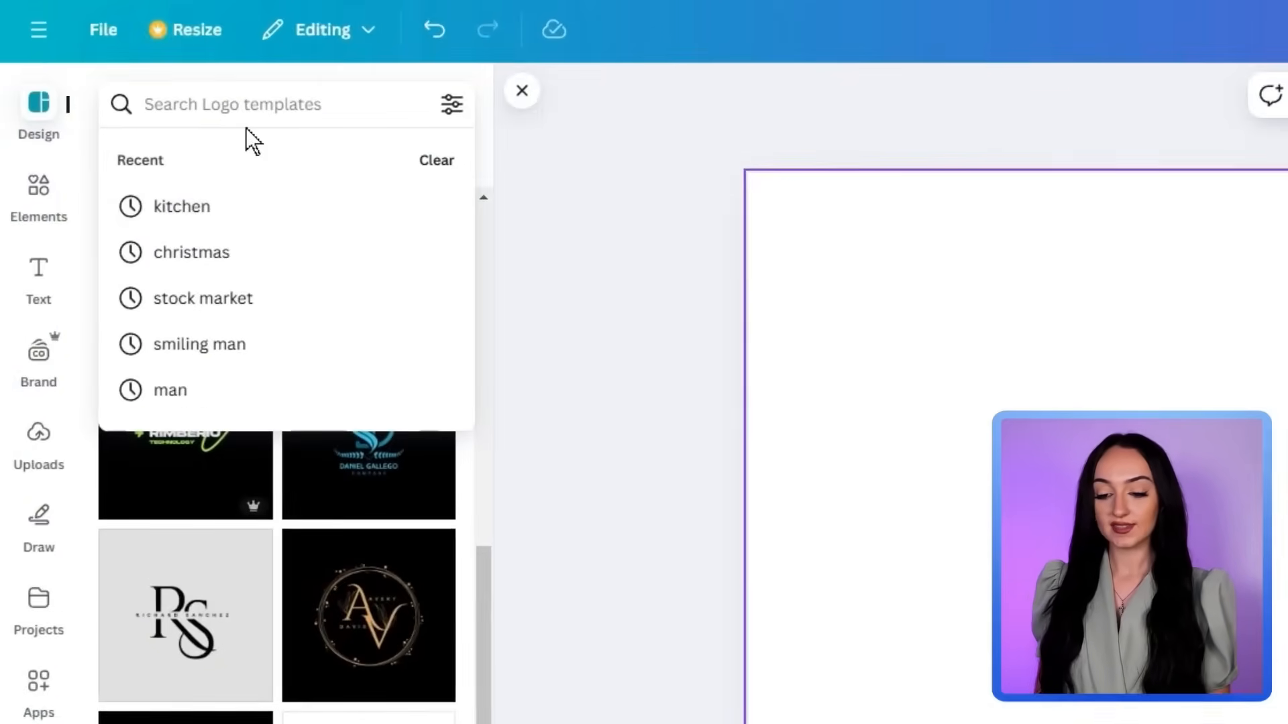
Resize the DELICIOUS TOOLS tagline smaller and place it under the Kitchen Craft heading, checking against the chef hat
{"action": "left_click", "coordinate": [181, 207]}
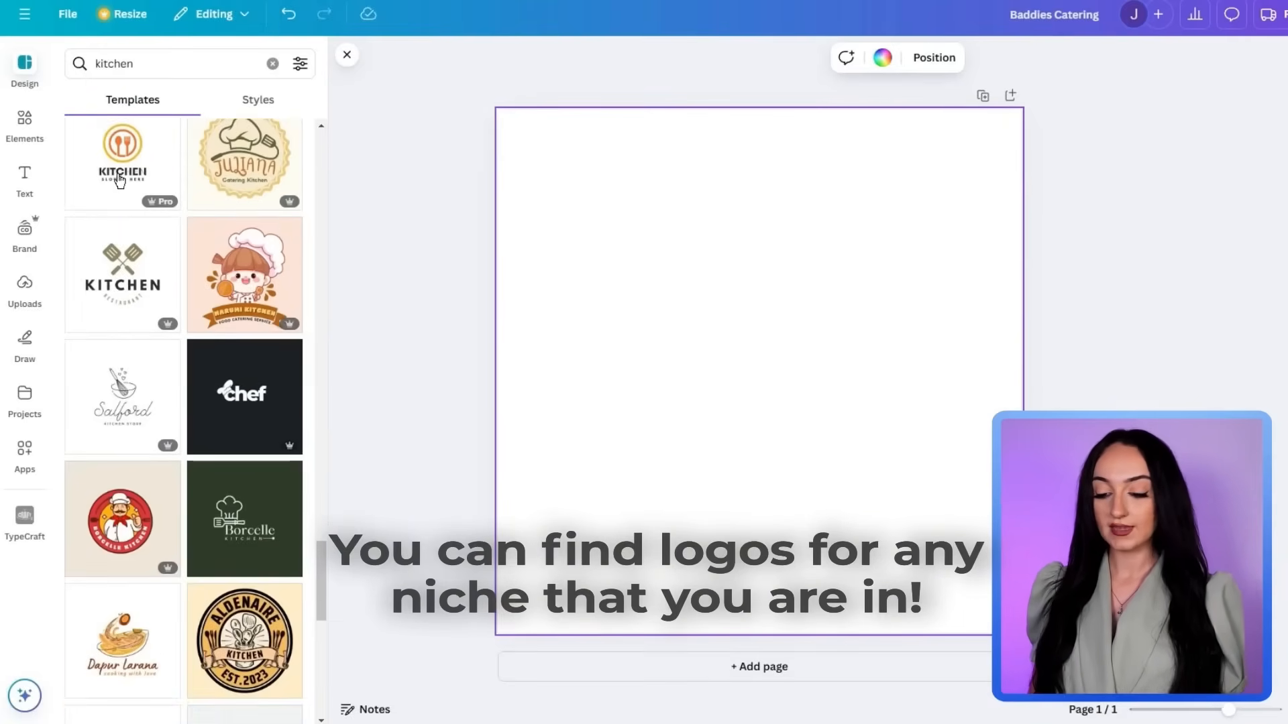
{"action": "scroll", "scroll_direction": "down", "scroll_amount": 3}
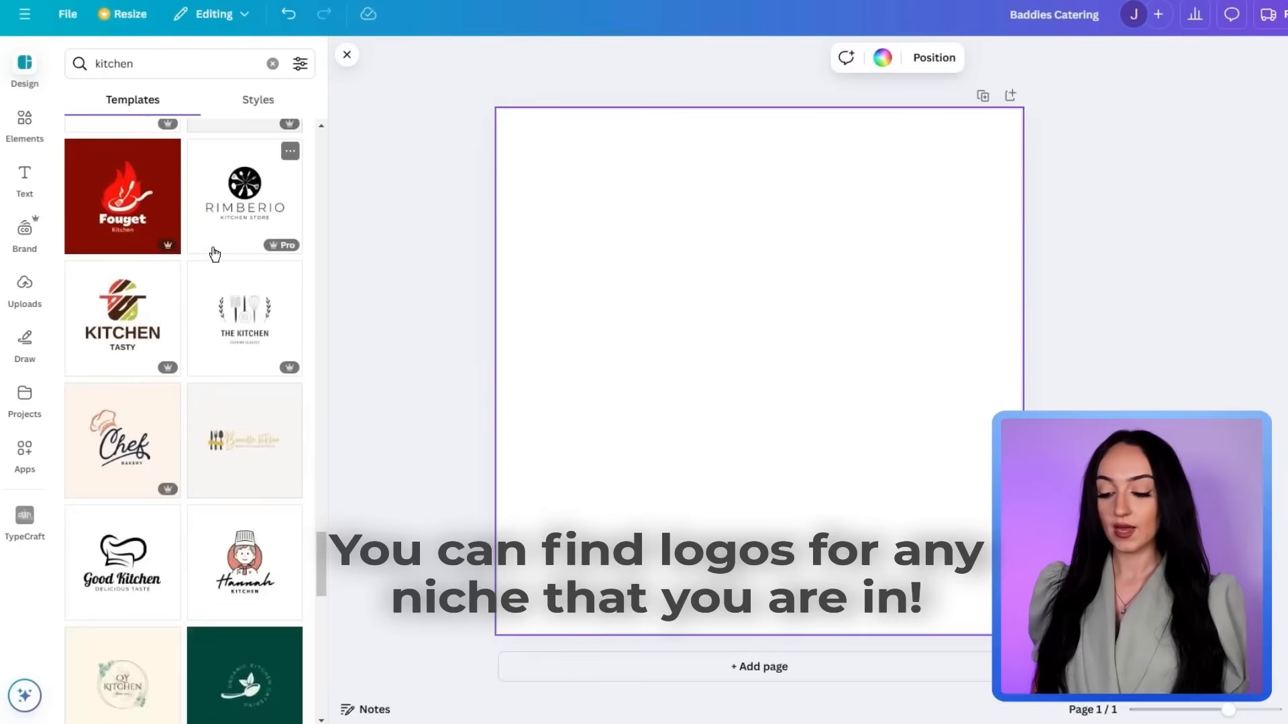
{"action": "scroll", "scroll_direction": "down", "scroll_amount": 3}
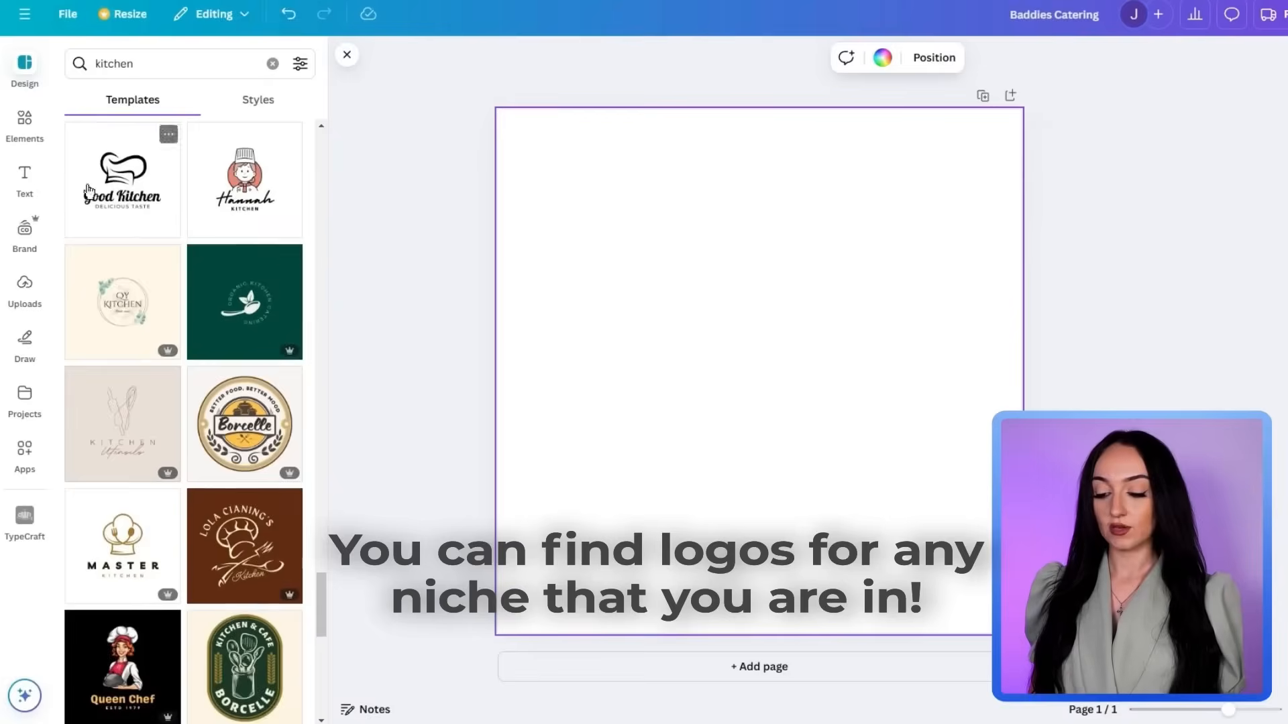
{"action": "left_click", "coordinate": [122, 178]}
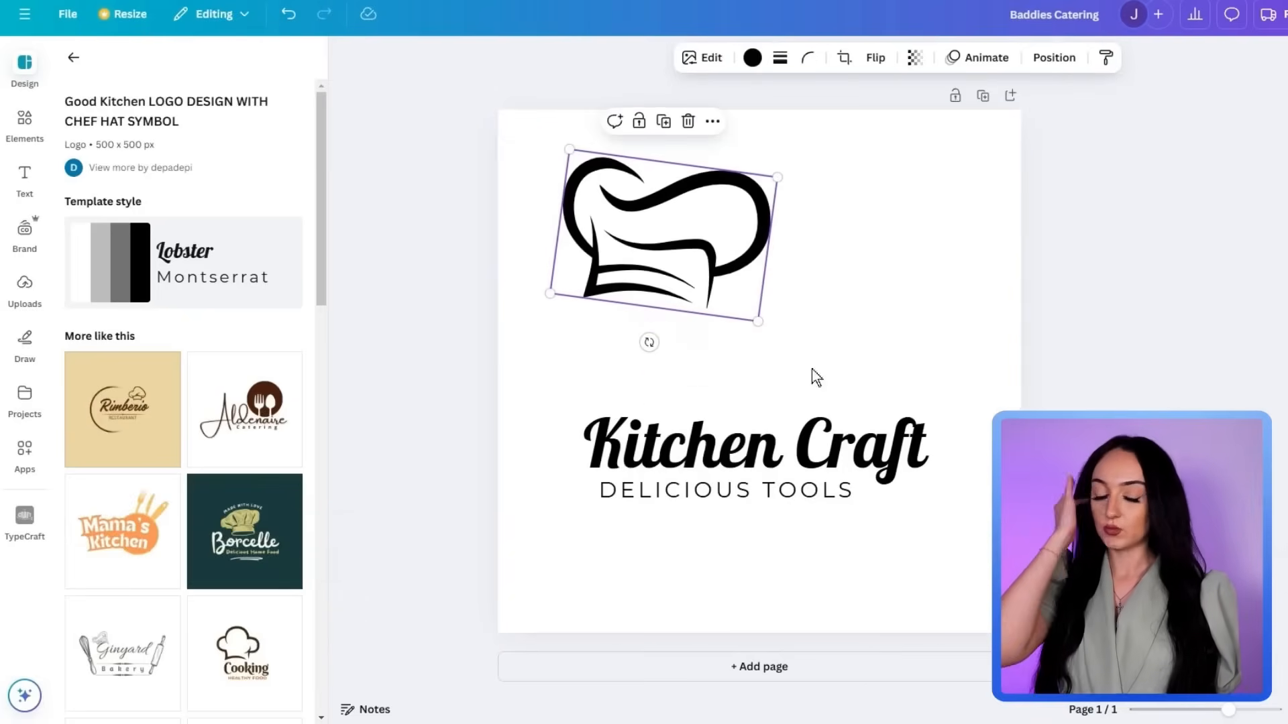
{"action": "left_click", "coordinate": [722, 490]}
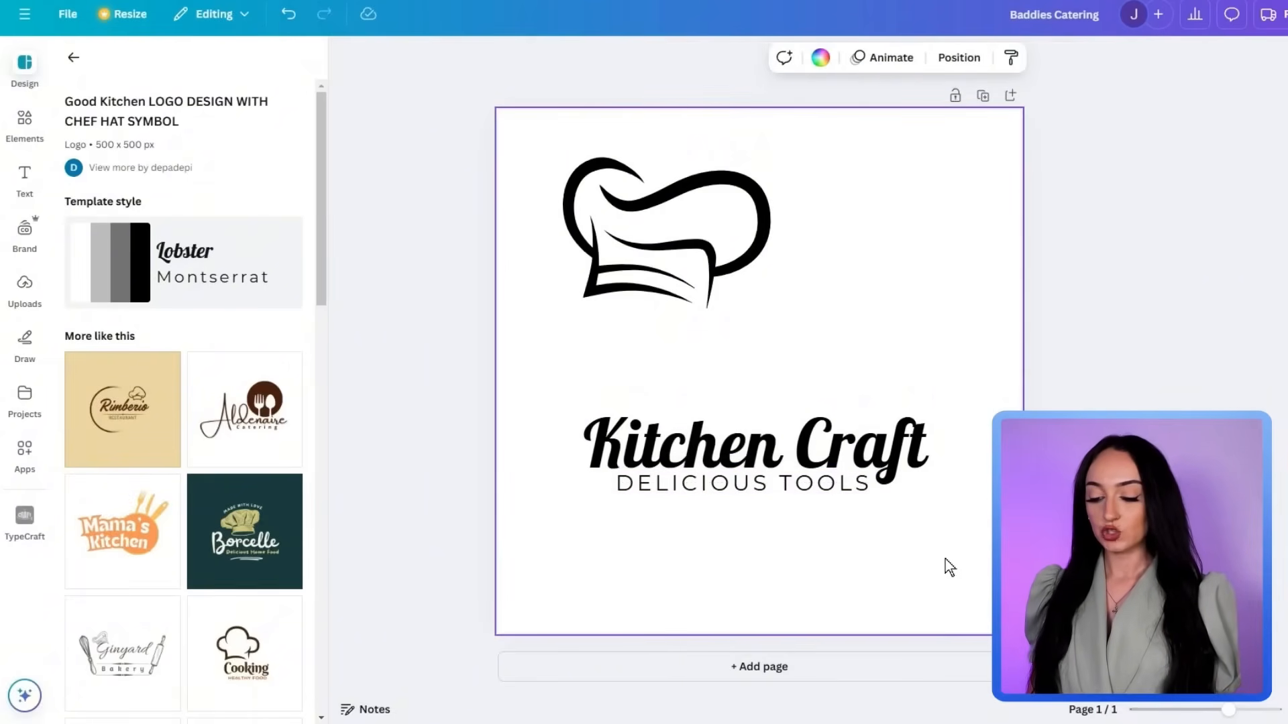
{"action": "left_click", "coordinate": [666, 239]}
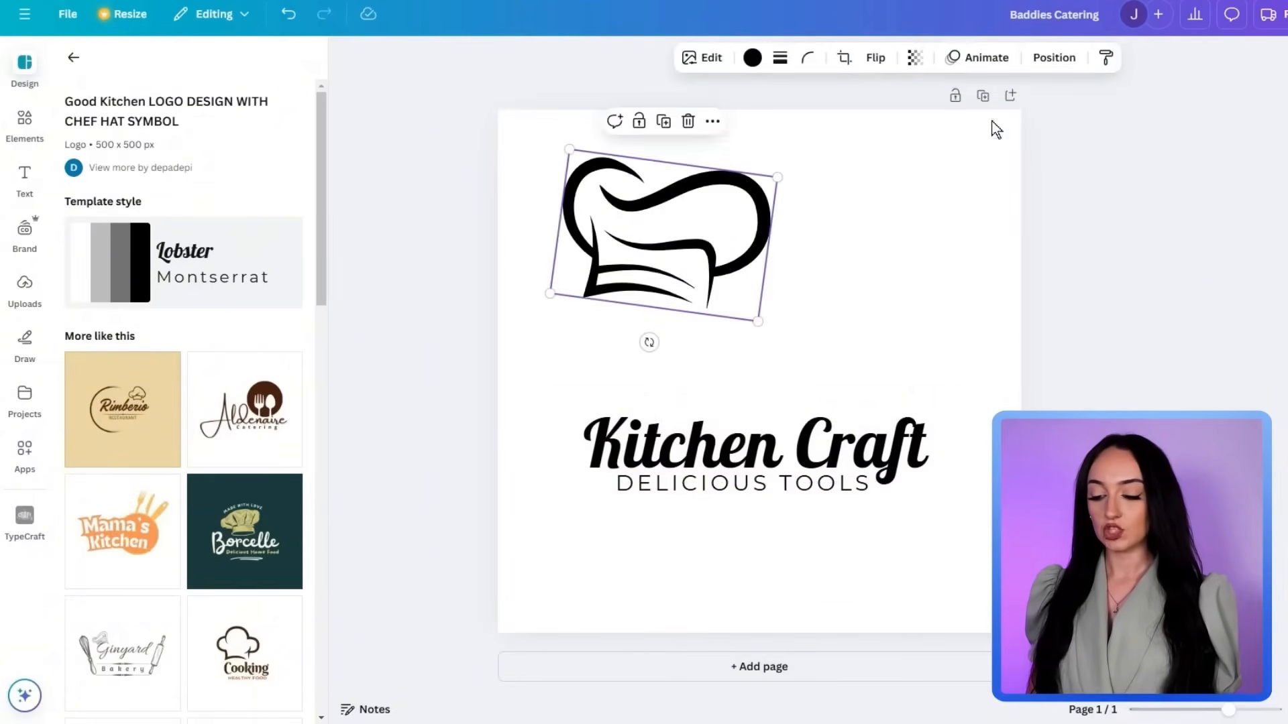
{"action": "left_click", "coordinate": [758, 667]}
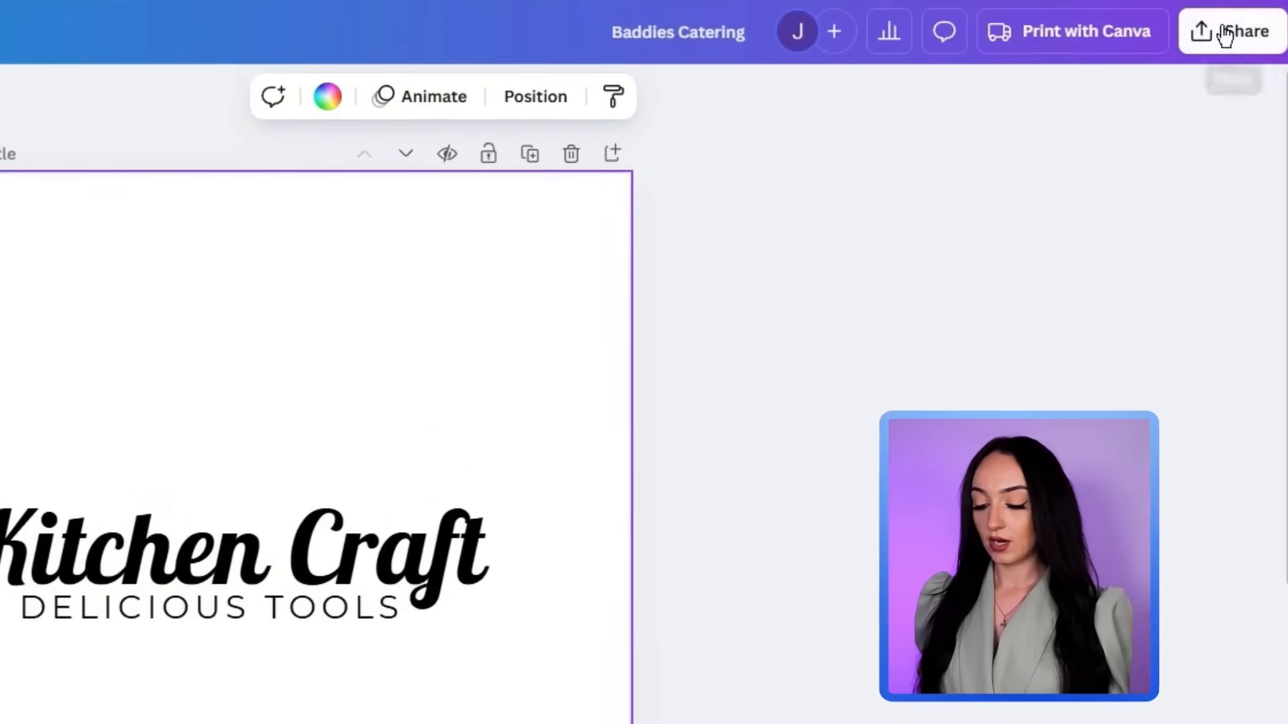
From Share, choose Download as PNG and drag the Size slider to enlarge the export
{"action": "left_click", "coordinate": [1231, 30]}
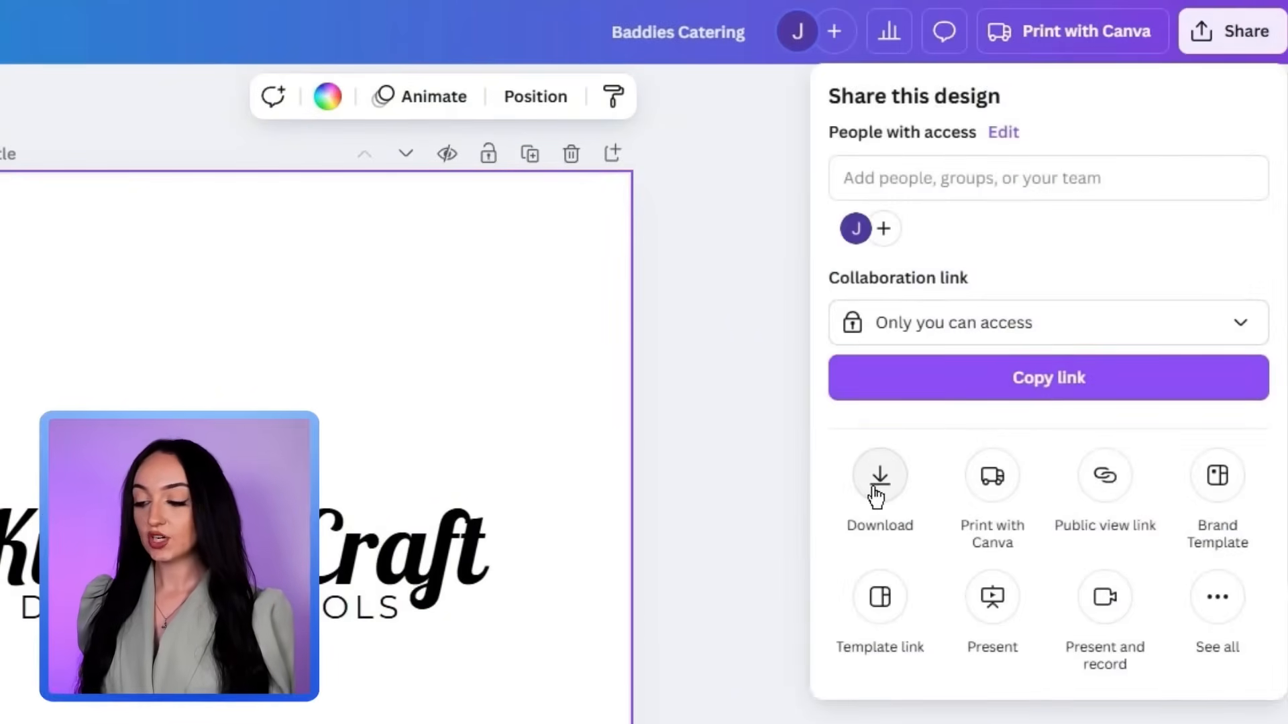
{"action": "left_click", "coordinate": [879, 475]}
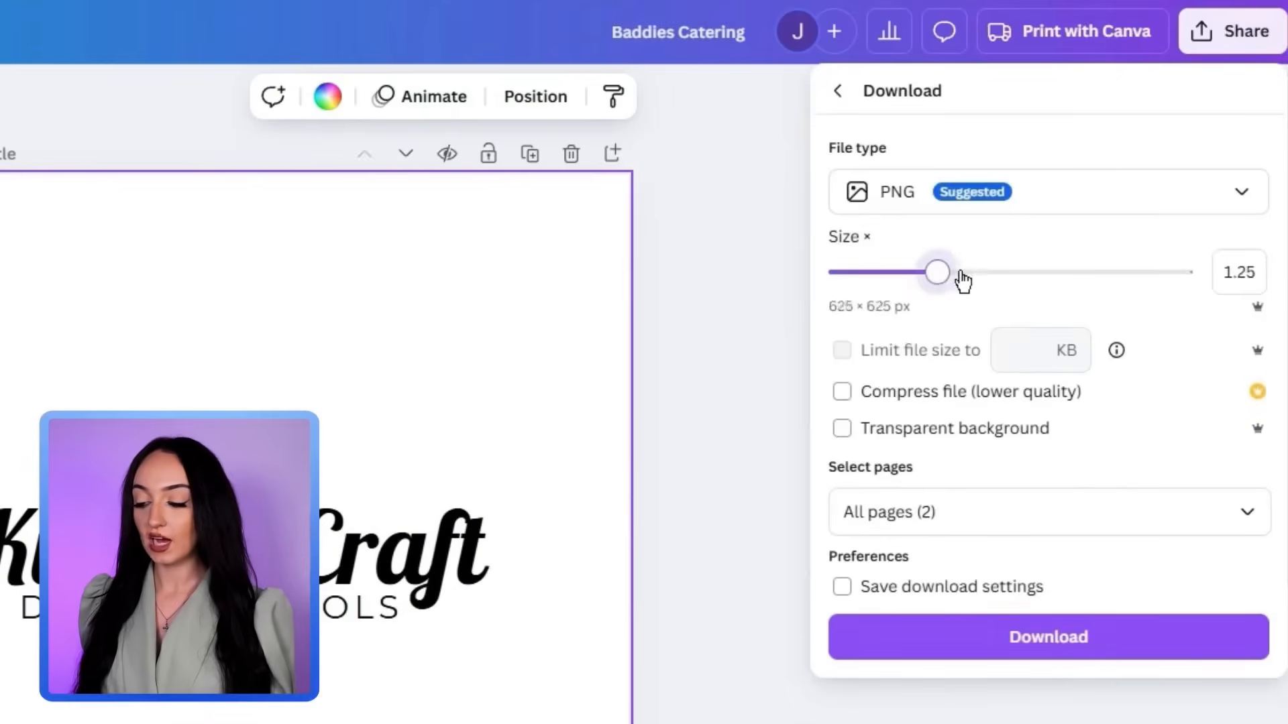
{"action": "left_click_drag", "start_coordinate": [938, 272], "coordinate": [1181, 272]}
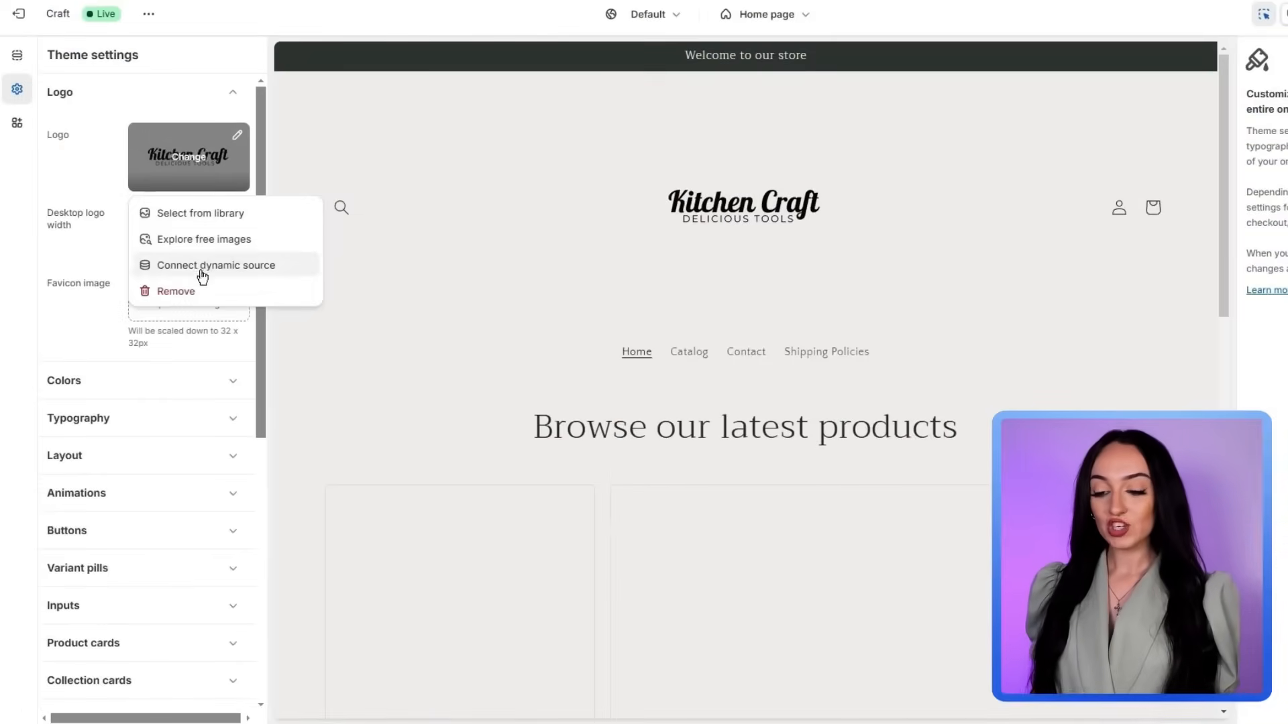
Remove the current header logo and apply the uploaded Kitchen Craft PNG from the file library
{"action": "left_click", "coordinate": [175, 291]}
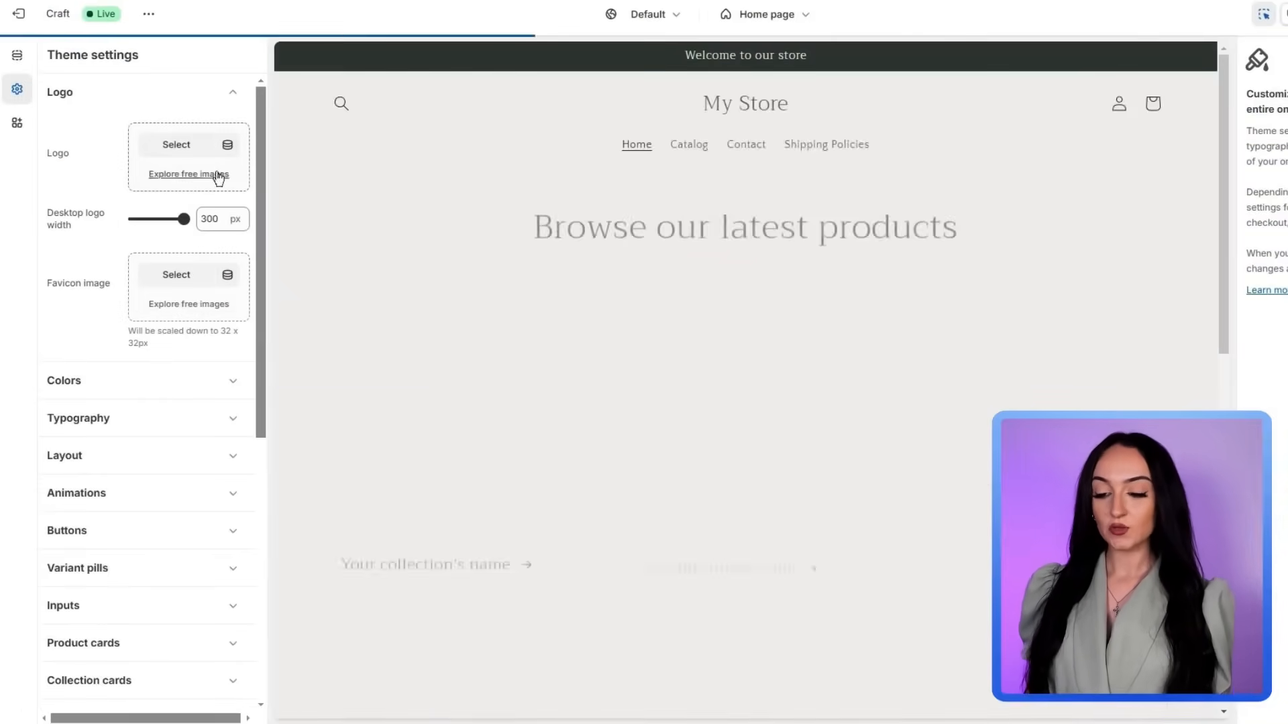
{"action": "left_click", "coordinate": [176, 144]}
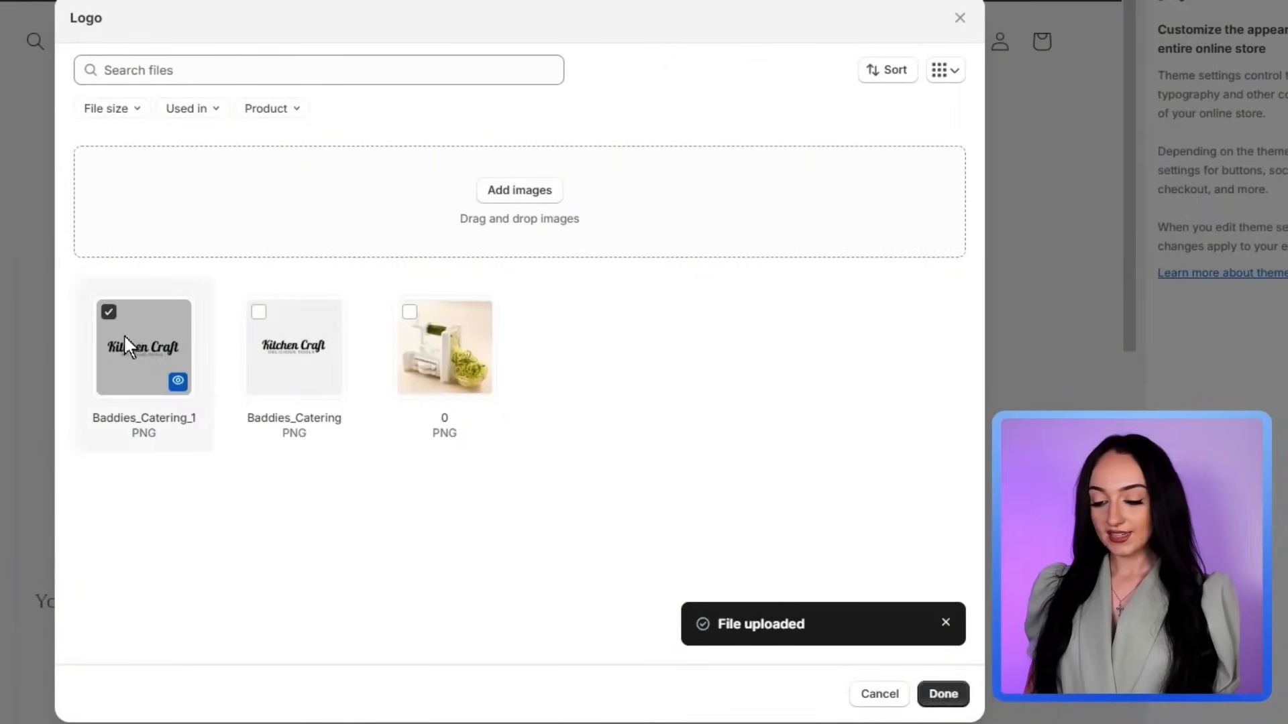
{"action": "left_click", "coordinate": [941, 694]}
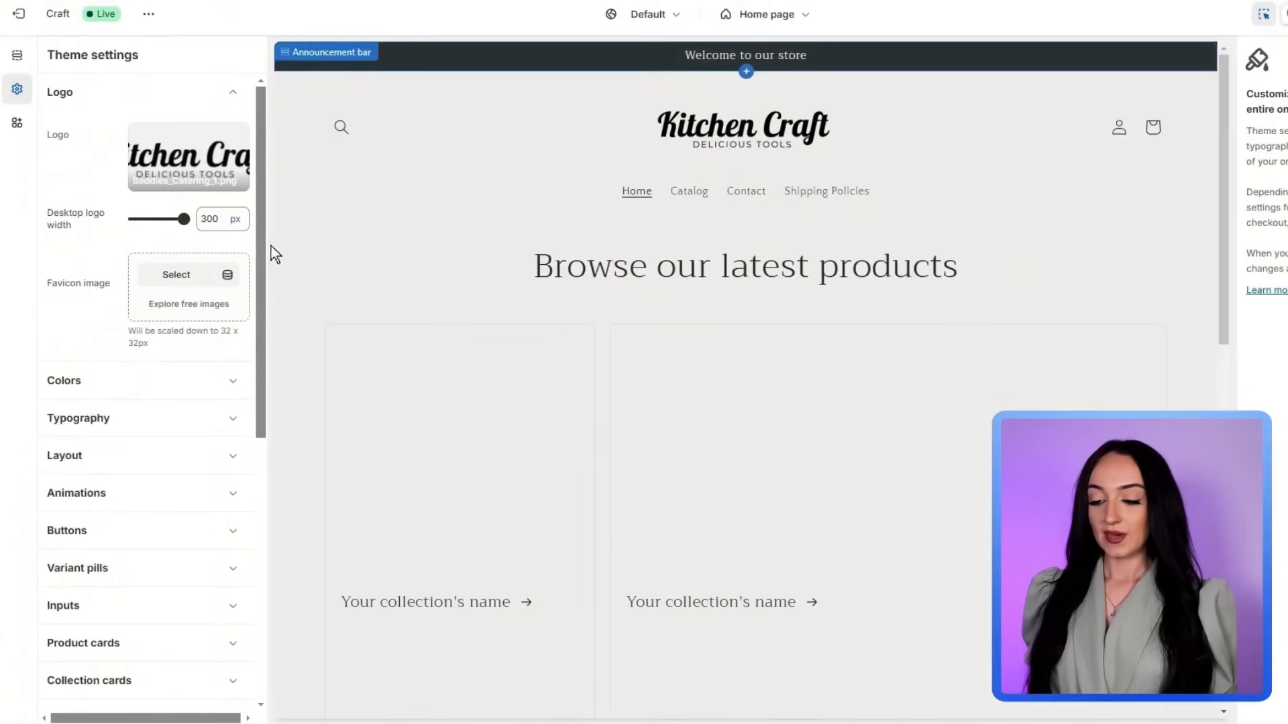
{"action": "scroll", "scroll_direction": "down", "scroll_amount": 3}
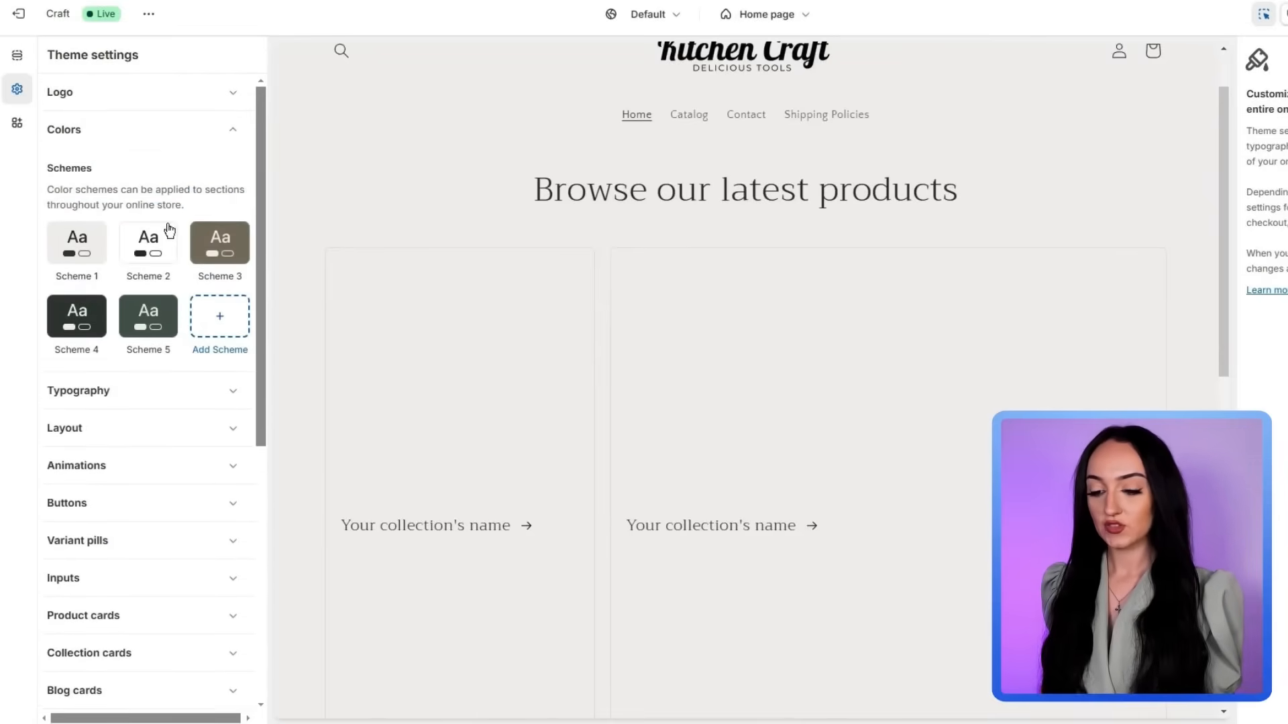
Set Scheme 4's background to the purple-to-blue linear gradient and adjust it in the gradient editor
{"action": "left_click", "coordinate": [75, 314]}
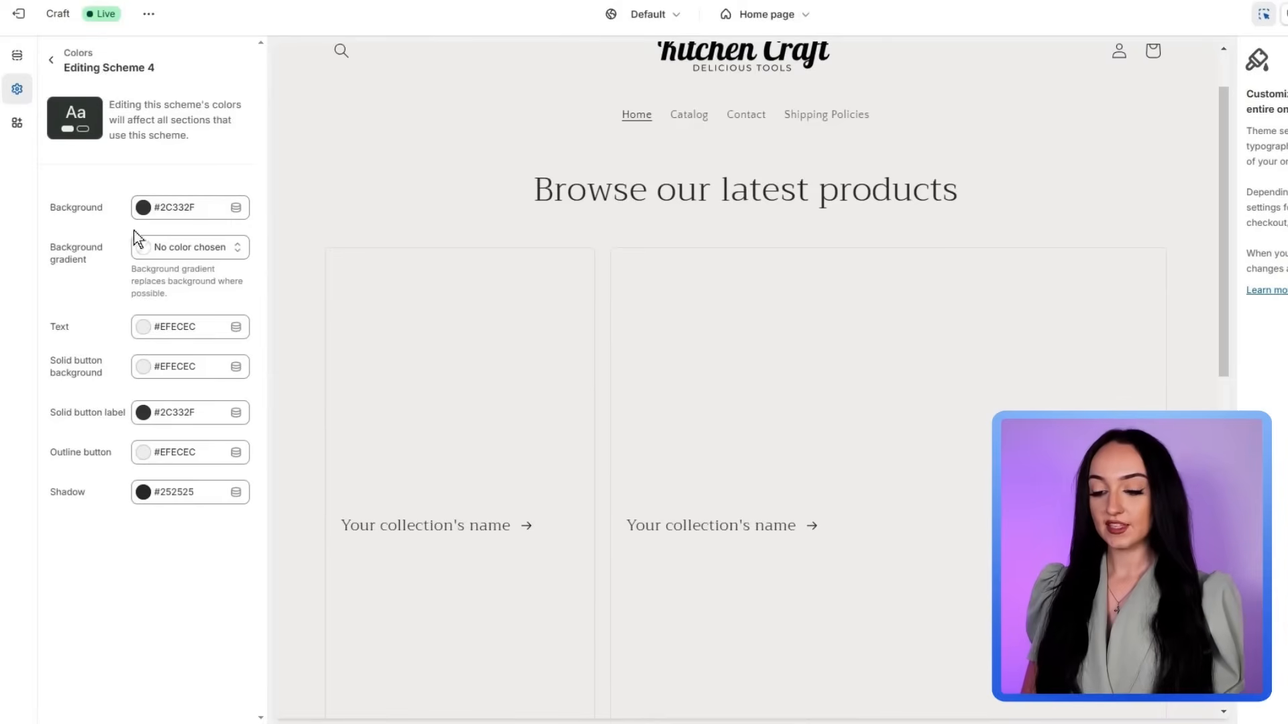
{"action": "left_click", "coordinate": [189, 247]}
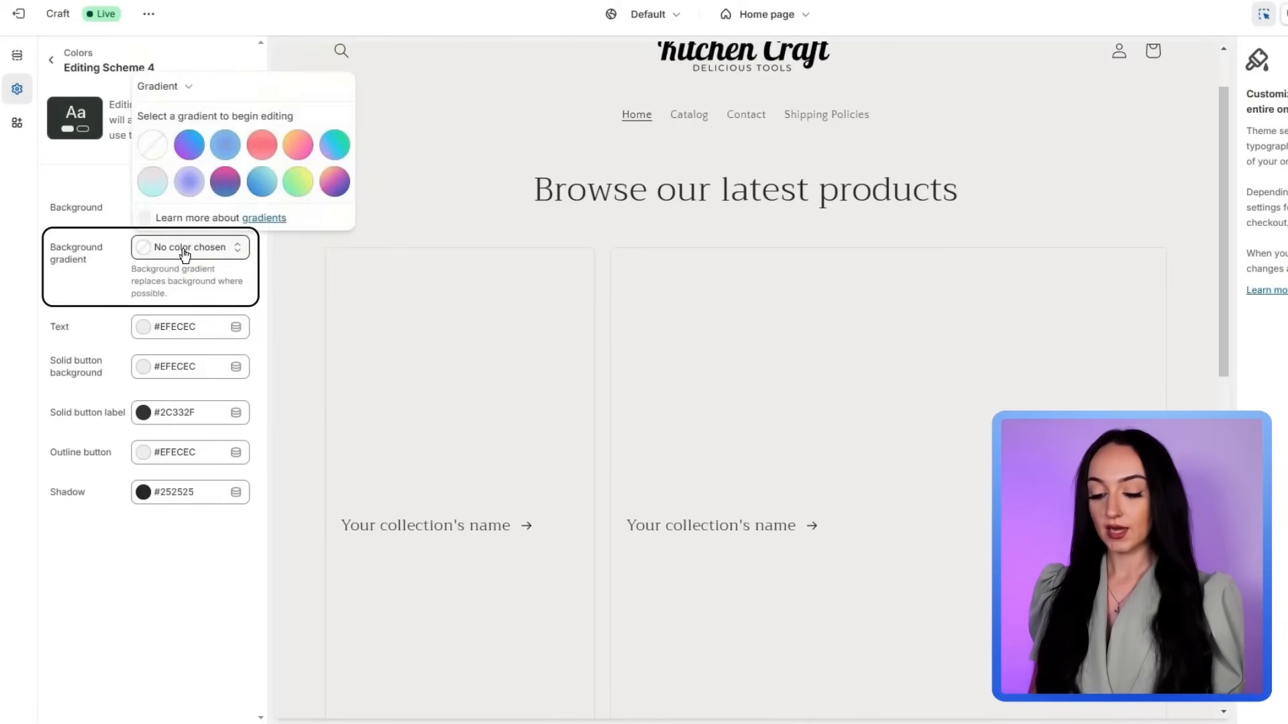
{"action": "left_click", "coordinate": [189, 145]}
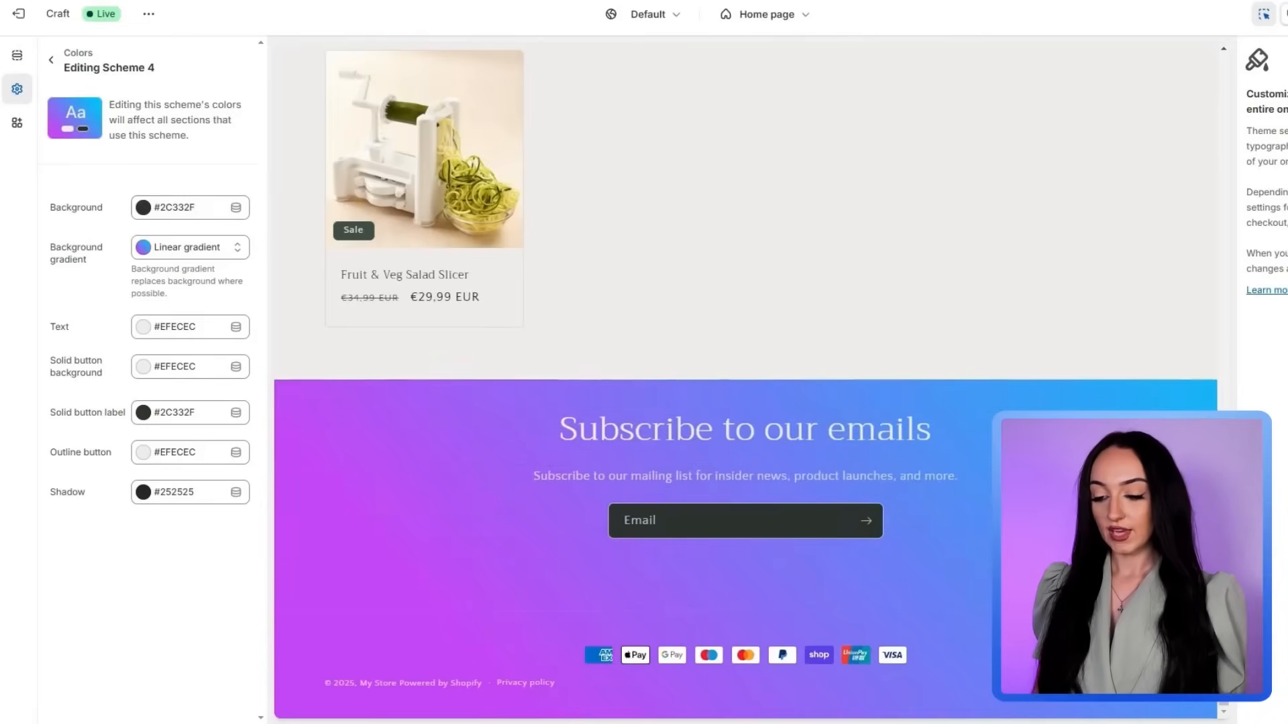
{"action": "left_click", "coordinate": [188, 246]}
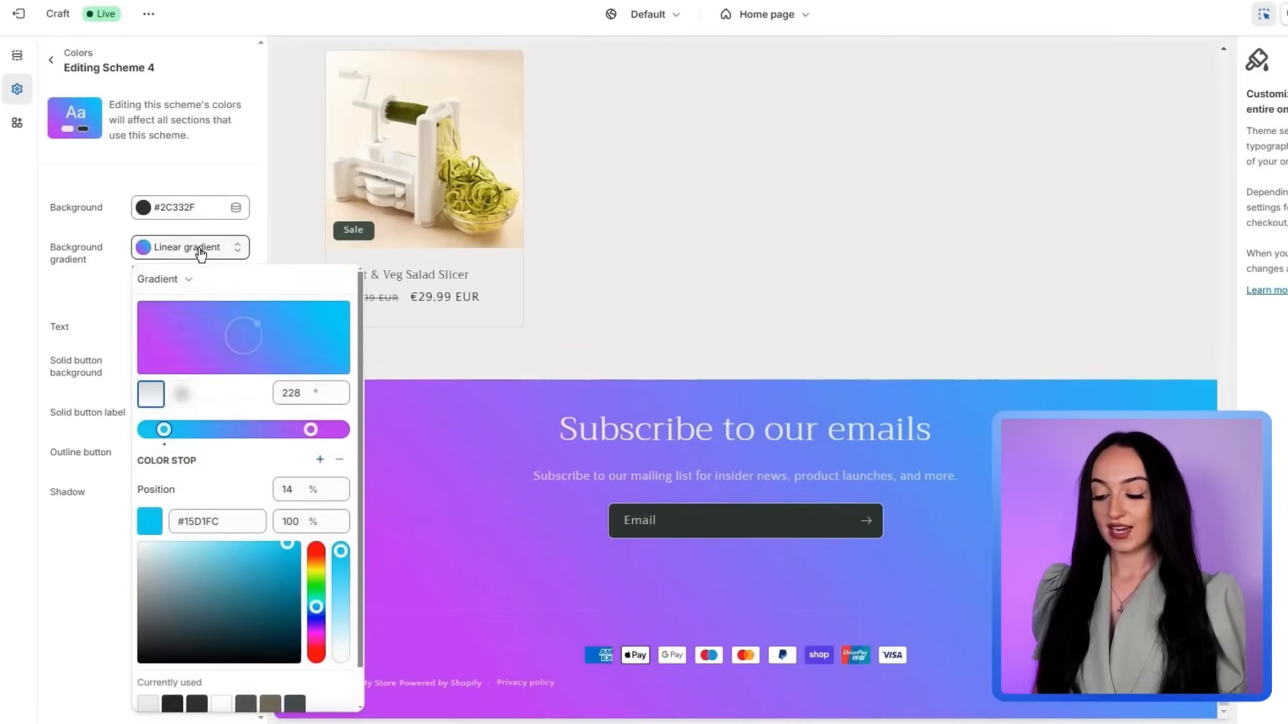
{"action": "left_click", "coordinate": [189, 247]}
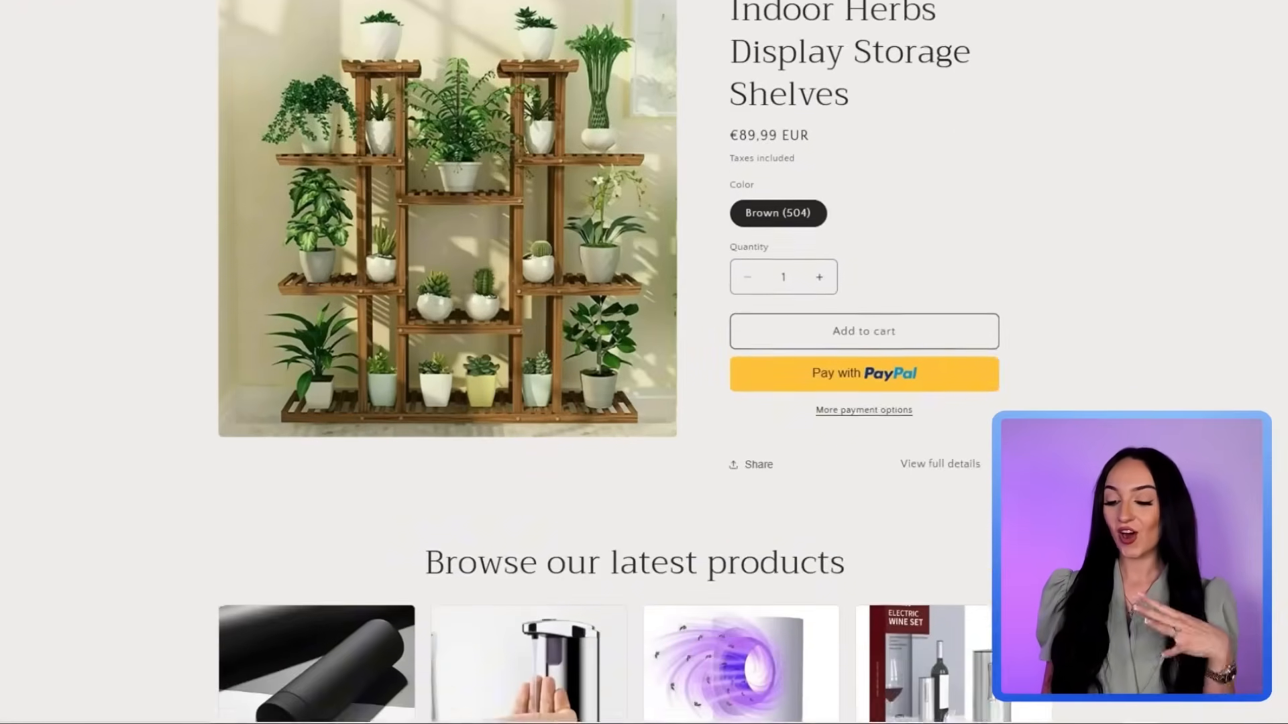
Scroll the storefront's latest products down to the Fruit & Veg Salad Slicer page
{"action": "scroll", "scroll_direction": "down", "scroll_amount": 3}
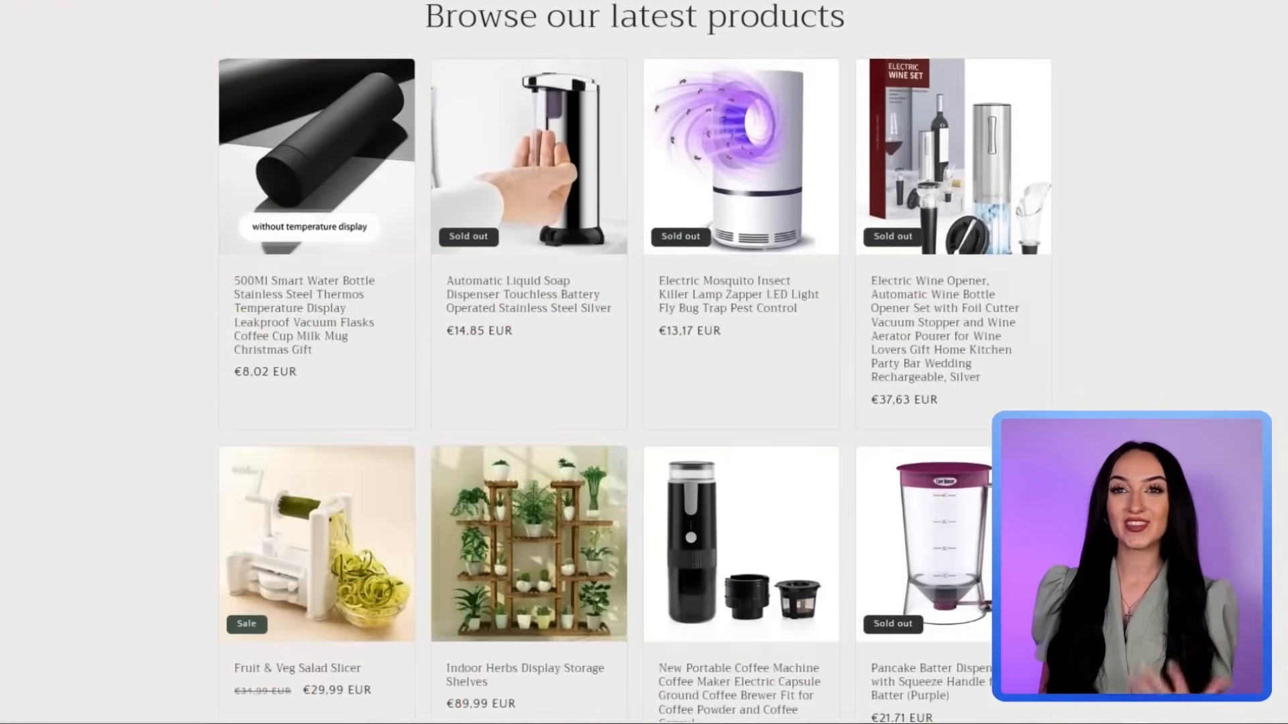
{"action": "scroll", "scroll_direction": "down", "scroll_amount": 3}
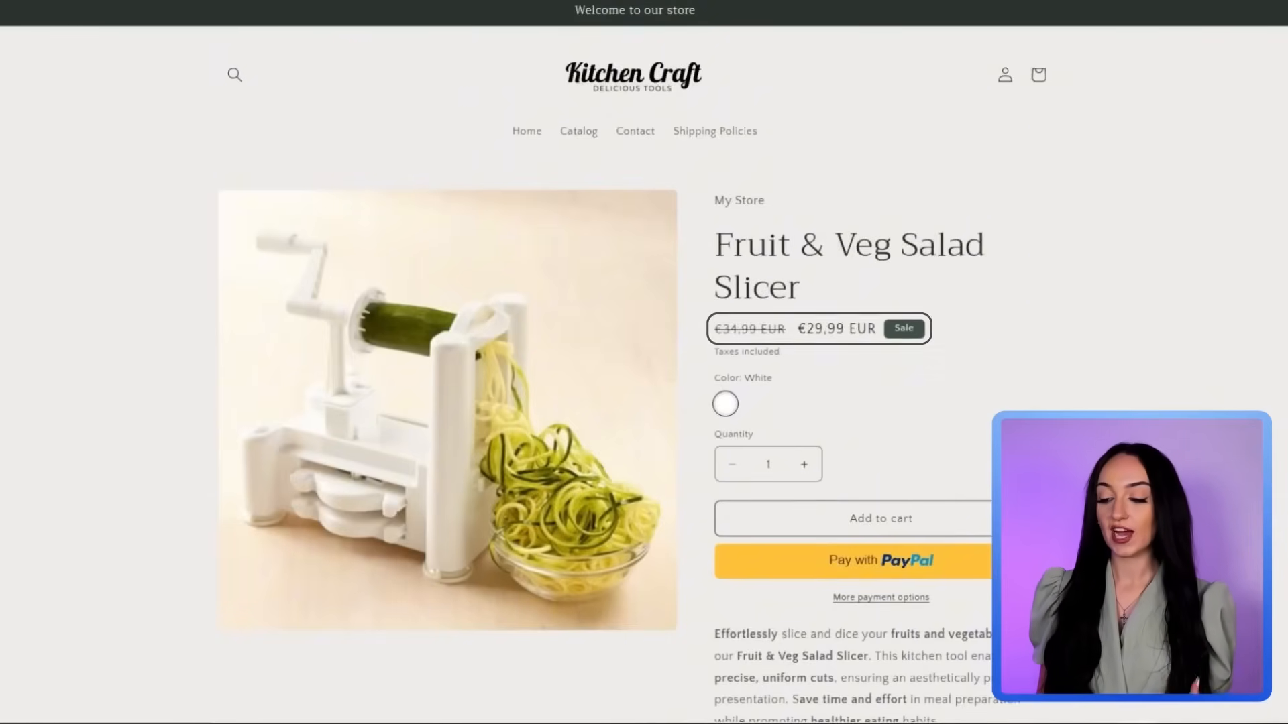
{"action": "scroll", "scroll_direction": "down", "scroll_amount": 3}
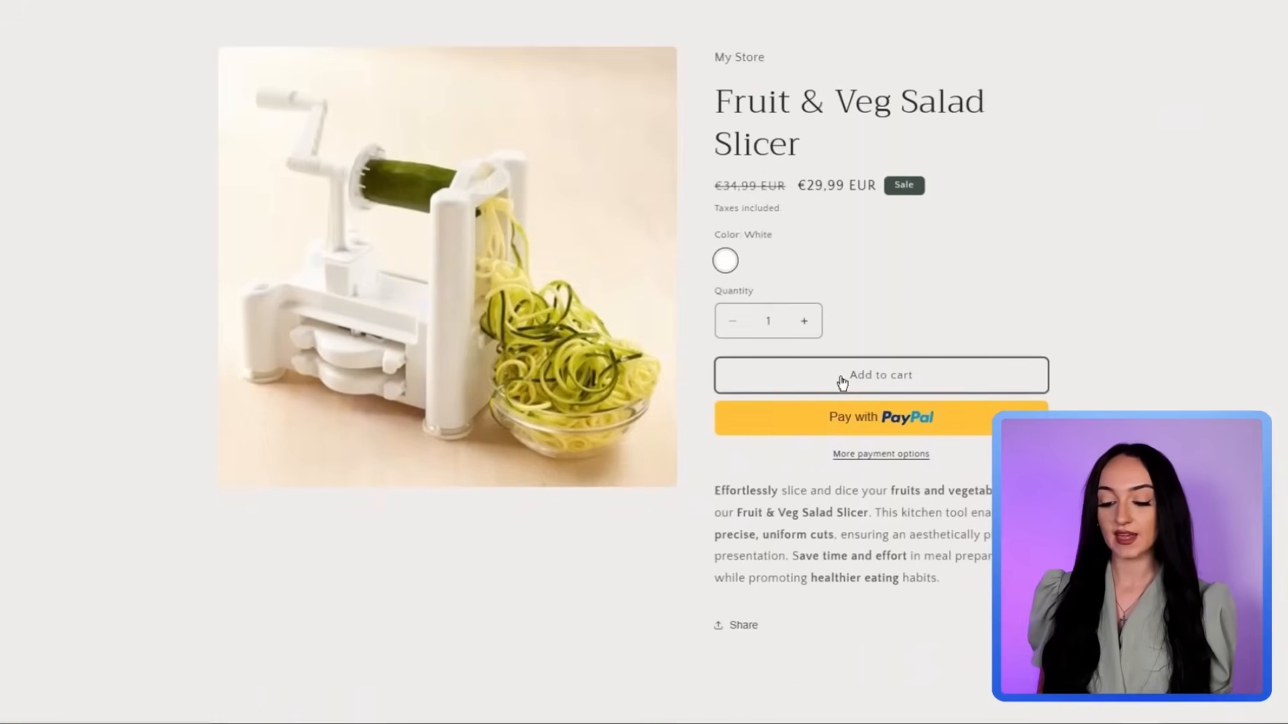
Add the Fruit & Veg Salad Slicer to the cart and continue to checkout showing €29.99
{"action": "left_click", "coordinate": [880, 374]}
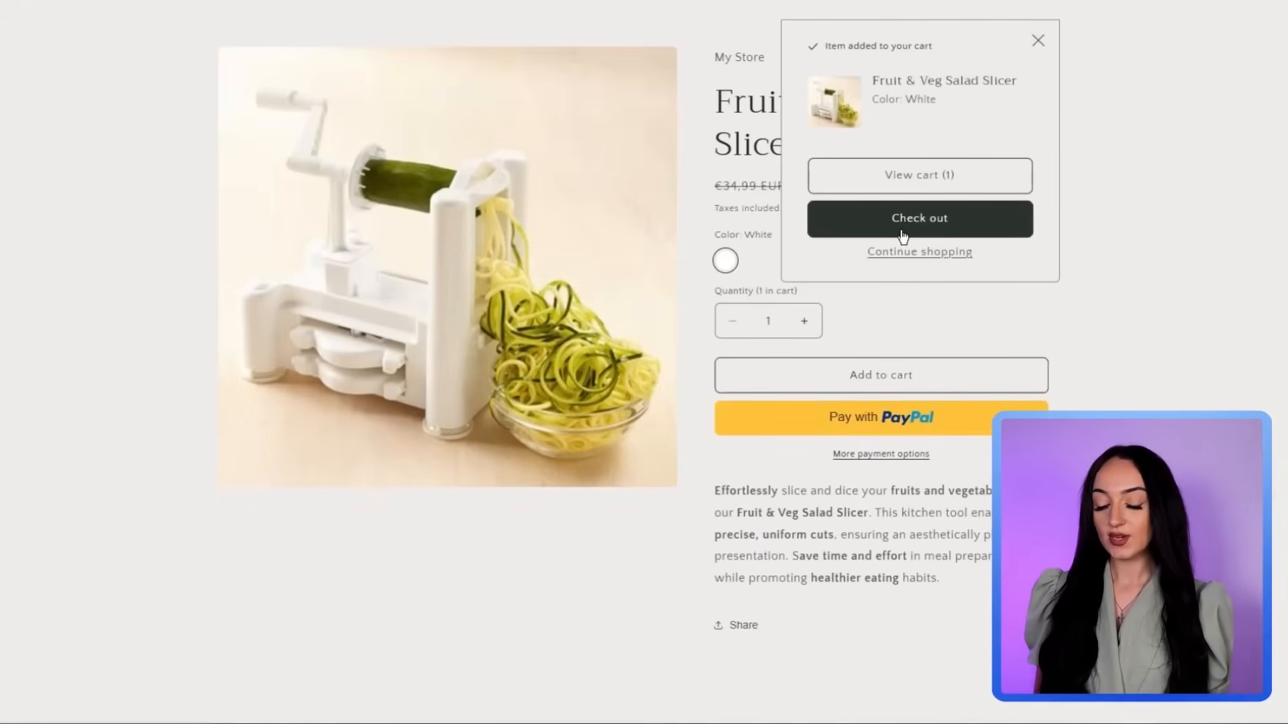
{"action": "left_click", "coordinate": [917, 219]}
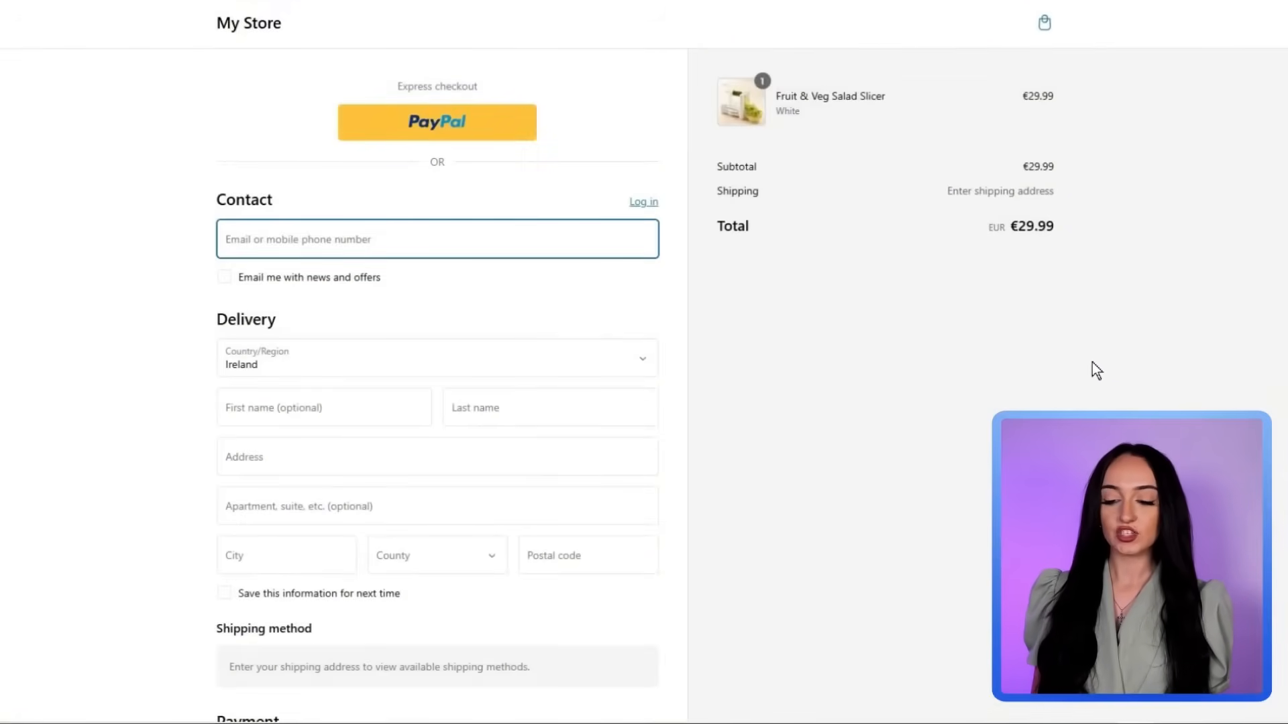
{"action": "scroll", "scroll_direction": "down", "scroll_amount": 3}
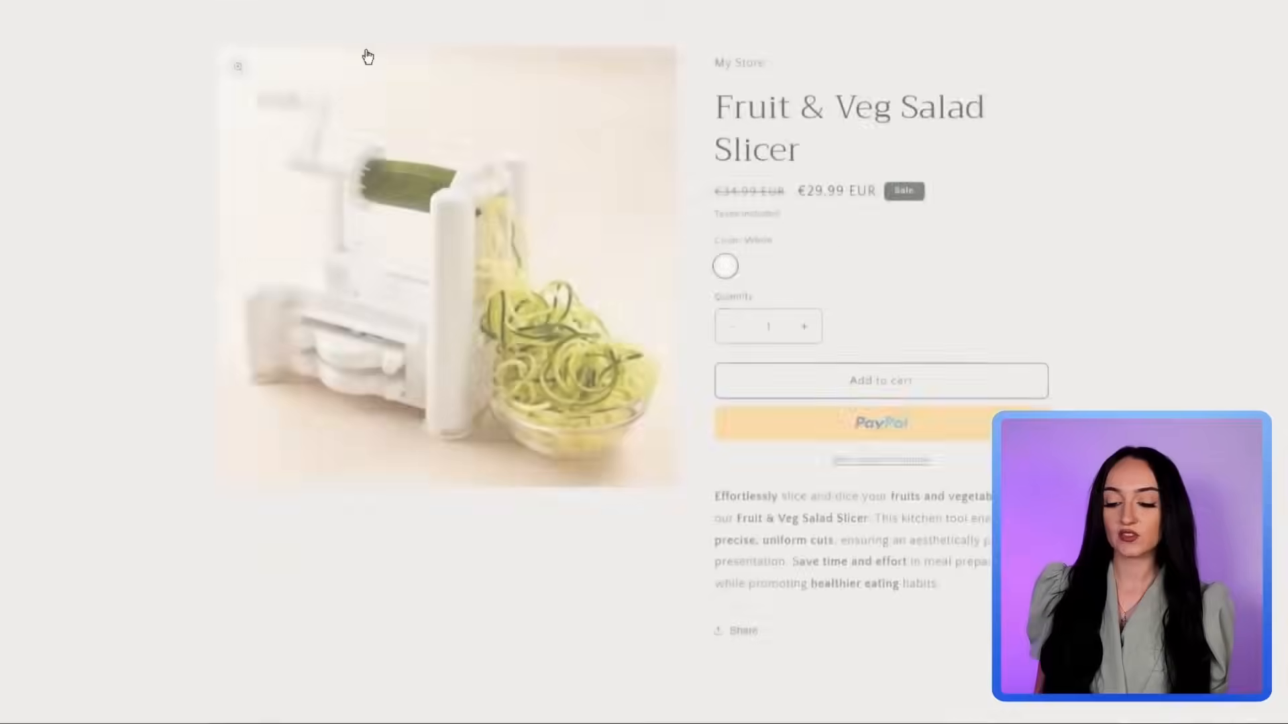
Visit the Contact page, then the Shipping Policies page from the store navigation
{"action": "left_click", "coordinate": [635, 130]}
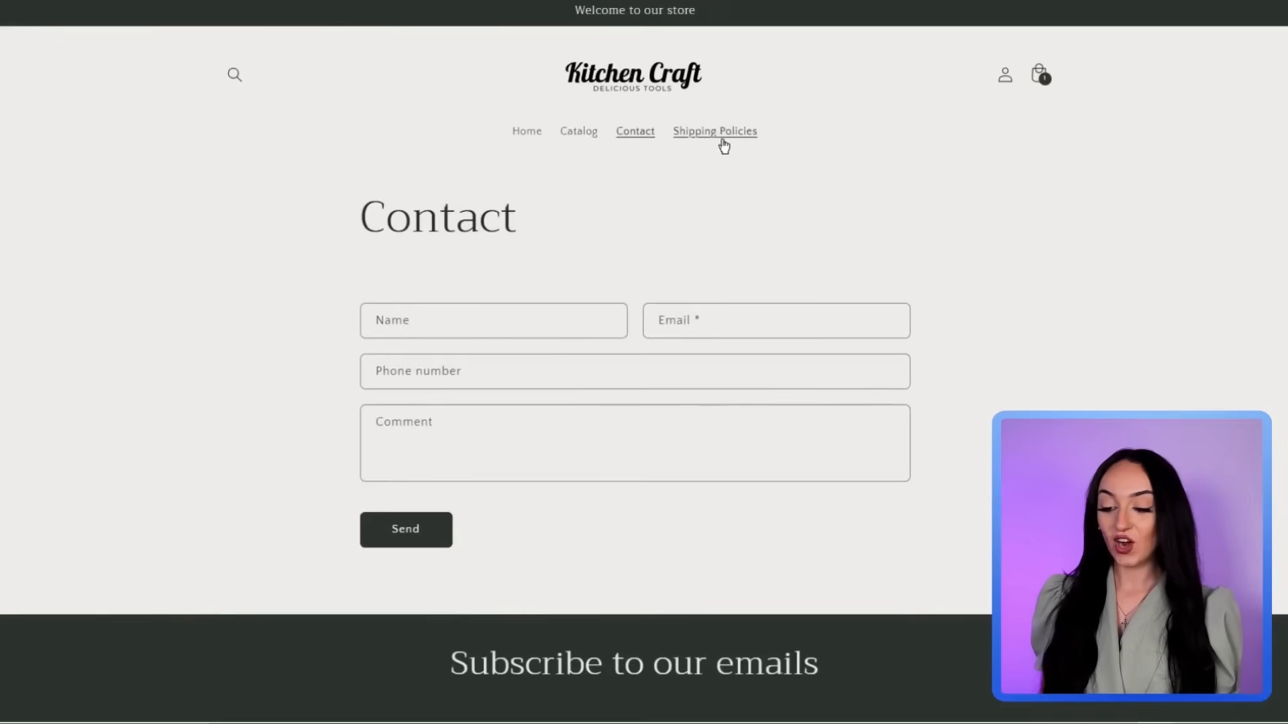
{"action": "left_click", "coordinate": [714, 130]}
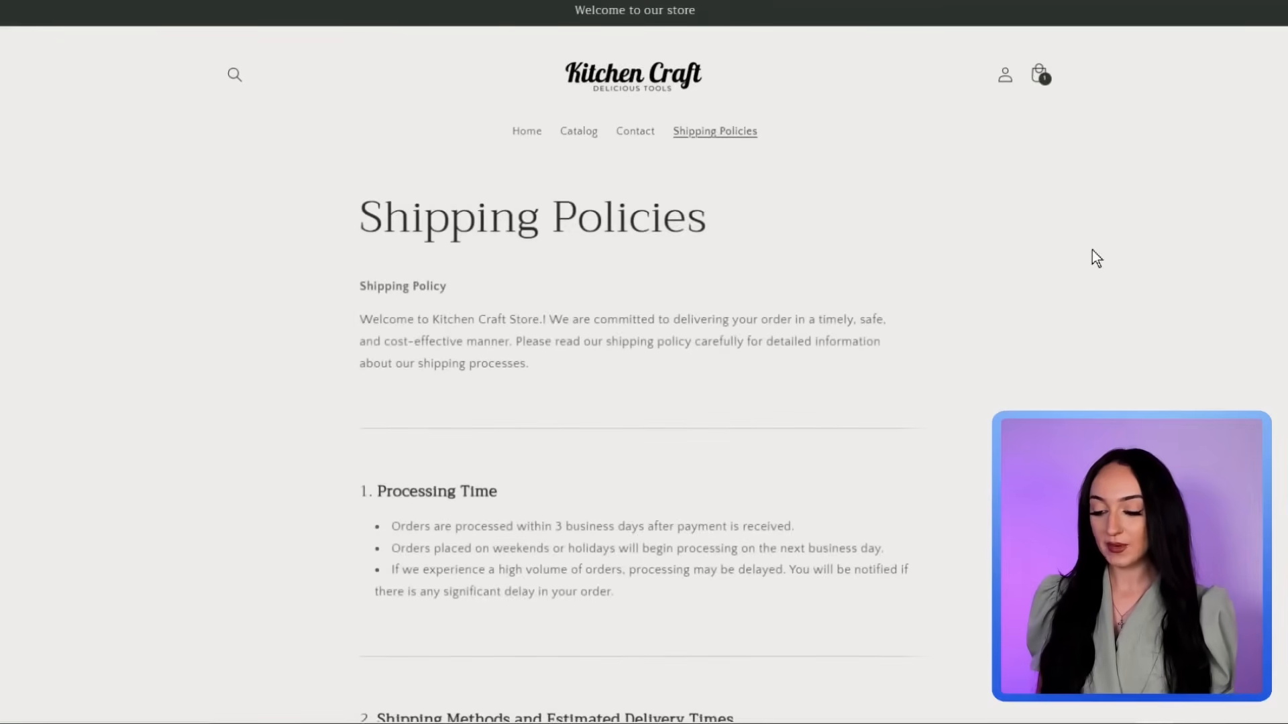